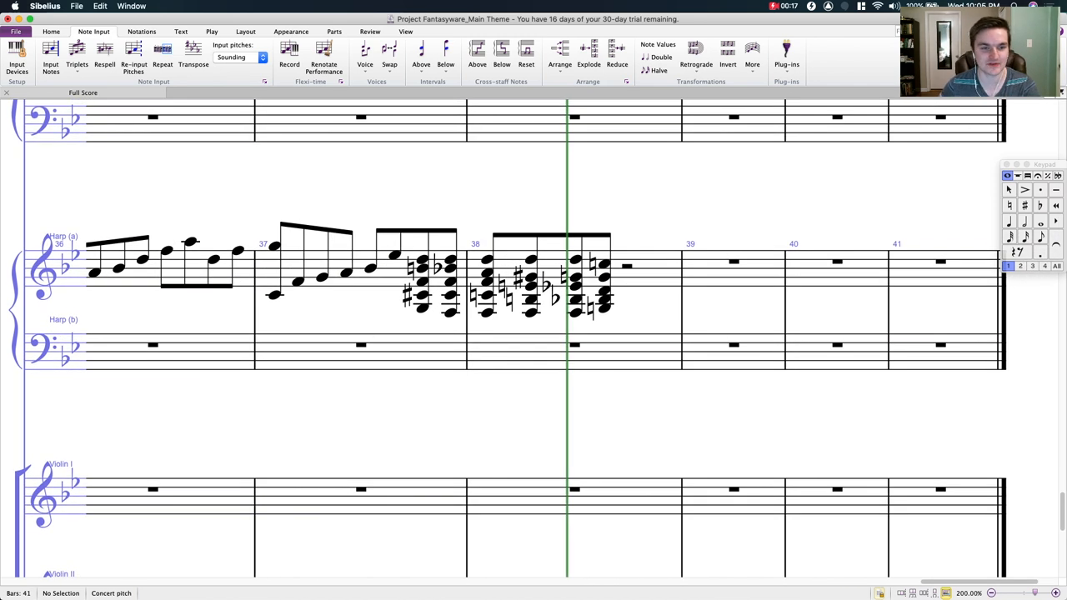
Step: Enter descending eighth-note harp chords to finish bar 38, ending on an eighth-note chord
click(423, 260)
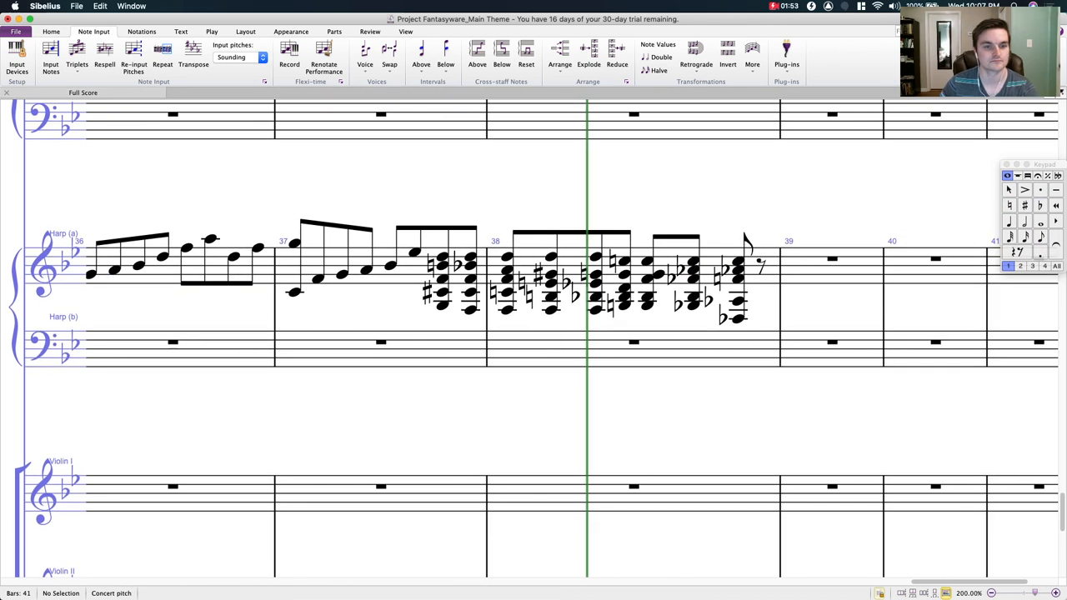
Step: Re-enter the last harp chords of bar 38 with an eighth rest before the final chord
click(442, 257)
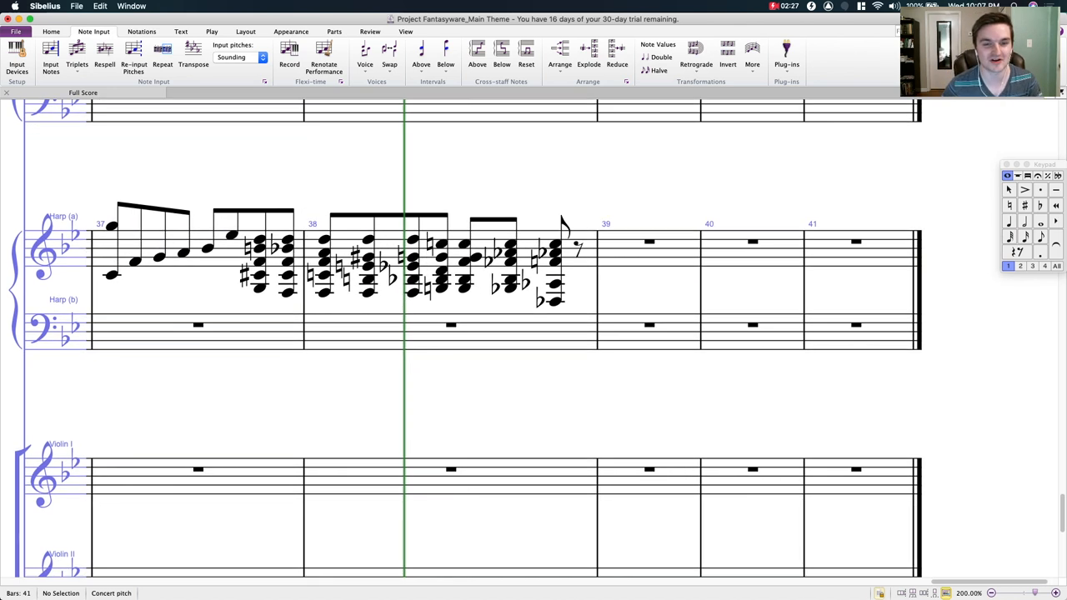
click(441, 244)
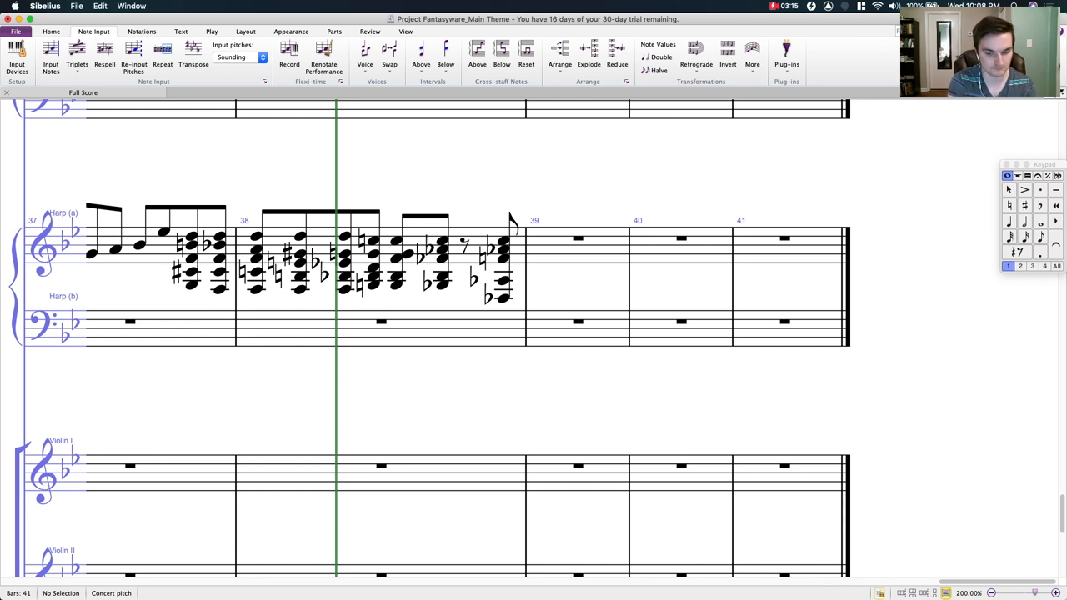
Step: Change the eighth rest so harp bar 38's final chord is followed by a rest
click(502, 241)
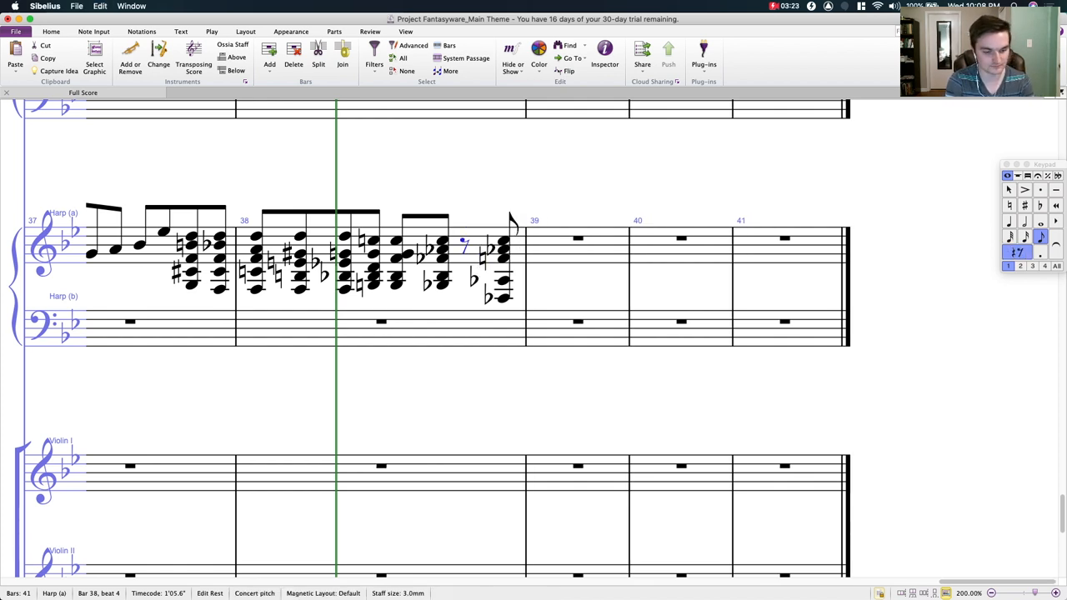
click(469, 242)
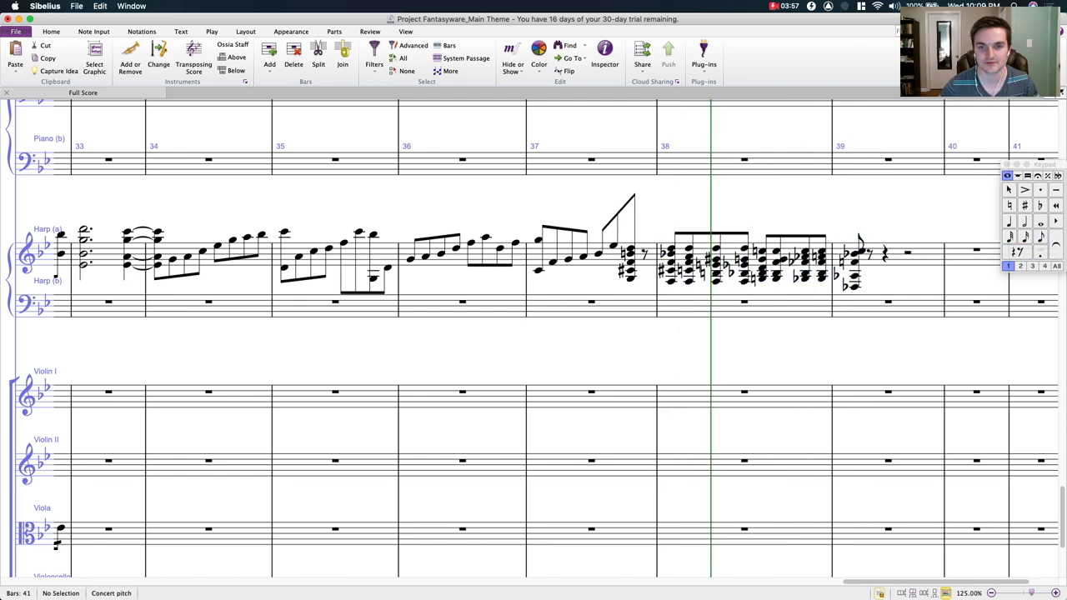
Step: Double the harp chord durations with Transformations > Double, choosing Copy Only Notes
click(633, 225)
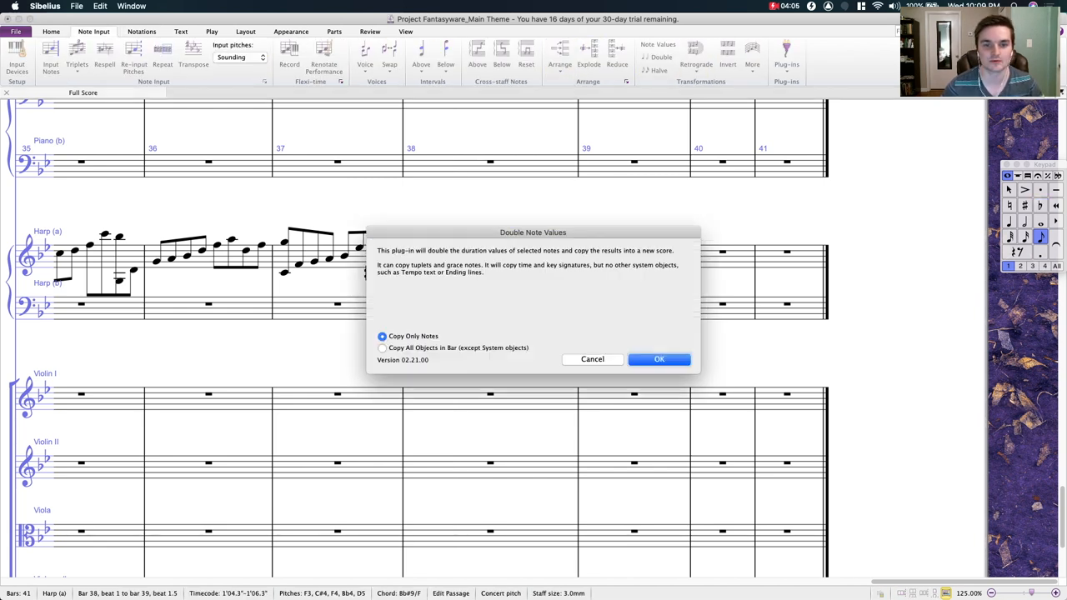
click(659, 358)
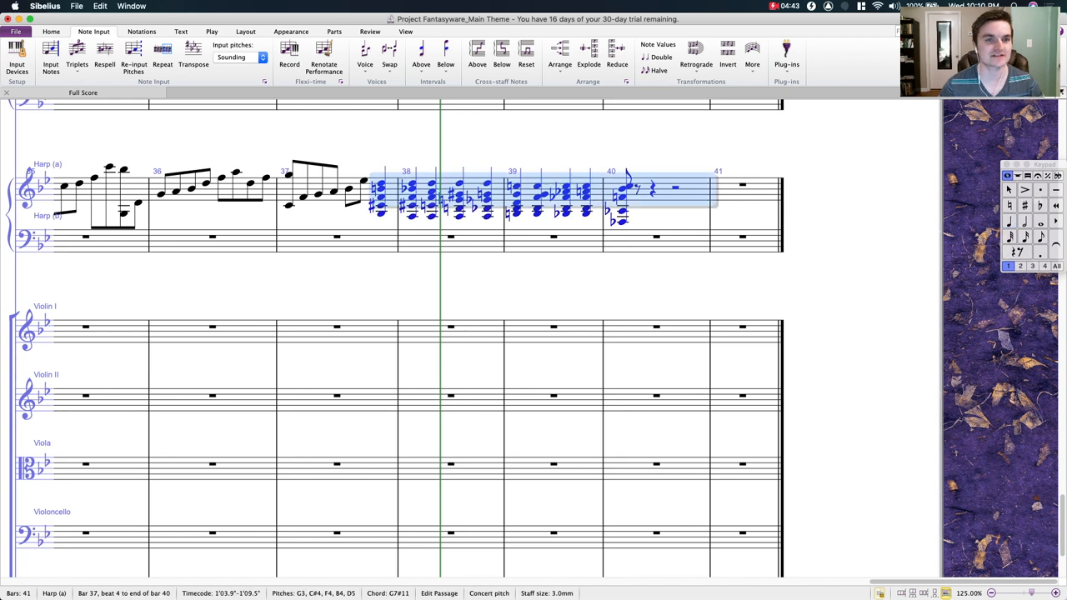
Step: Explode the harp chords of bars 37–40 onto Violin I, Violin II and Viola
click(589, 55)
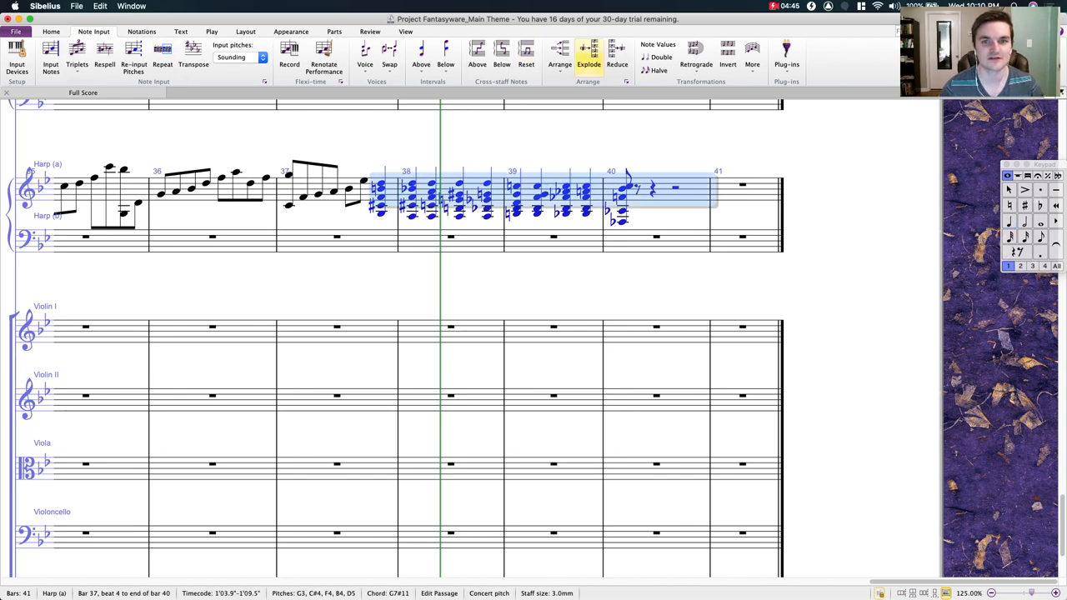
click(588, 52)
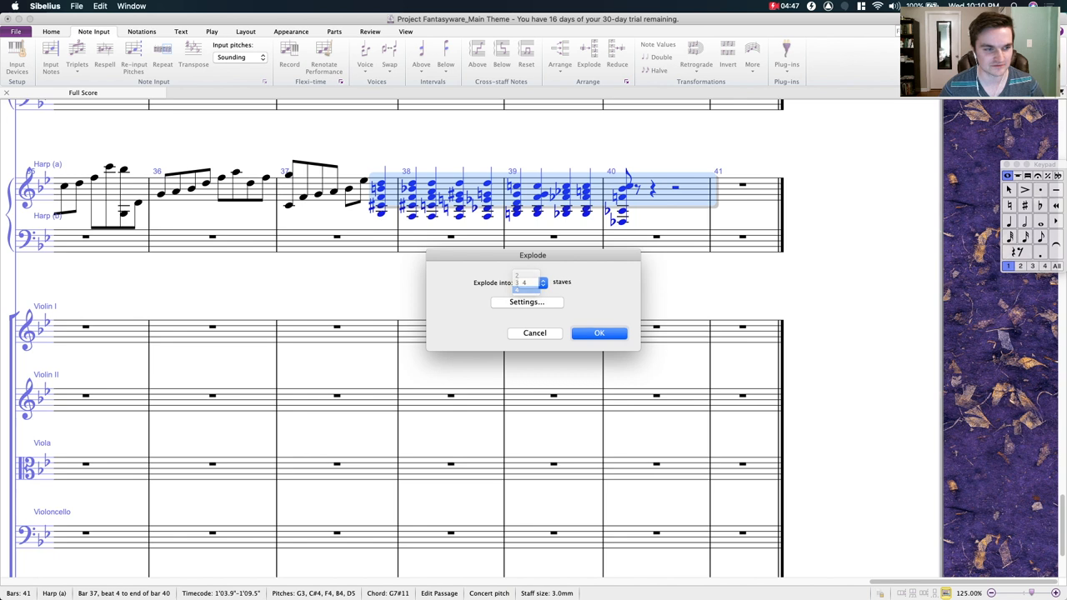
click(526, 282)
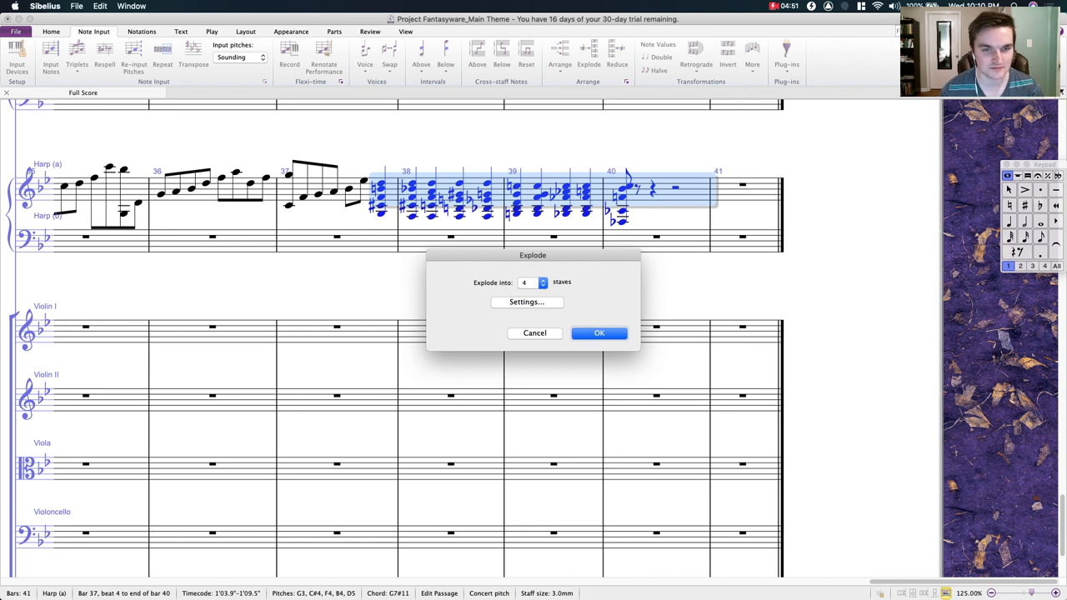
click(543, 282)
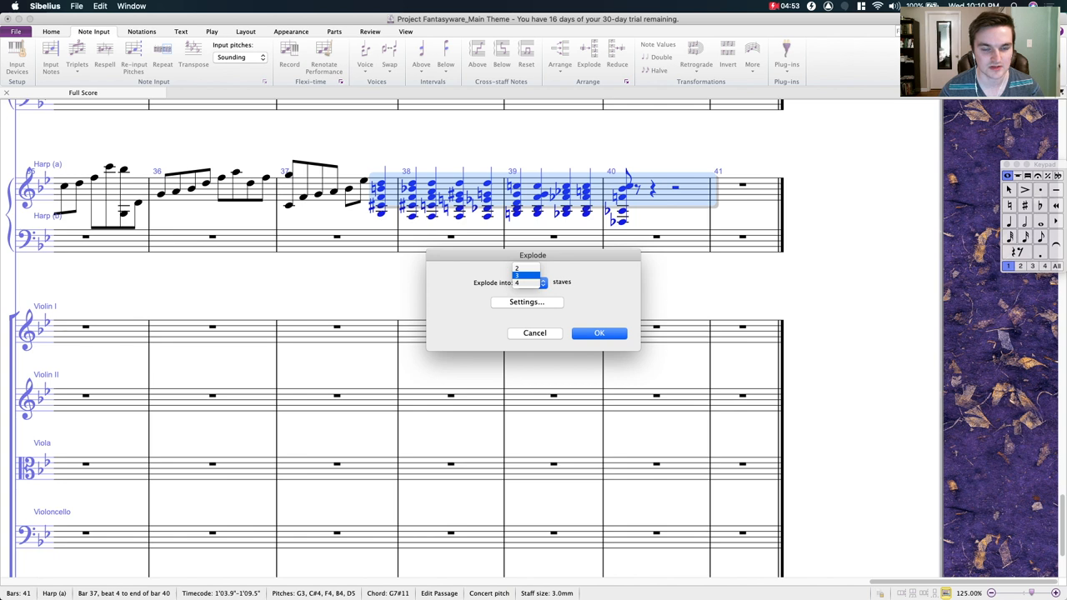
click(525, 268)
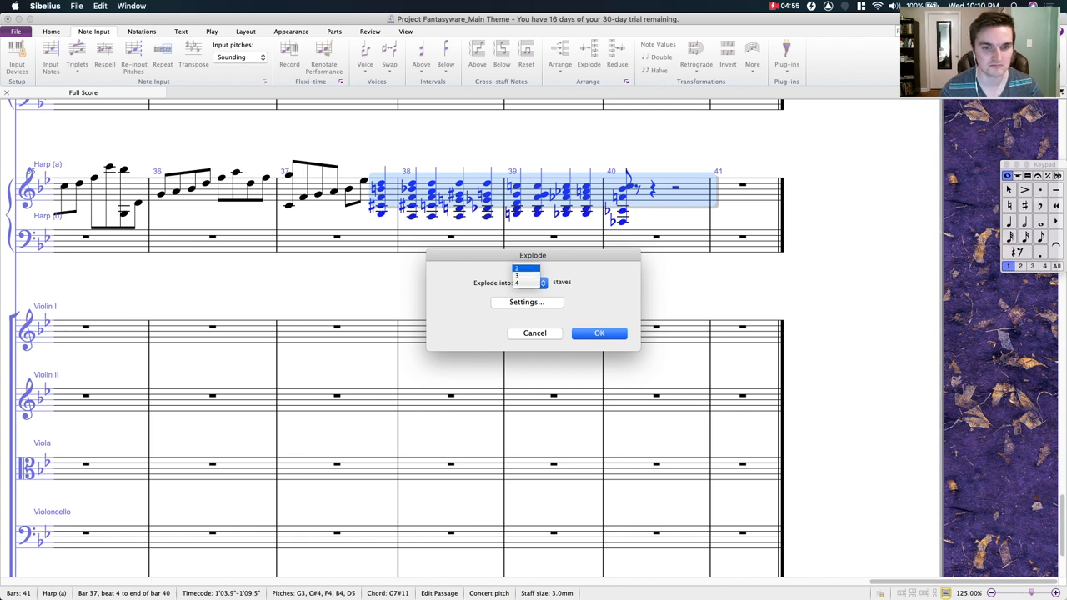
click(600, 332)
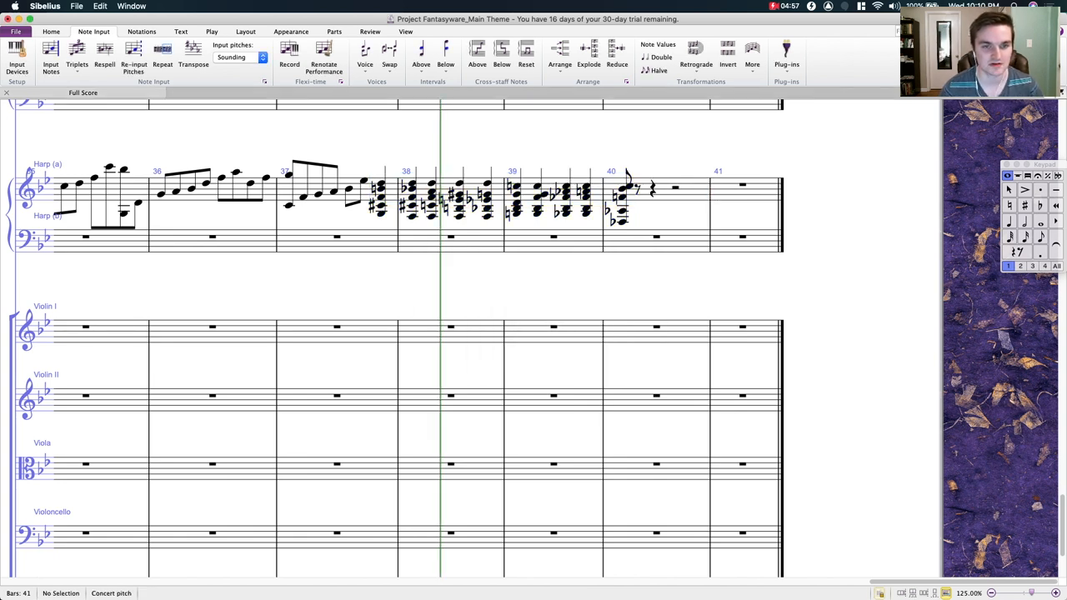
click(429, 215)
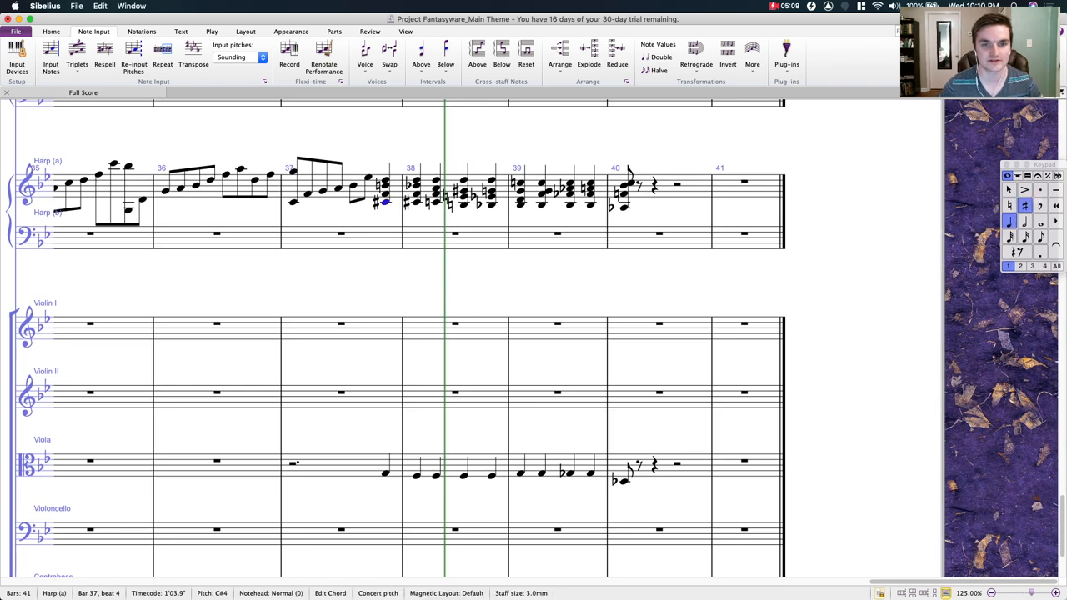
click(588, 50)
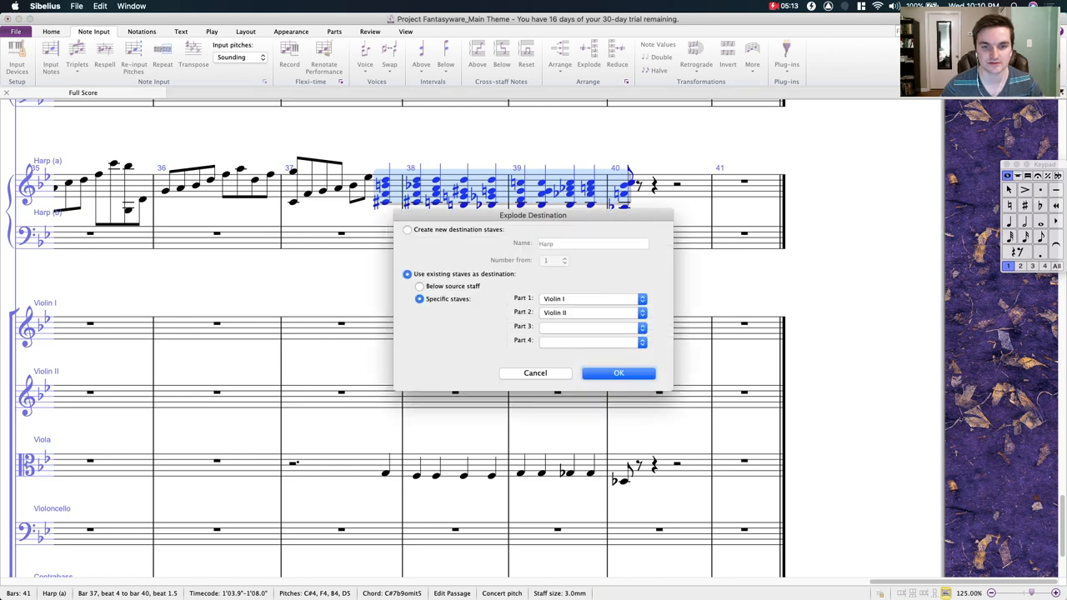
click(618, 373)
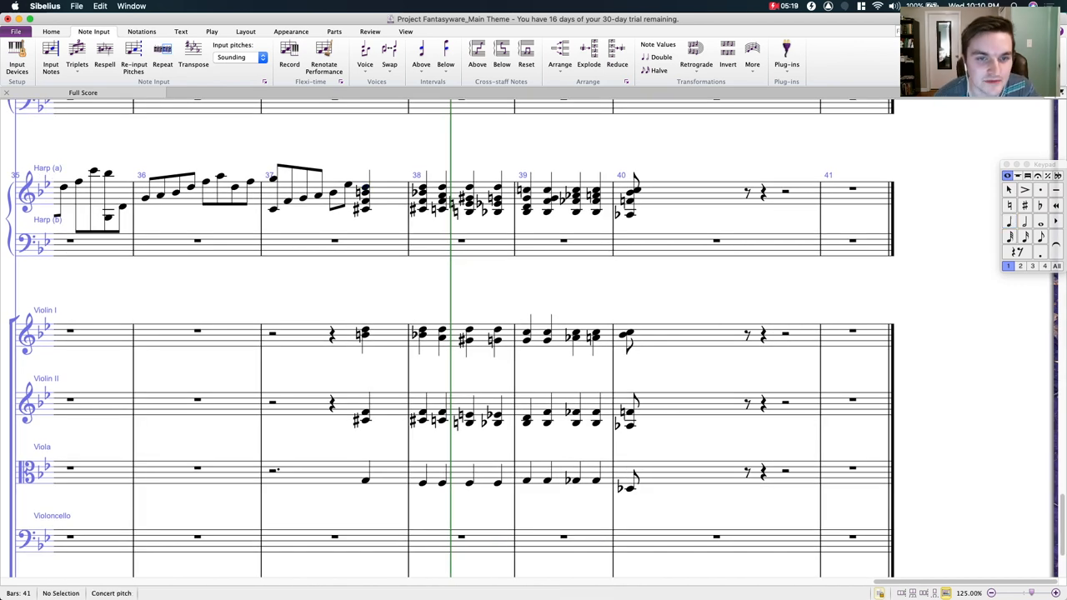
Step: Tie the repeated harp chord notes from bar 38 through bar 40
click(365, 207)
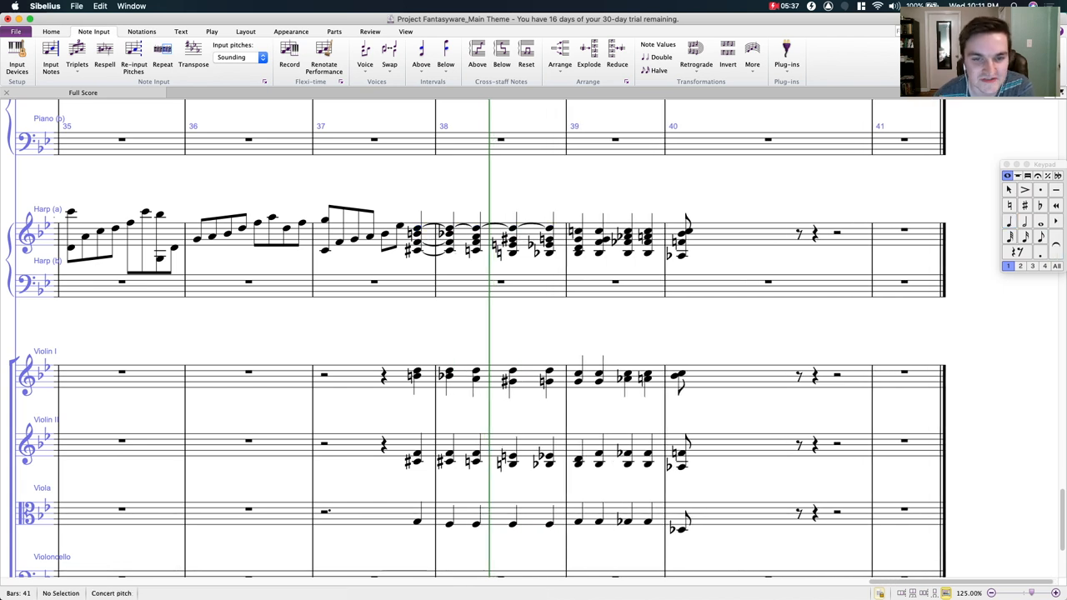
click(475, 240)
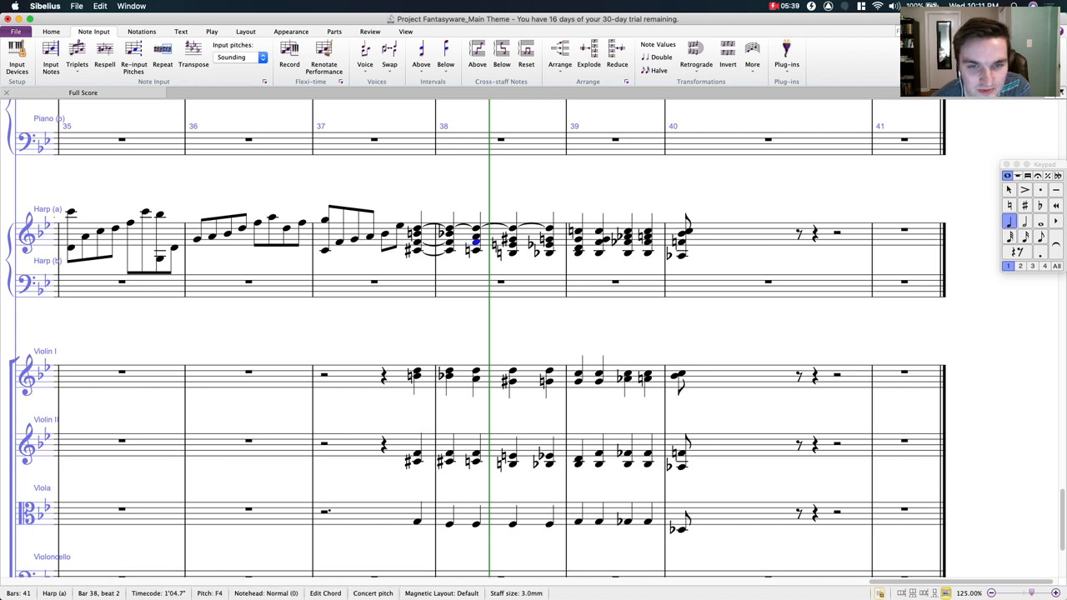
key(Right)
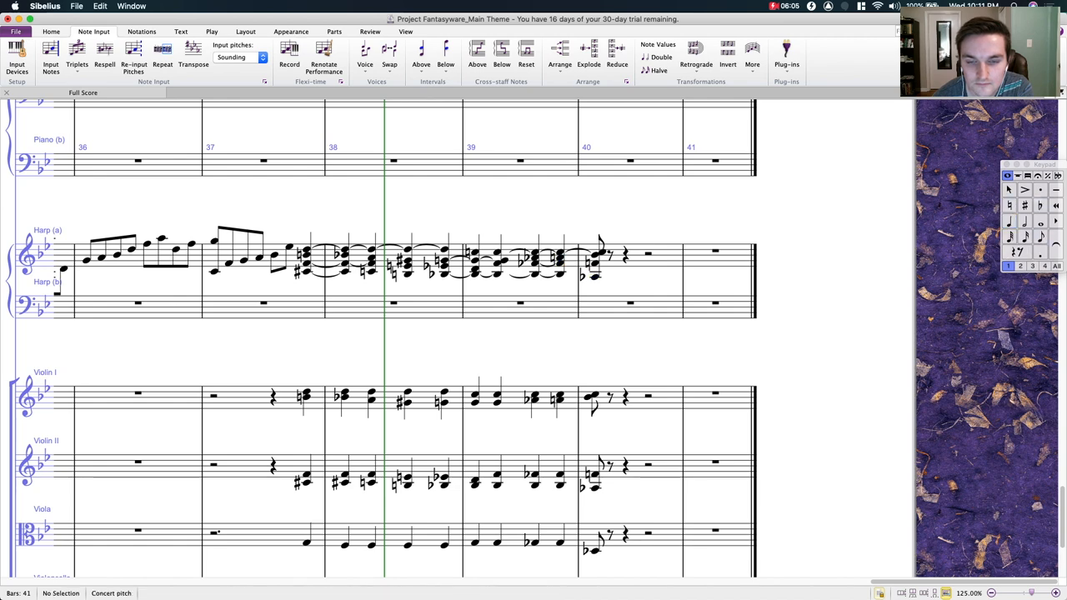
Step: Tie and slur violin notes and lengthen viola to whole and half notes in bars 38–40
scroll(down, 3)
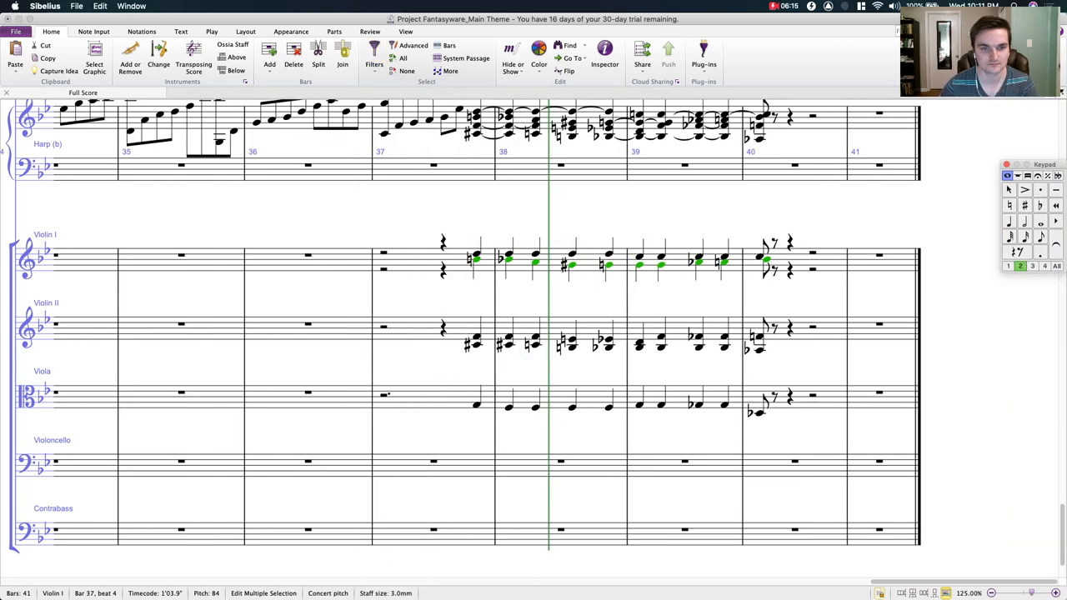
click(475, 344)
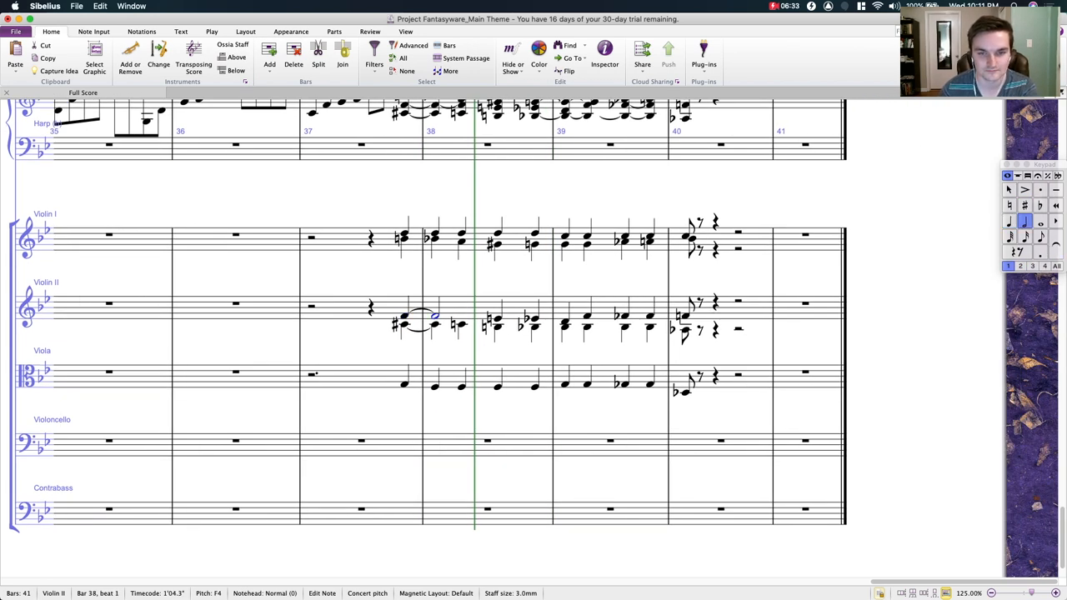
click(623, 315)
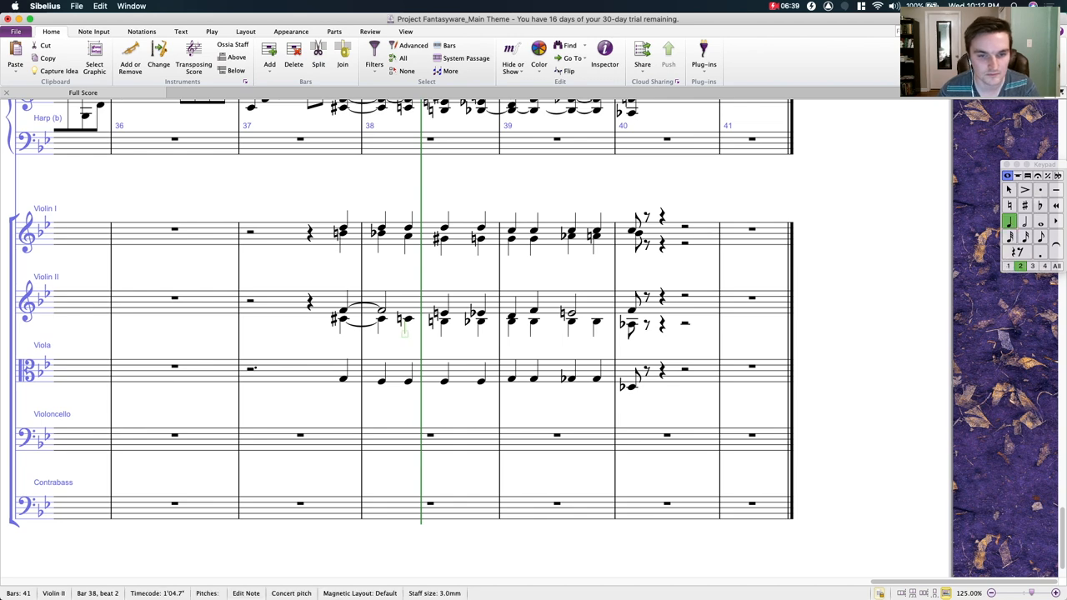
click(482, 322)
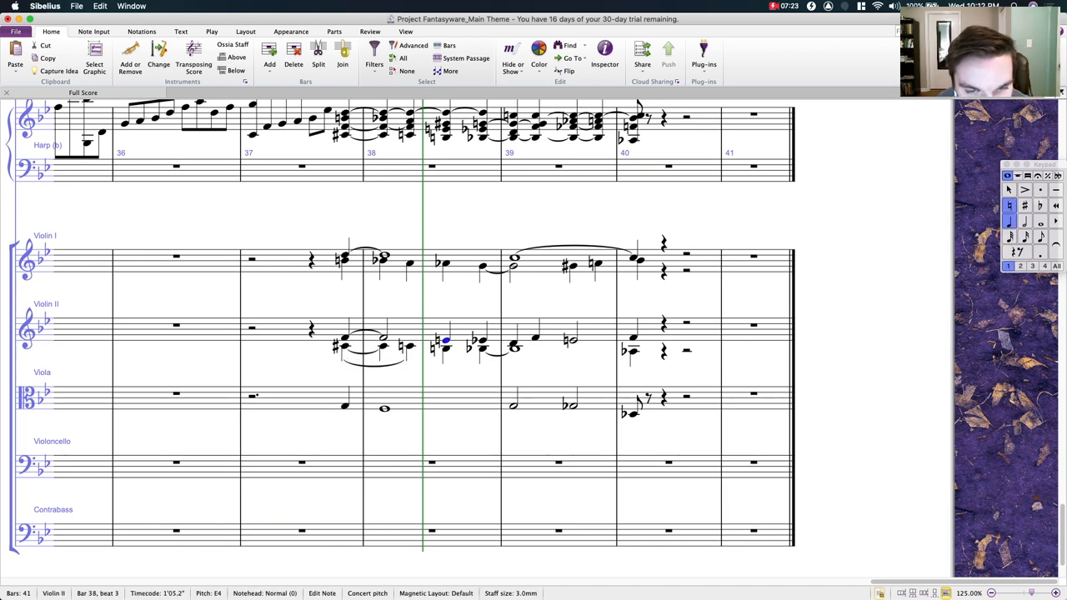
click(512, 346)
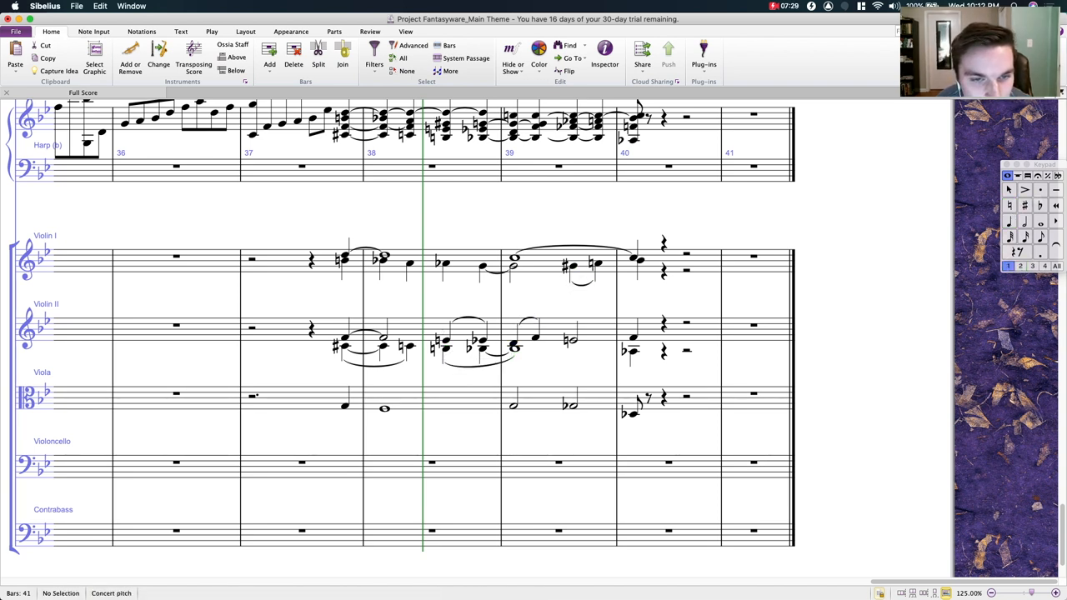
click(364, 259)
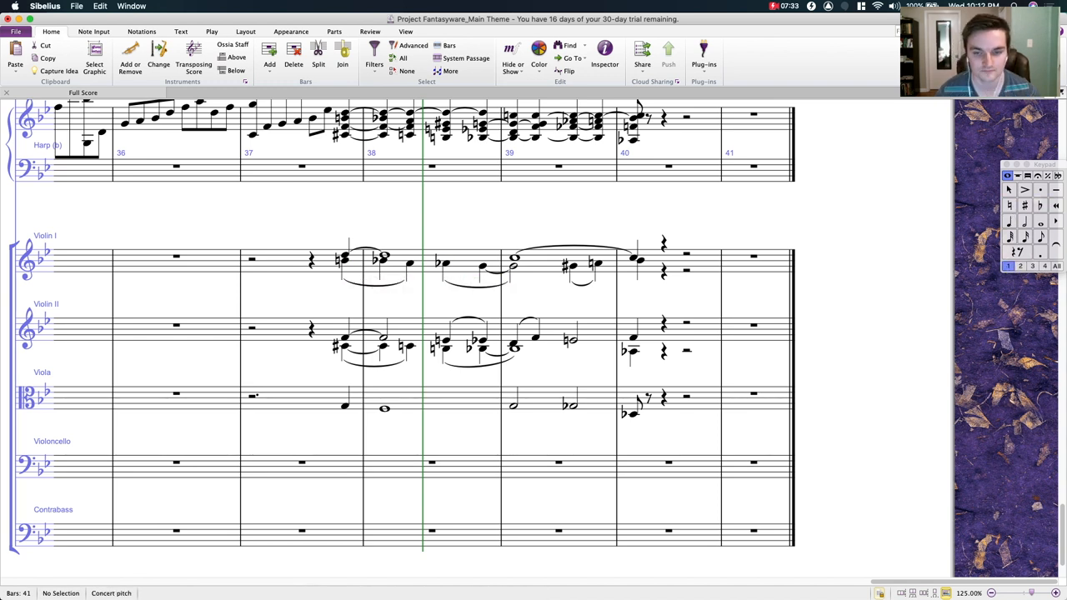
Step: Add a p dynamic to the Violin I, Violin II and Viola entries at bar 37
click(667, 399)
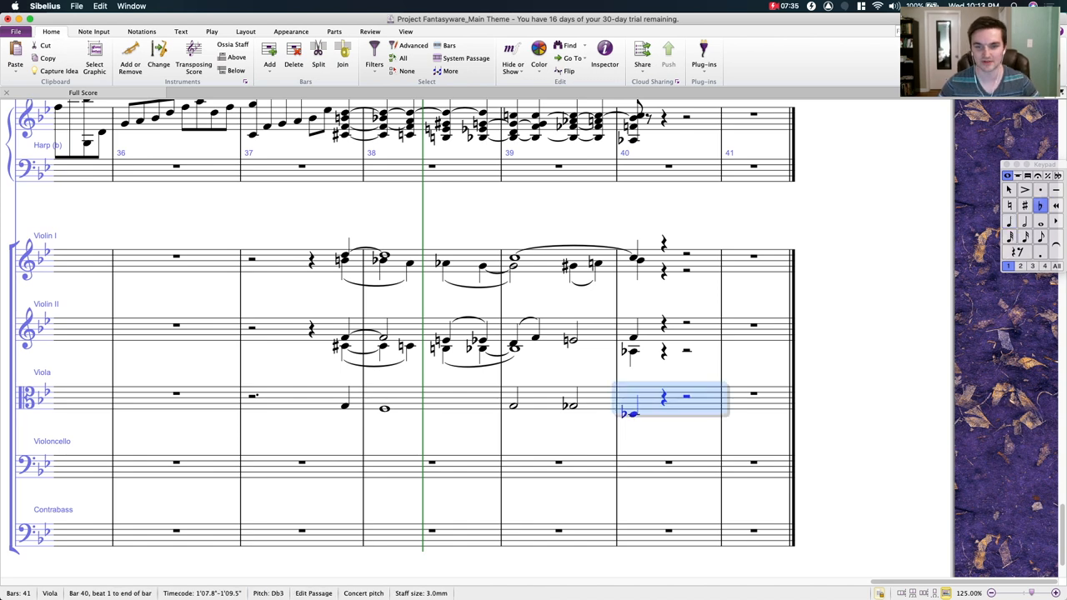
click(663, 350)
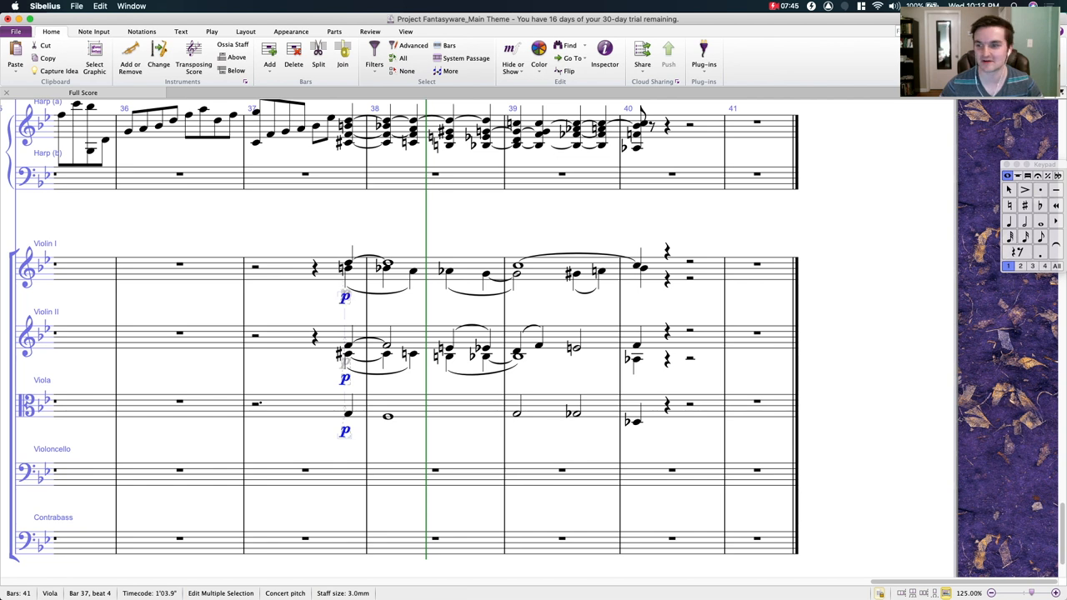
click(315, 265)
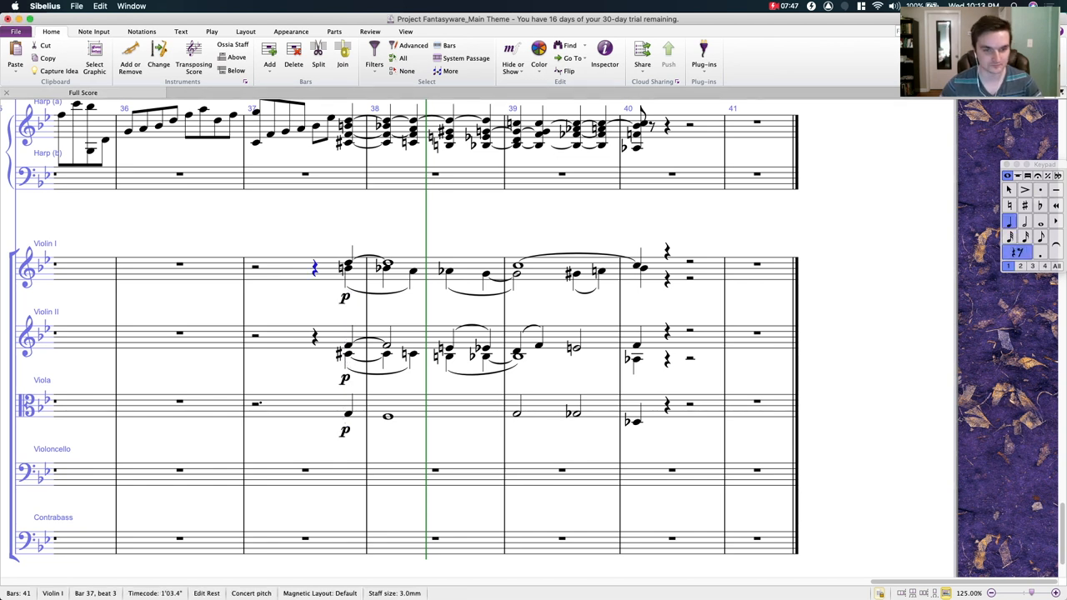
click(666, 404)
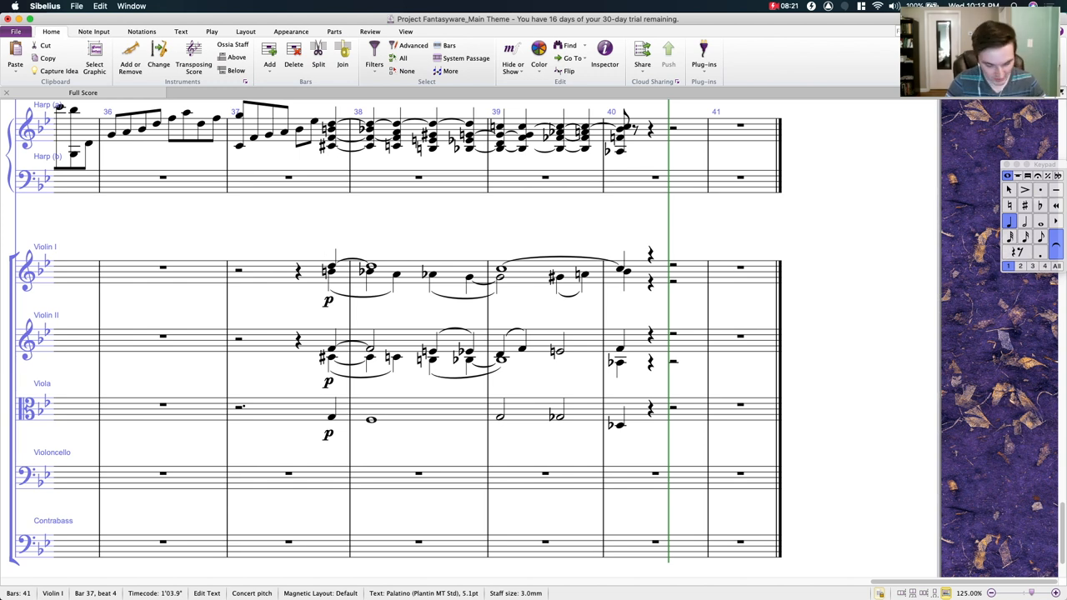
Step: Add 'con sord.' technique text to the violin and viola entries, slurring through bar 40
text(con sord.)
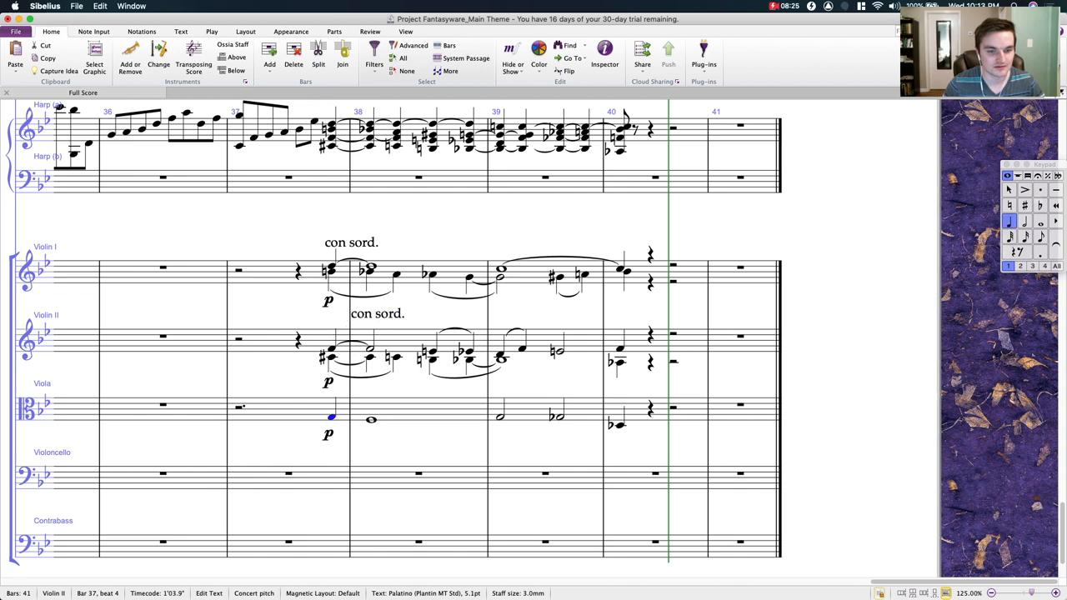
click(650, 408)
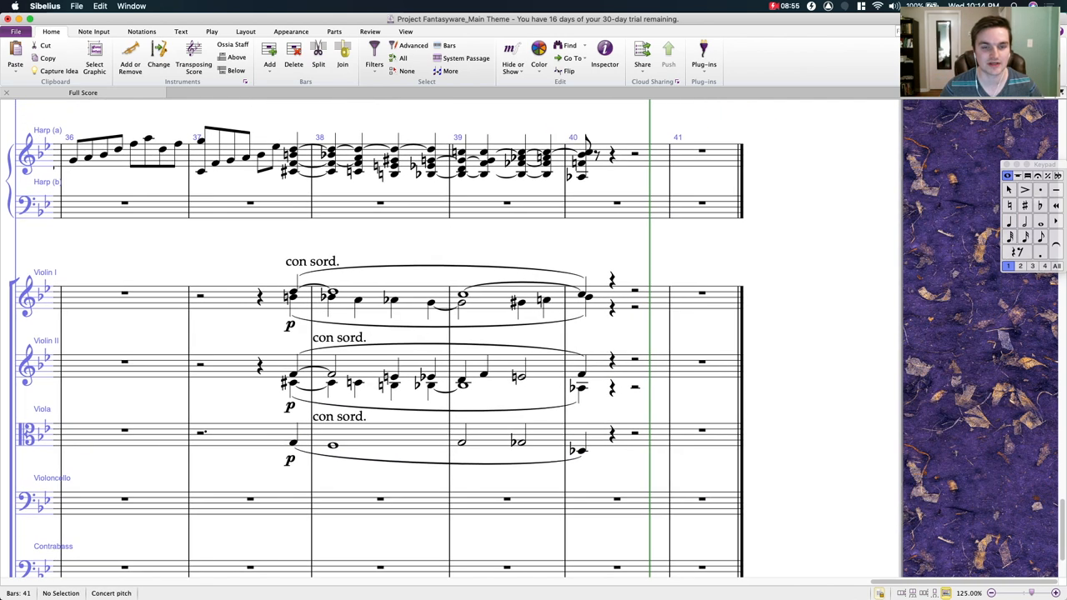
Step: Retype the Violin I and Viola entry dynamics as mp, leaving Violin II at p
click(291, 293)
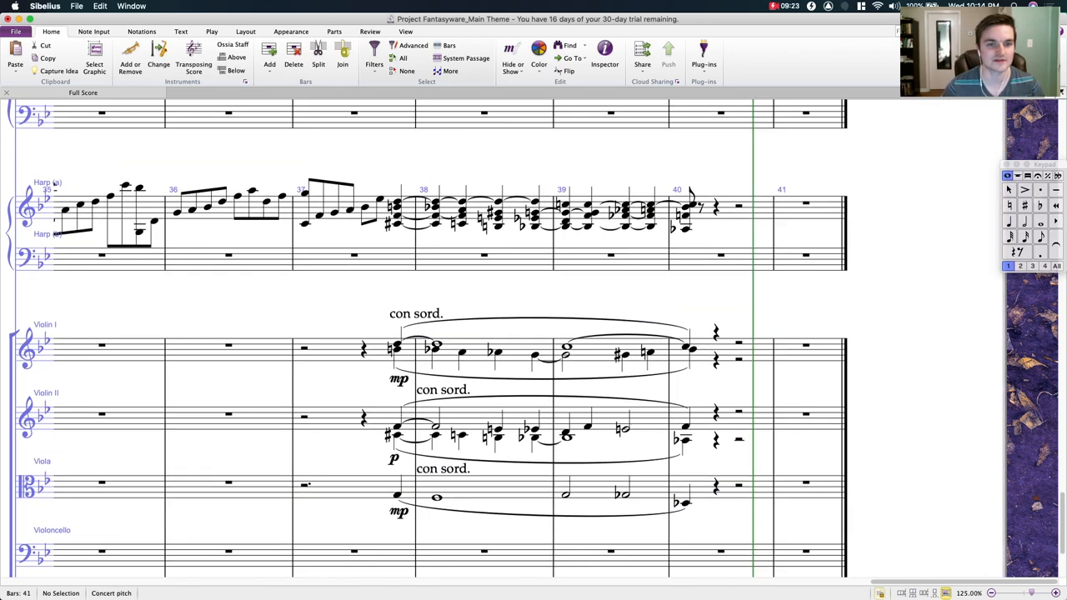
Step: Check the harp chord in bar 32, then return to the woodwinds around bars 35–41
scroll(left, 3)
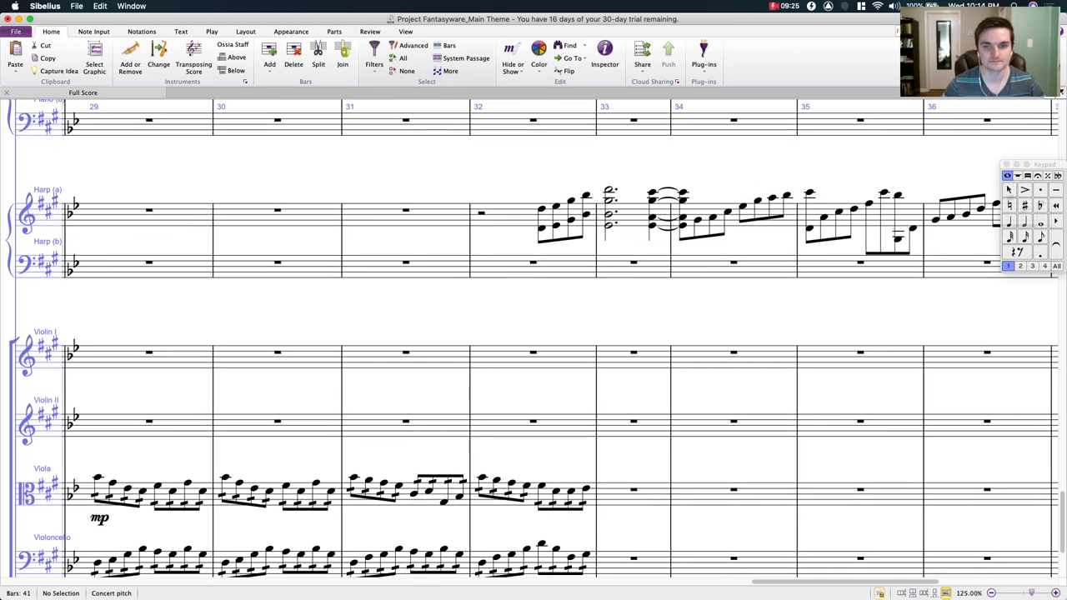
click(542, 208)
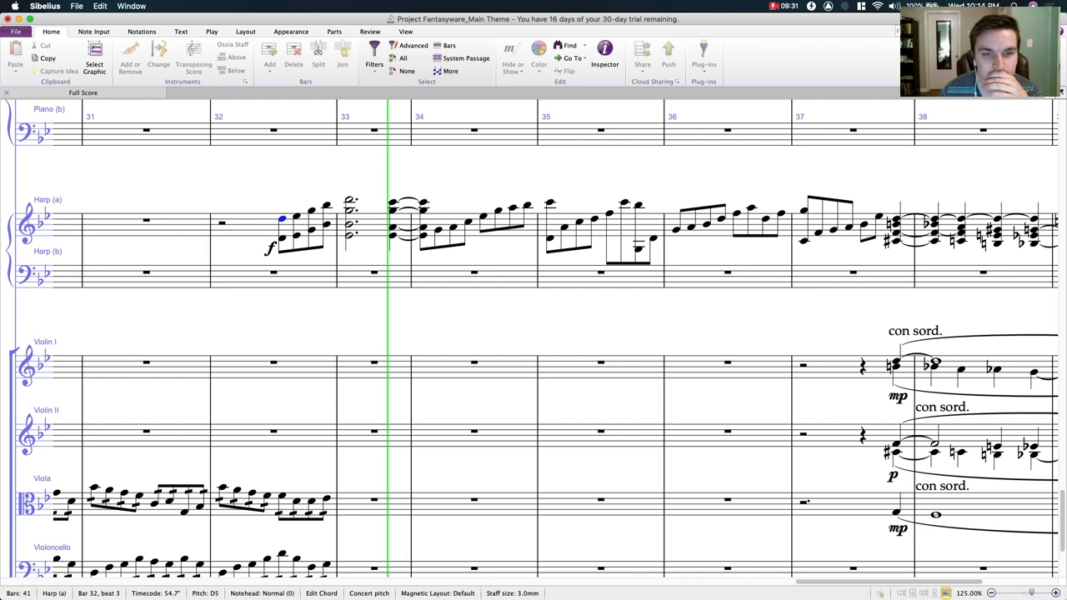
scroll(right, 3)
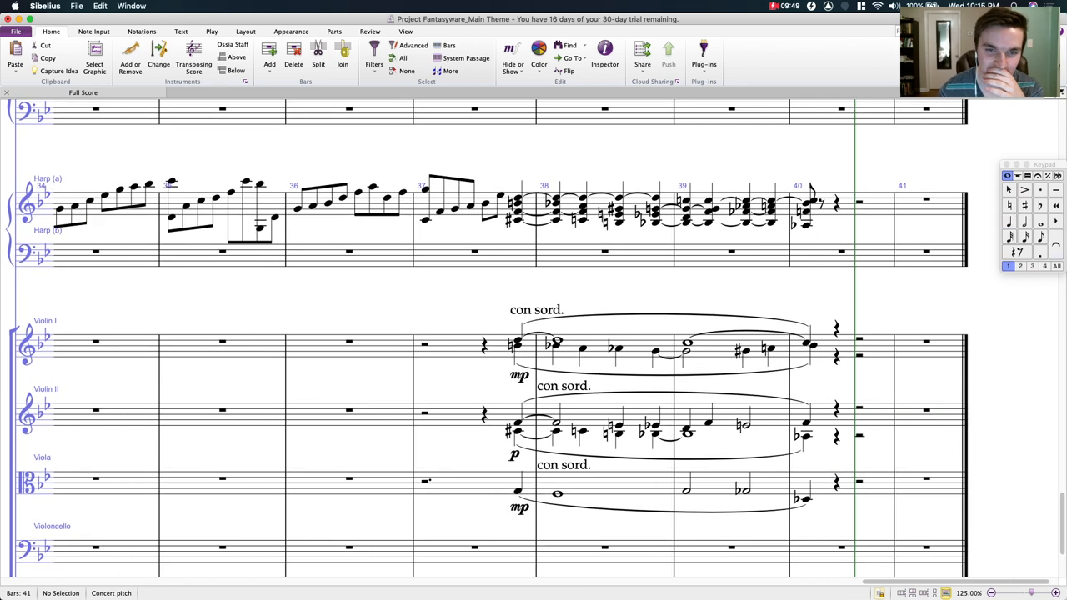
click(424, 191)
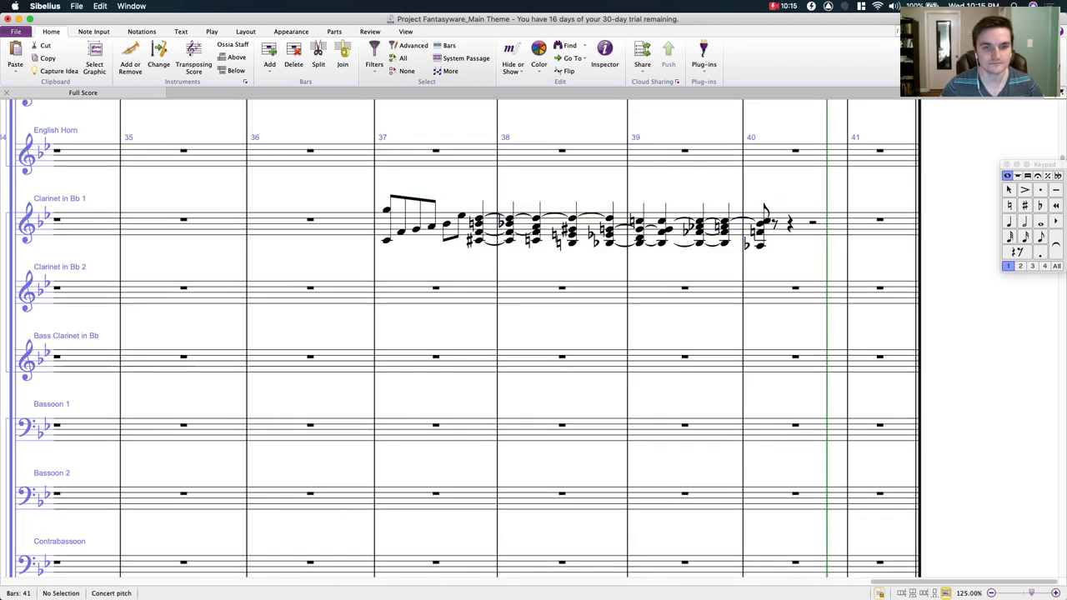
Step: Filter the clarinet chords in bars 37–40 to one line, adjust its slur, and start the crescendo
click(475, 219)
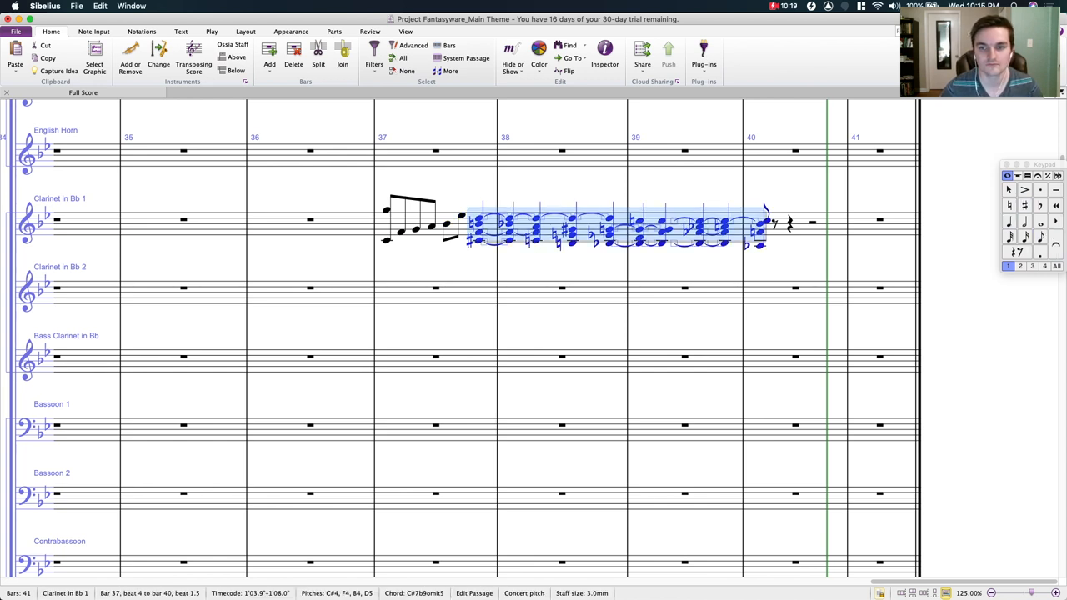
click(373, 65)
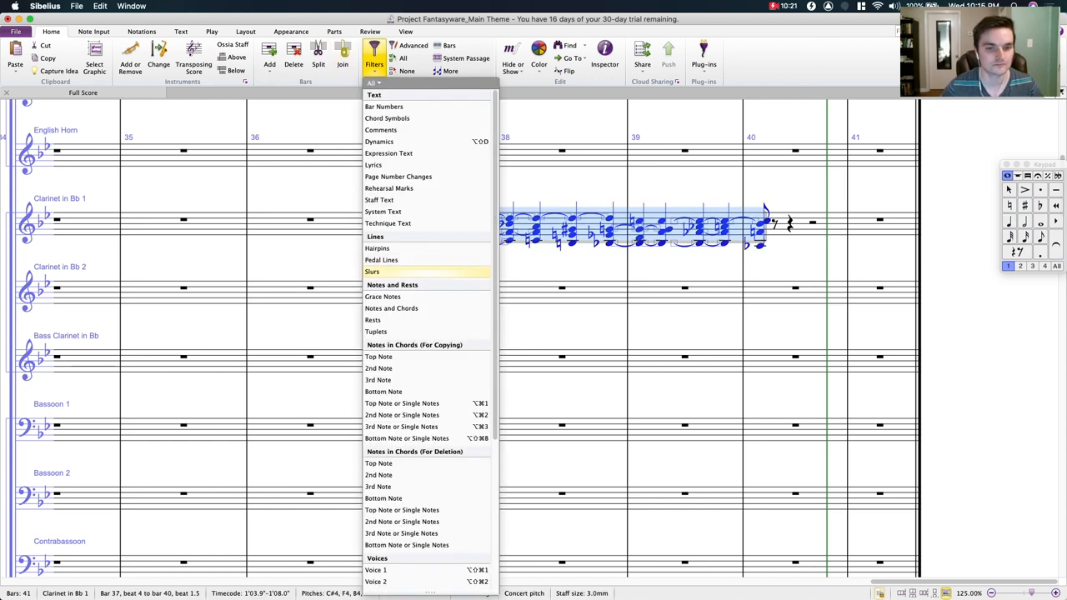
mouse_move(383, 392)
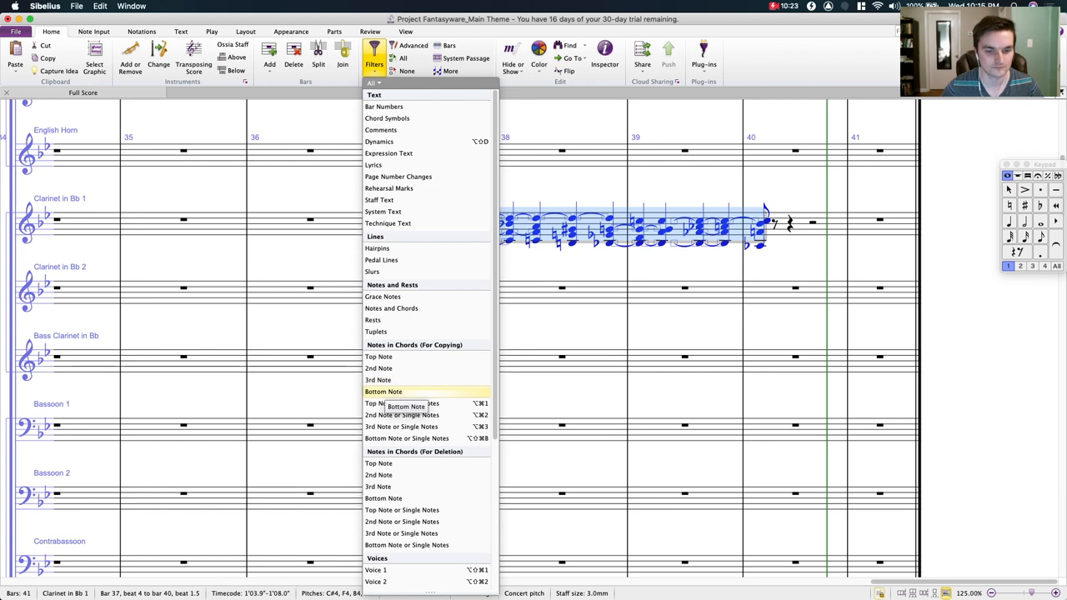
mouse_move(401, 426)
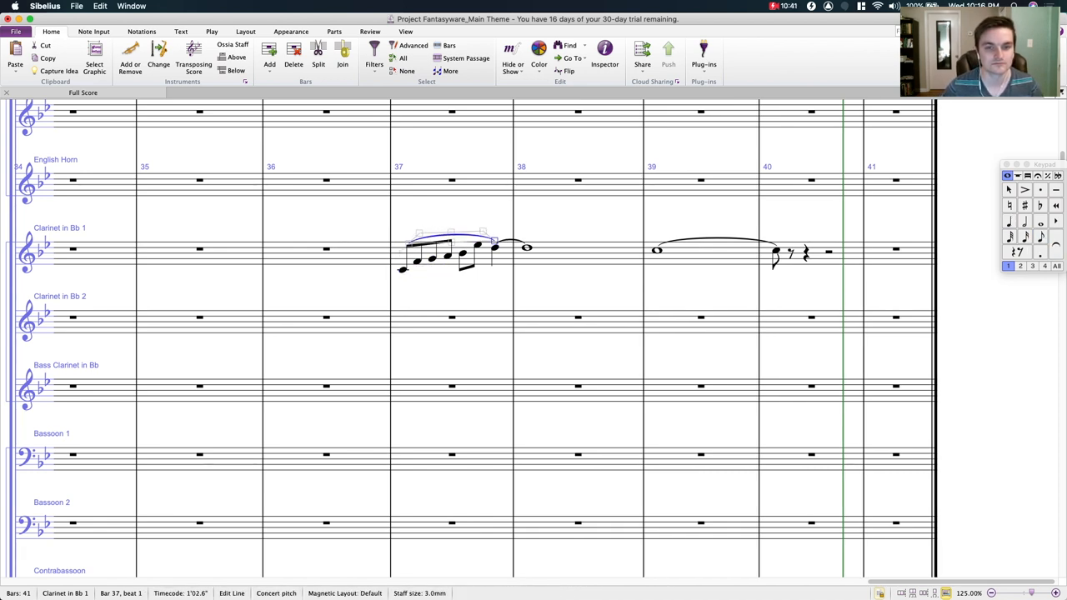
click(417, 261)
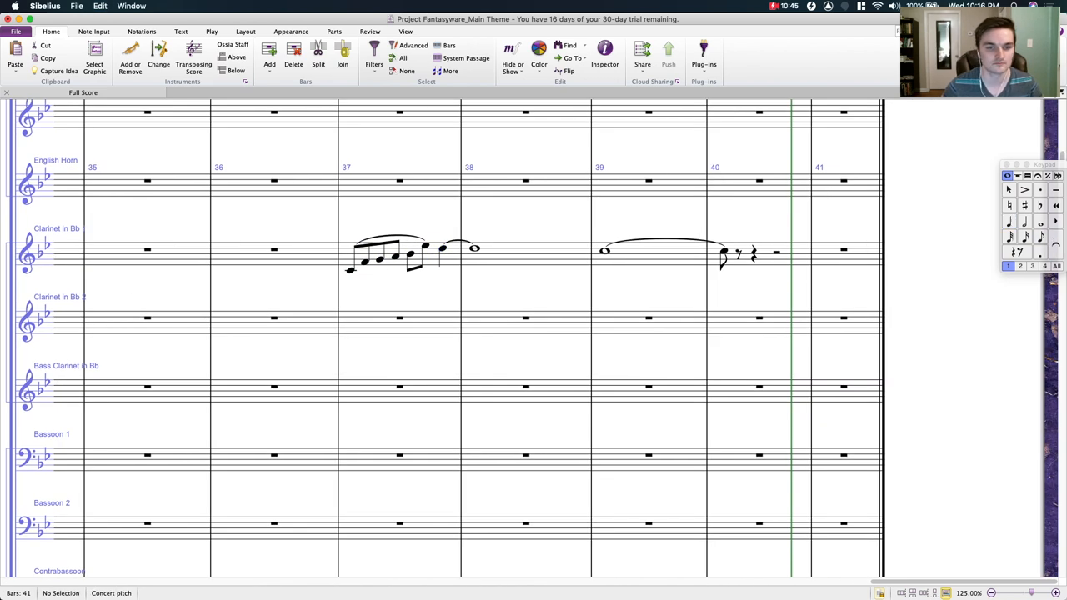
click(384, 183)
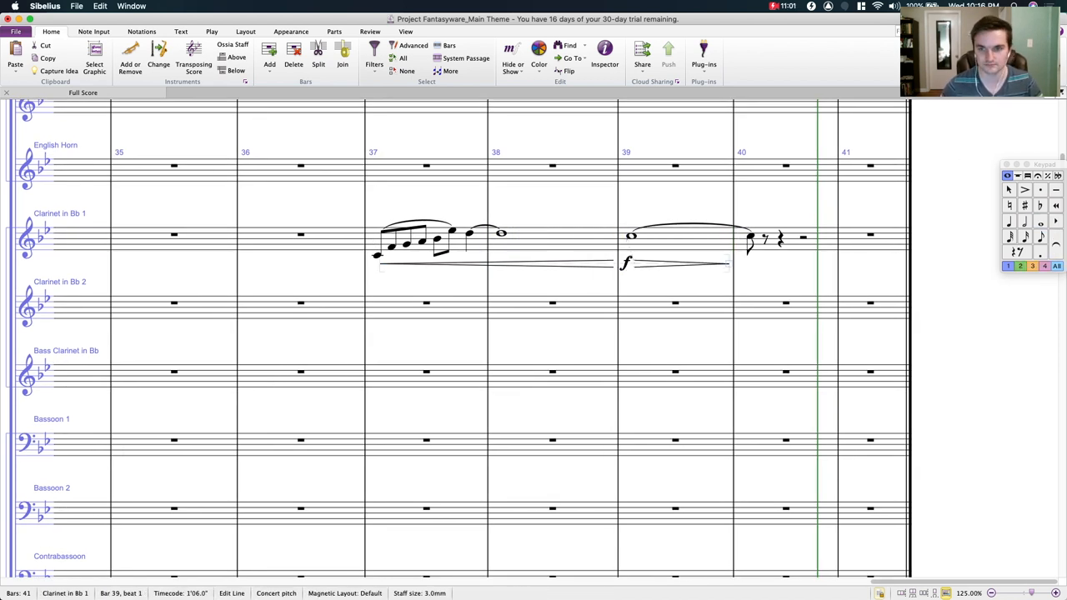
Step: Place con sord. on Violin II and add p–mf–p and mp–f–mp hairpin dynamics
text(mp)
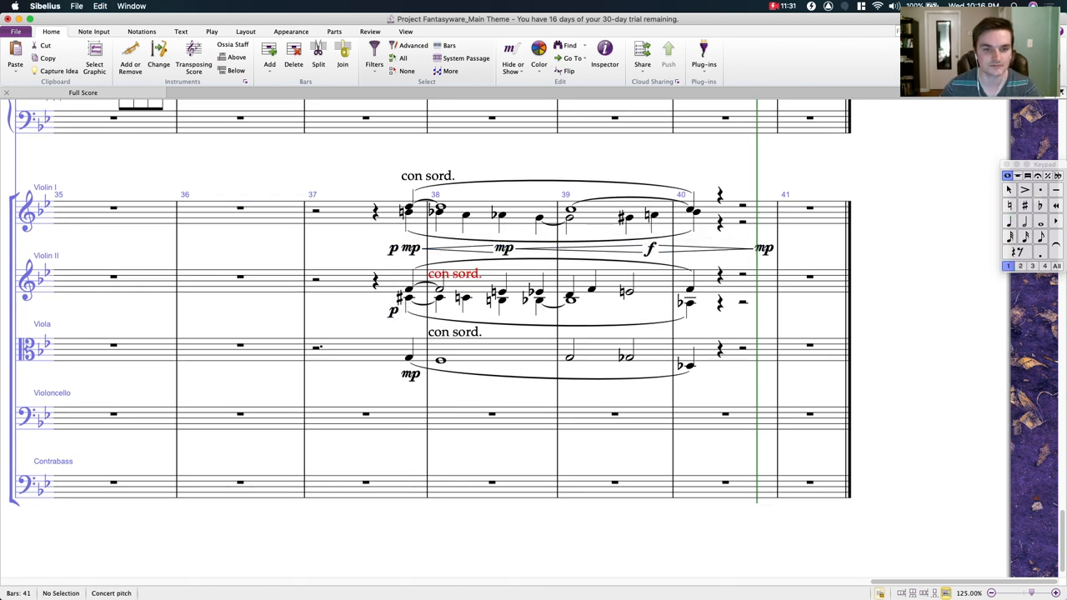
click(404, 209)
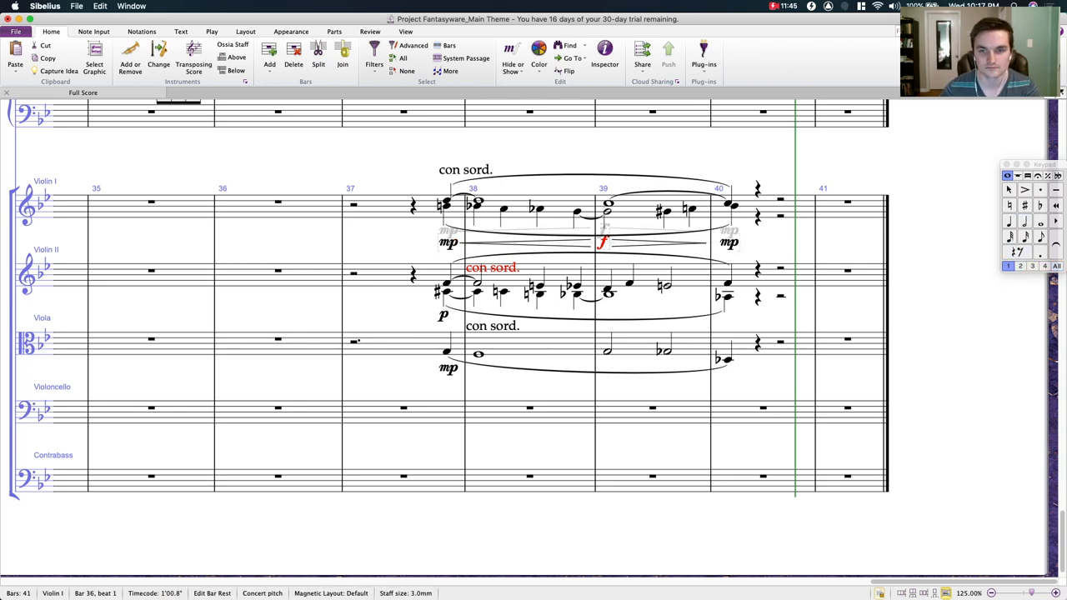
click(517, 287)
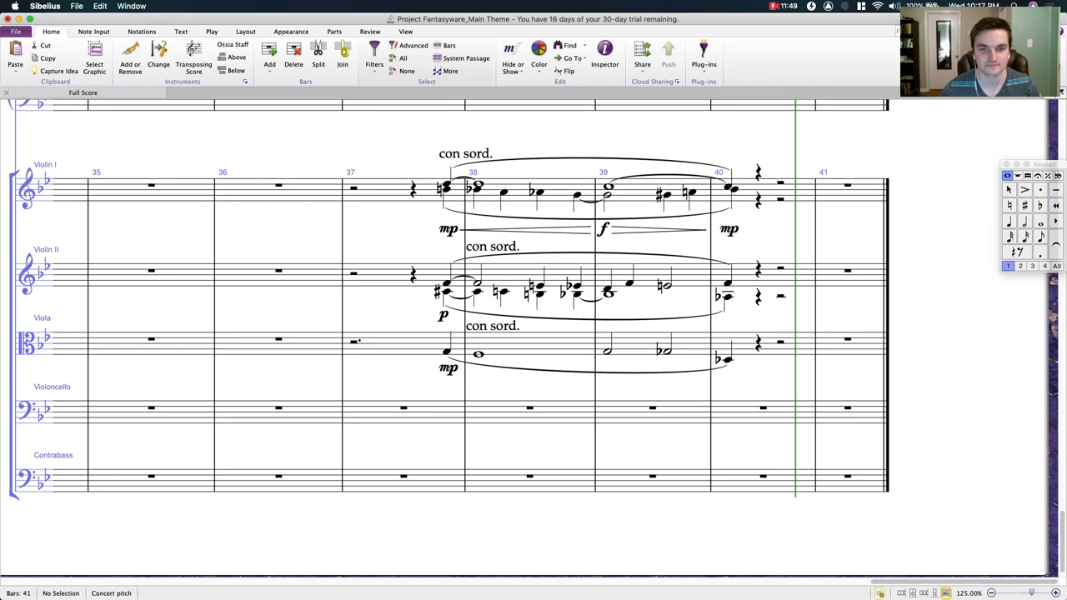
click(447, 231)
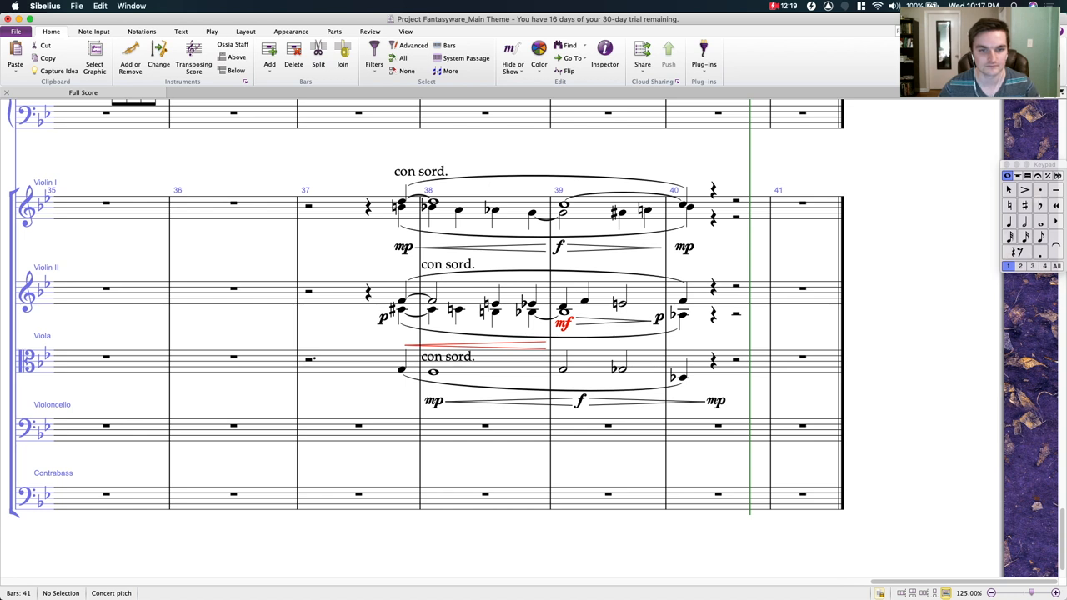
click(401, 369)
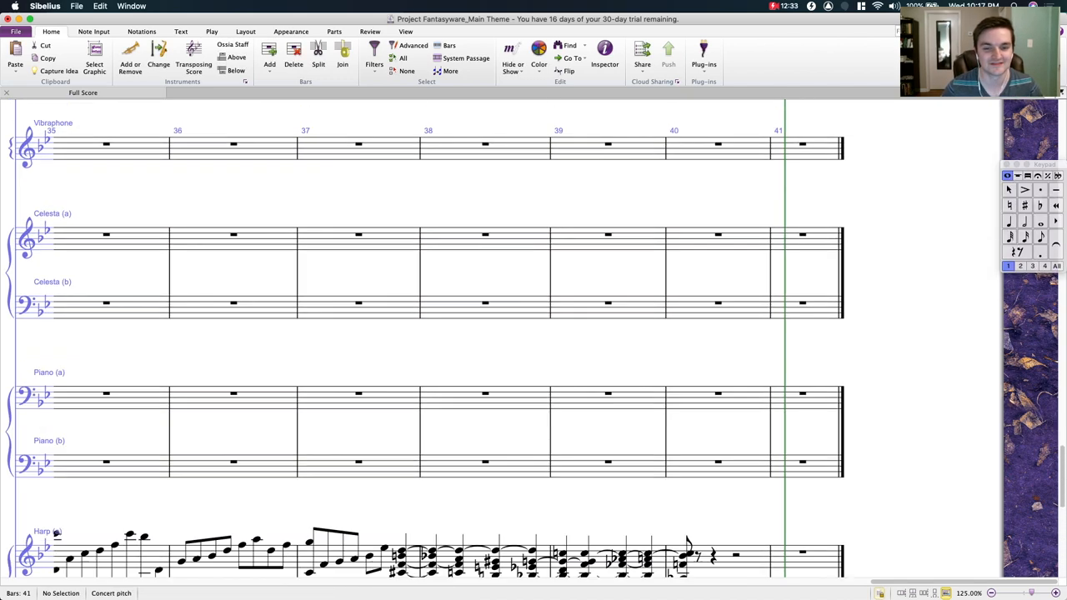
Step: Scroll to the harp and select its chords from the end of bar 37 onward
scroll(down, 3)
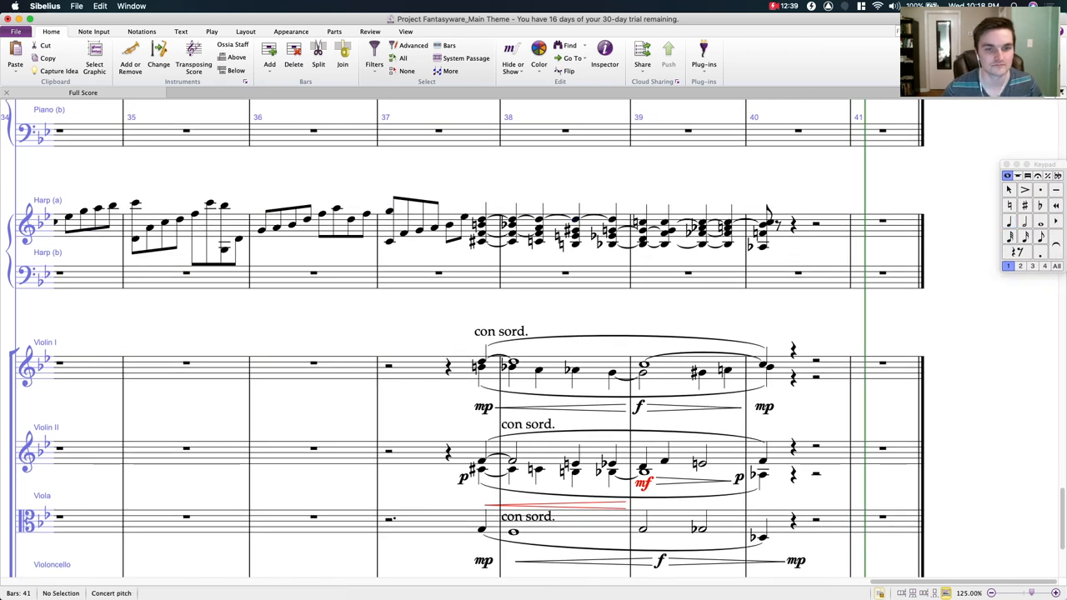
click(482, 224)
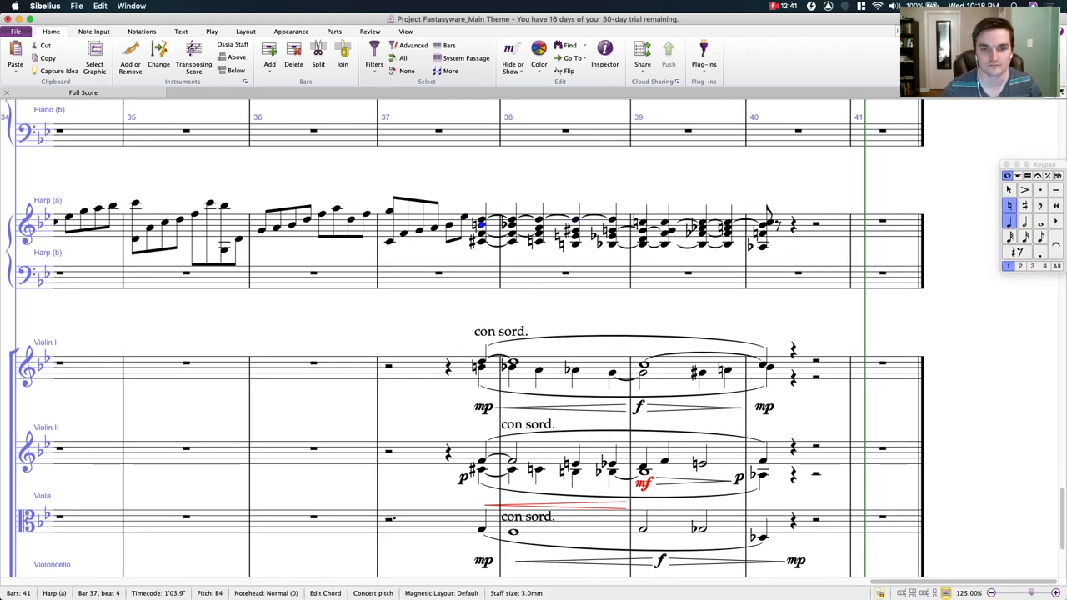
click(566, 229)
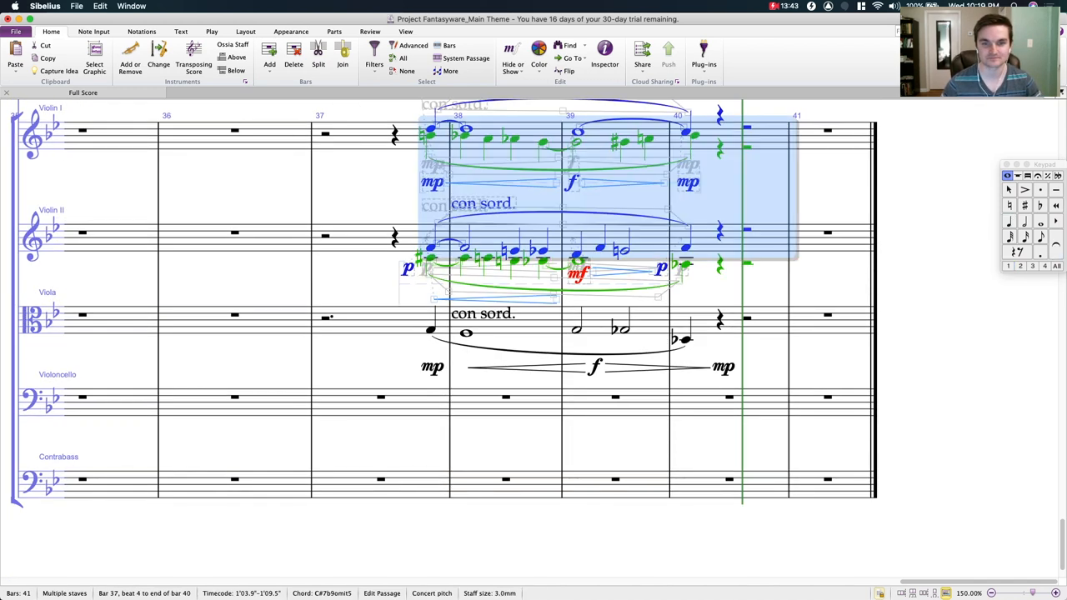
Step: Scroll down the score toward the Violin I and II passage in bars 37–40
scroll(down, 3)
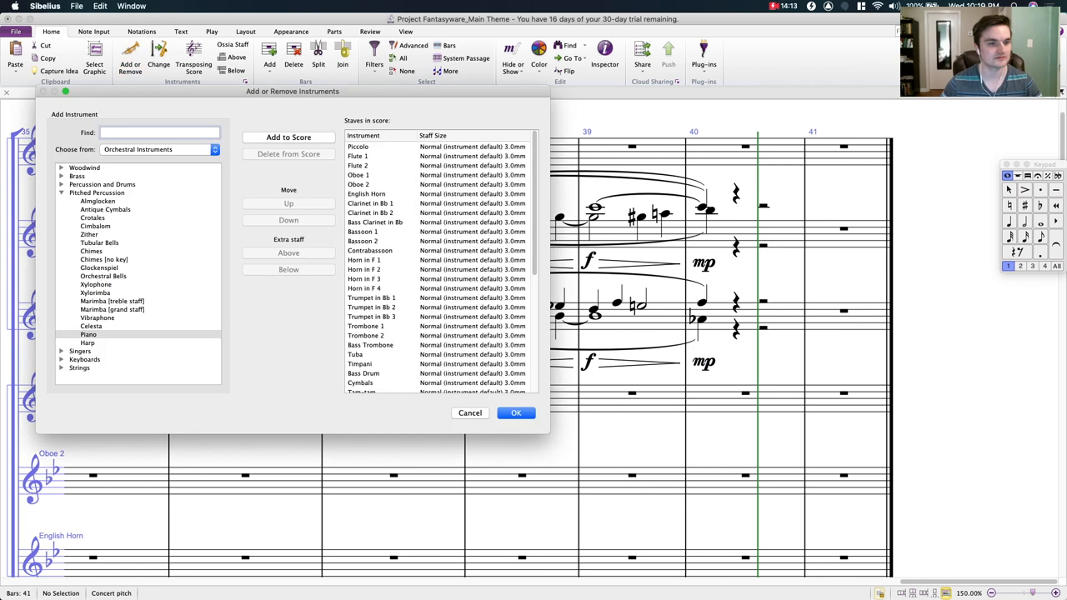
Step: Add an Alto Flute from the Woodwind list and confirm the instrument change
click(84, 168)
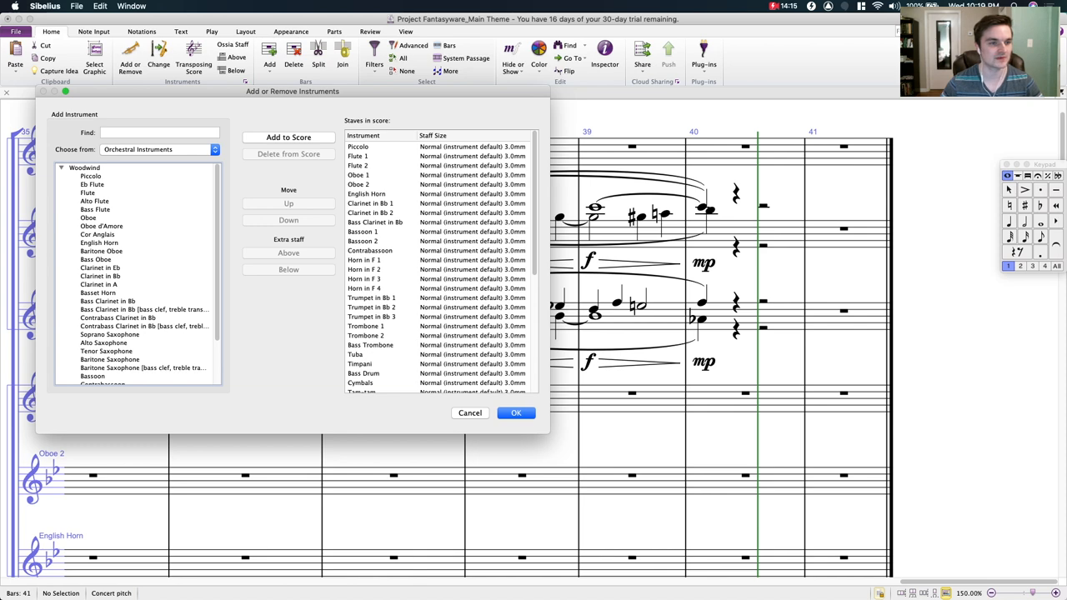
click(94, 200)
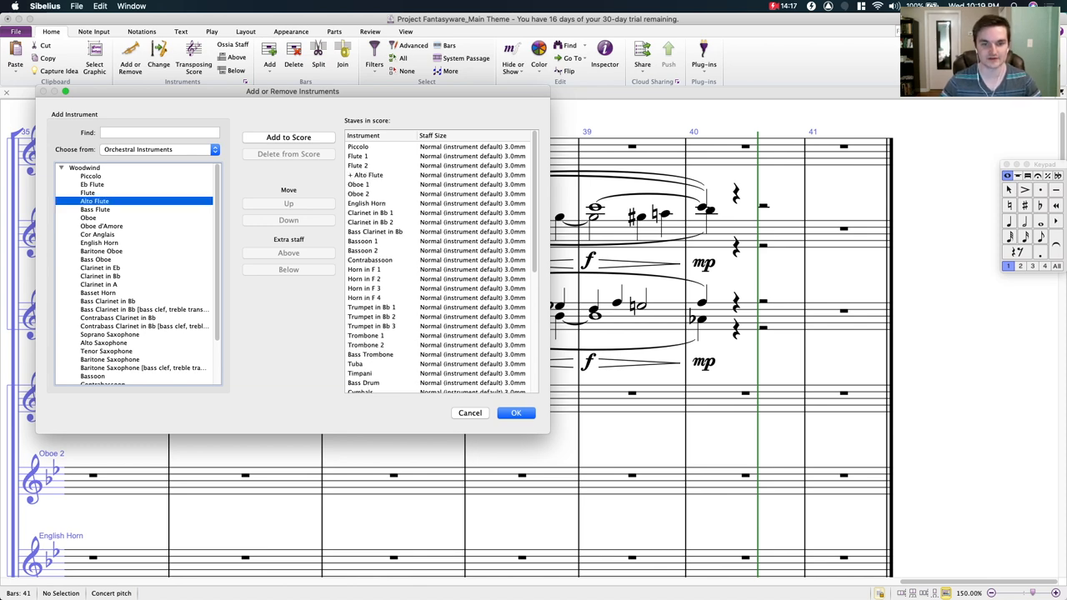
click(516, 413)
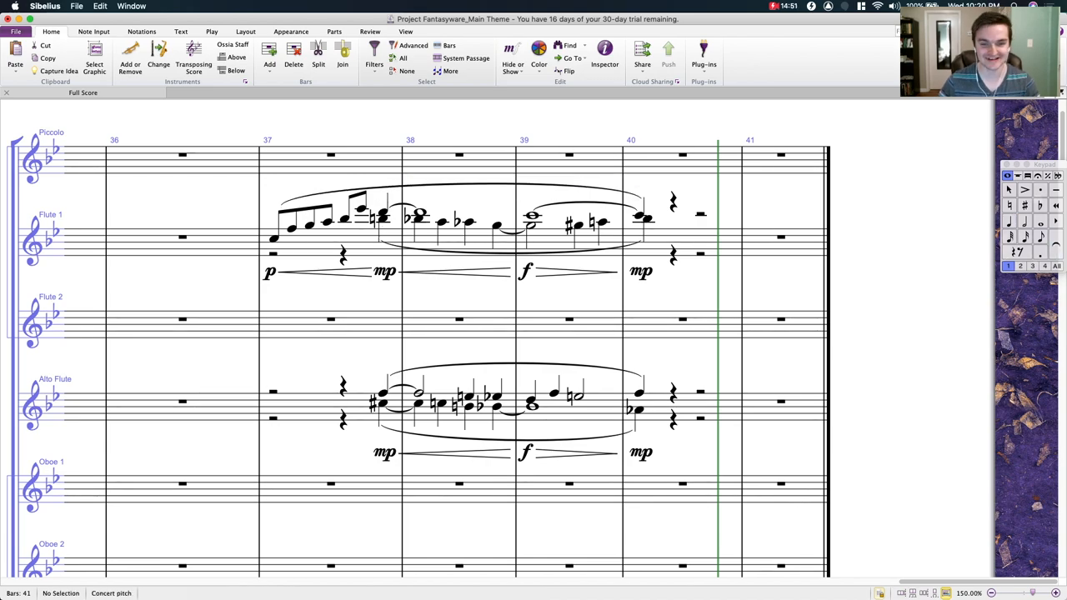
scroll(down, 3)
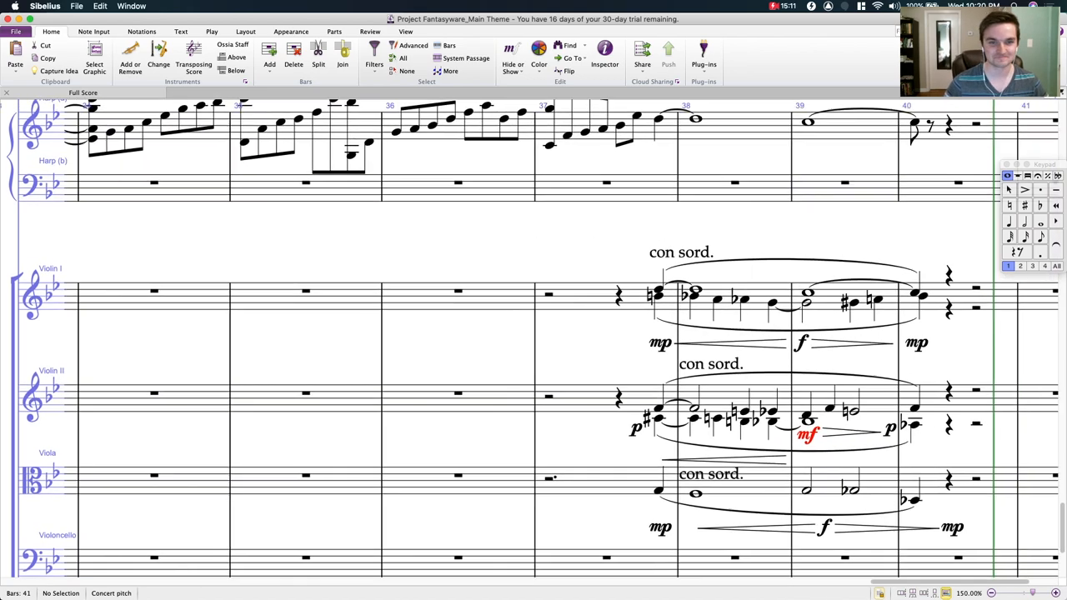
scroll(left, 3)
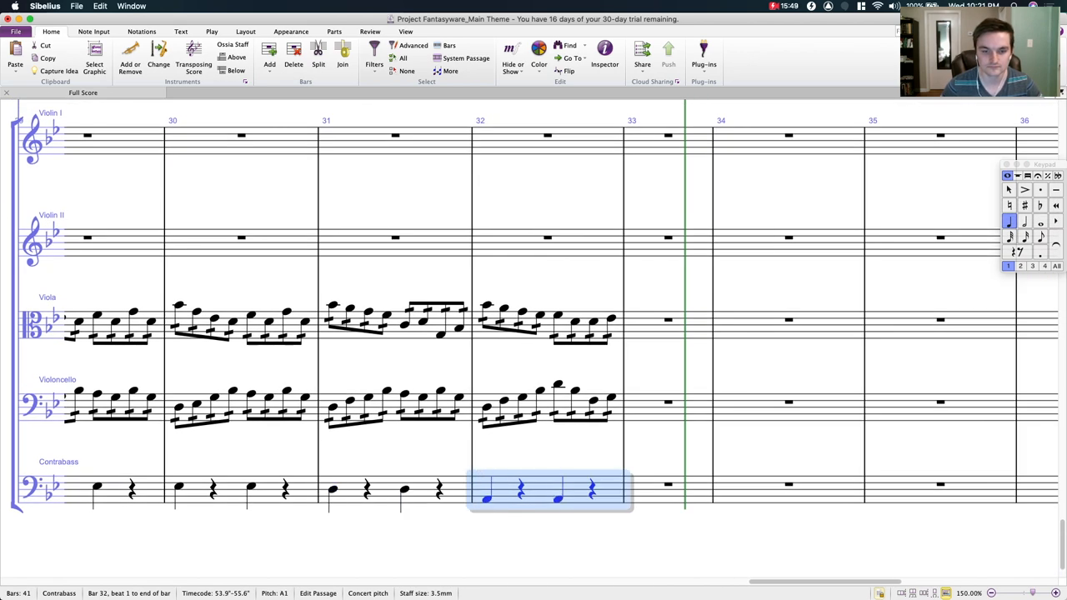
key(Down)
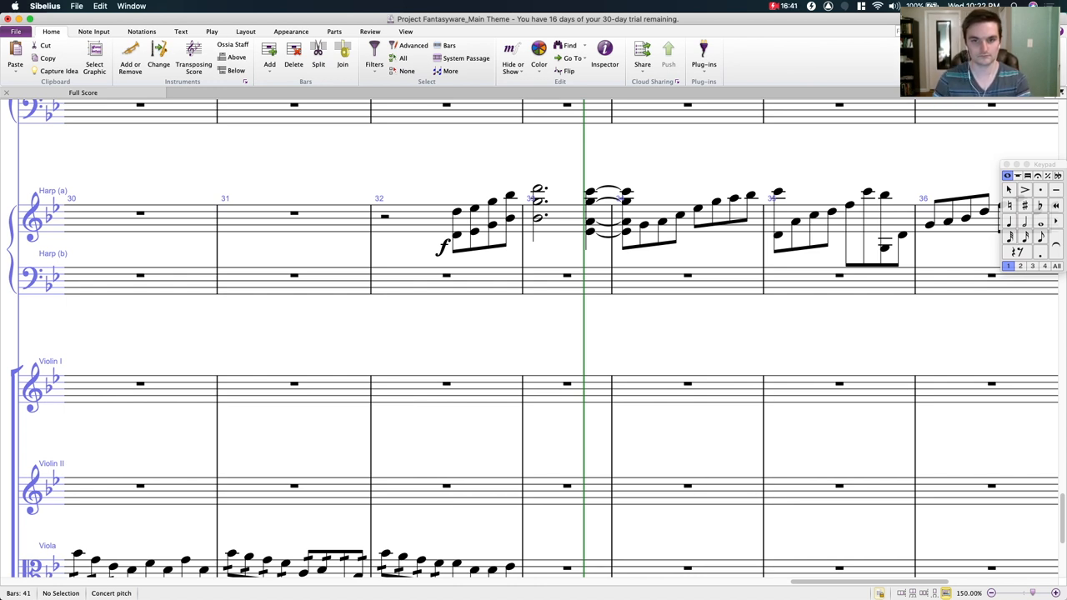
Step: Enter a lower harp line across bars 33–34, then select the bar 33 harp notes
click(567, 275)
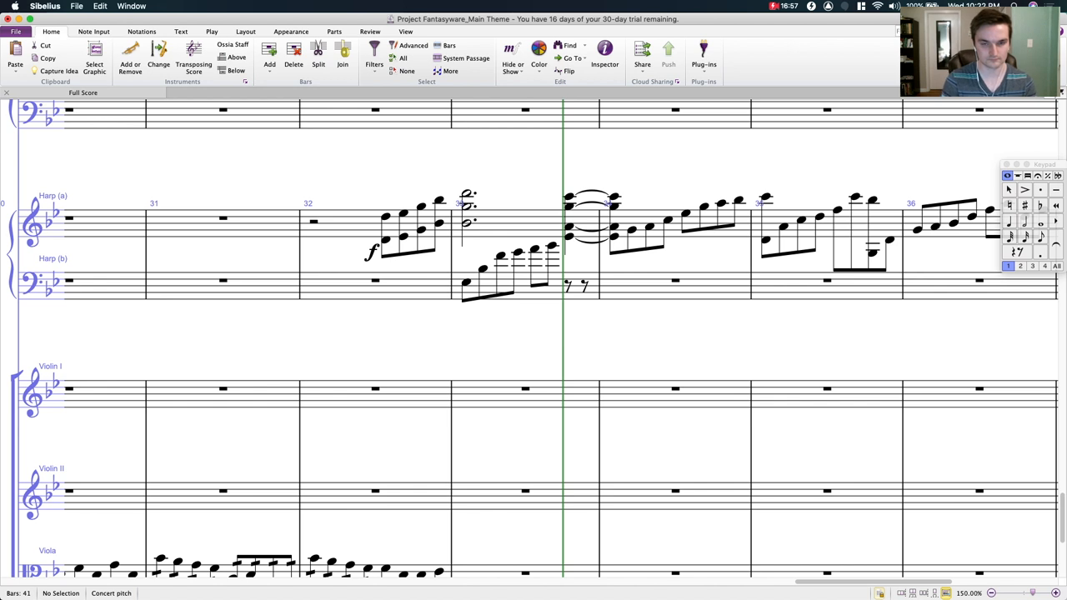
click(313, 221)
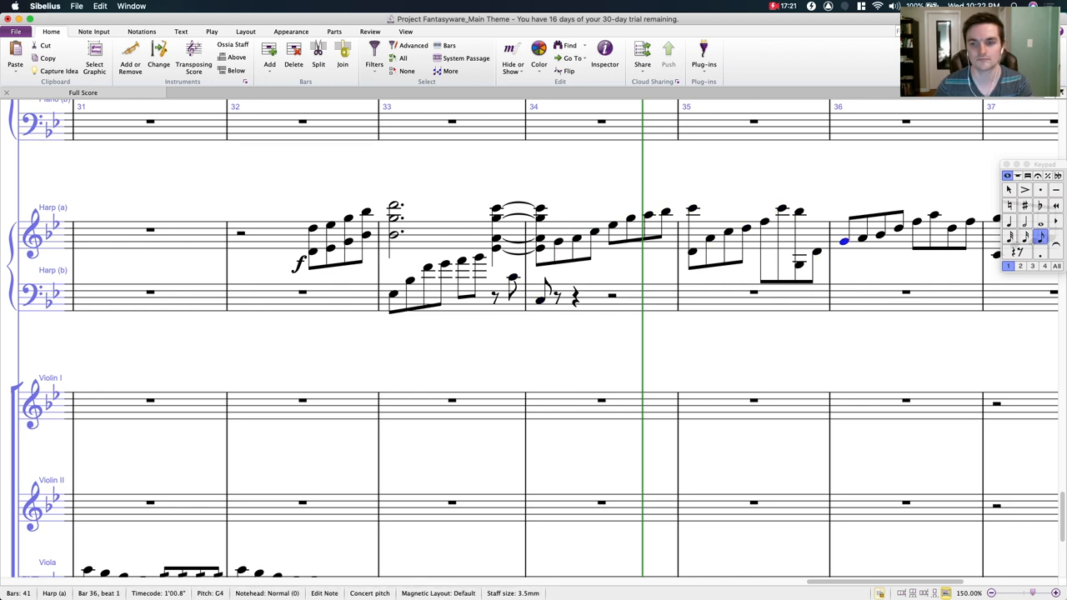
scroll(right, 3)
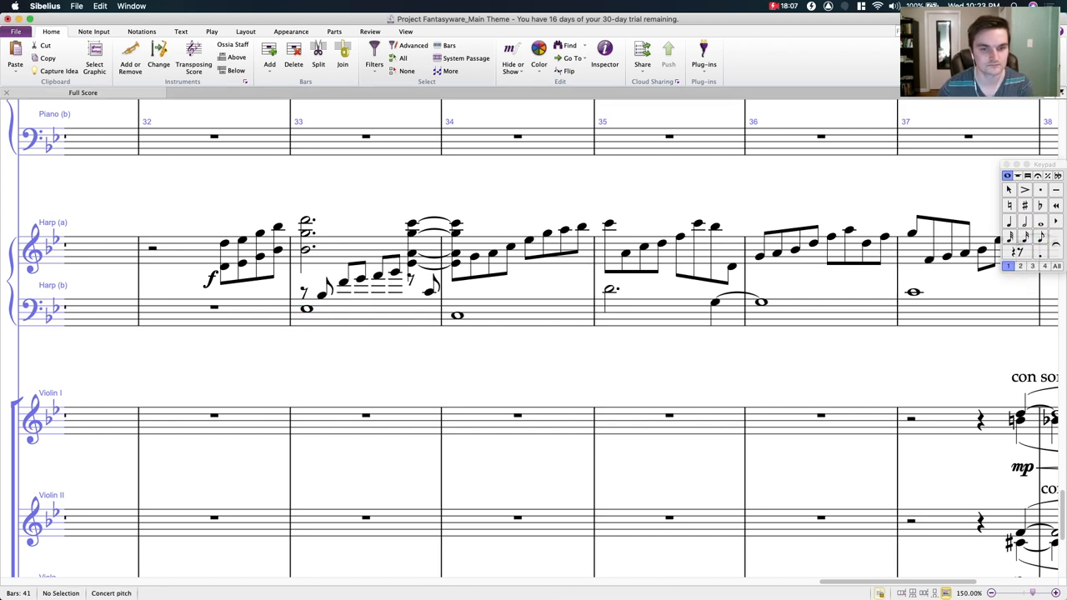
click(429, 290)
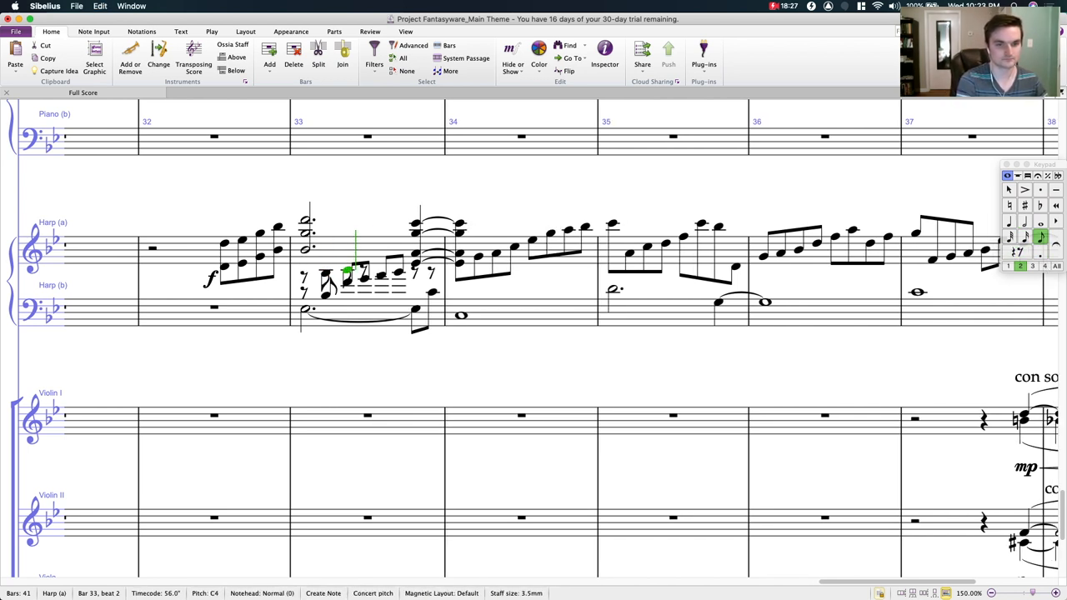
Step: Finish entering the bar 33 harp eighth-note run and select a phrase to slur
key(right)
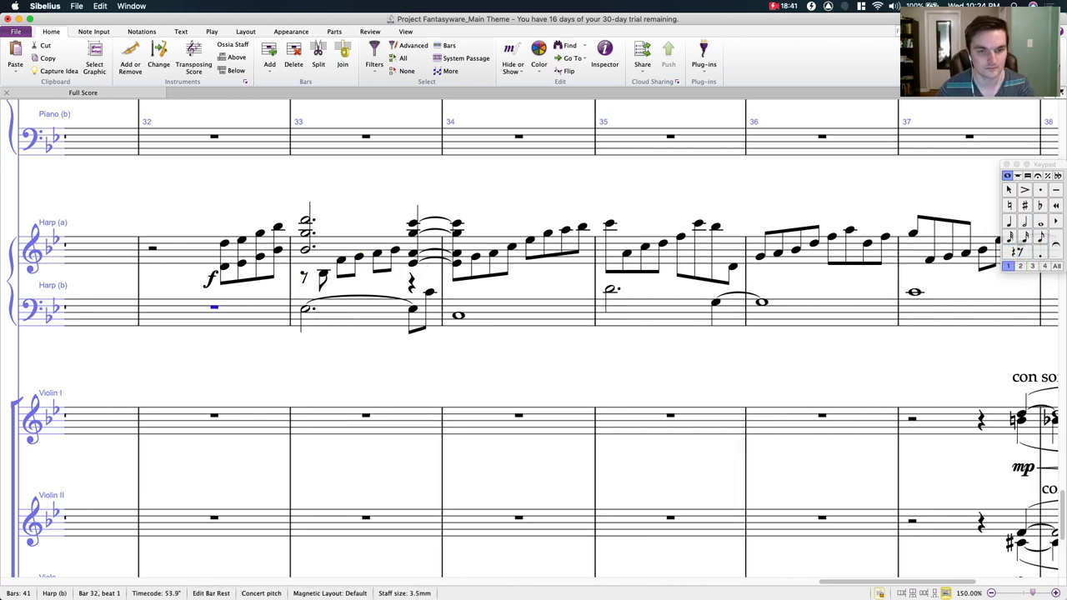
click(323, 273)
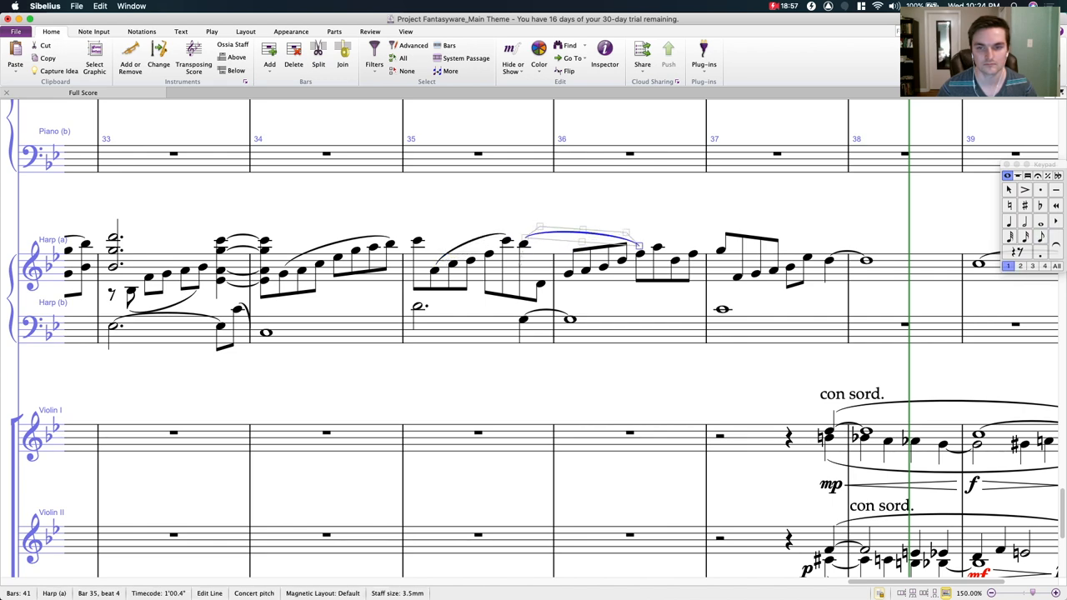
Step: Select the Harp (b) notes in bars 33–34 and add notes an octave below
scroll(right, 3)
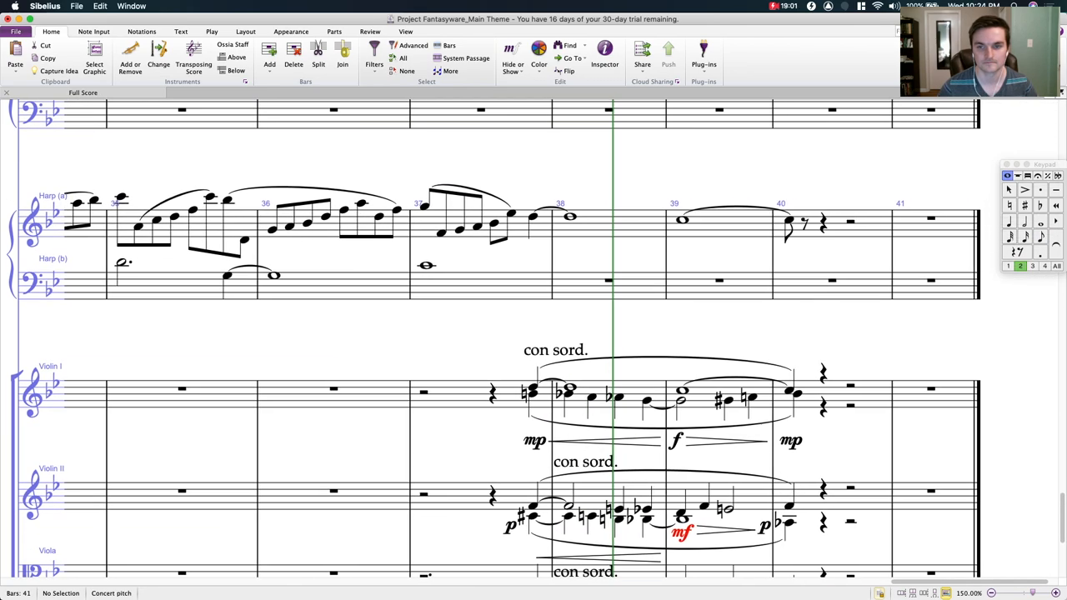
scroll(left, 3)
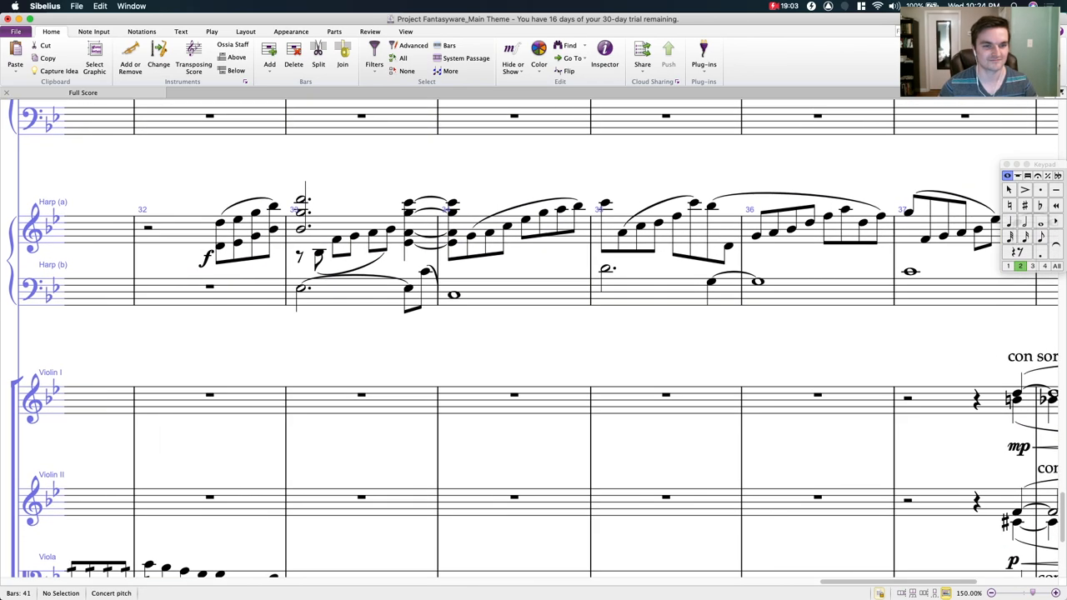
click(407, 293)
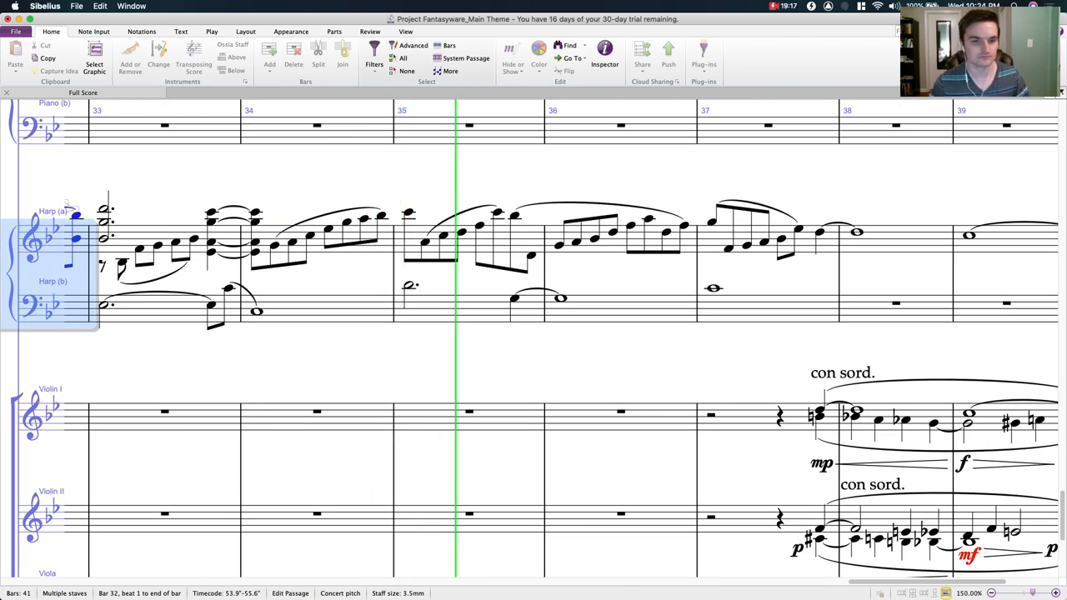
scroll(right, 3)
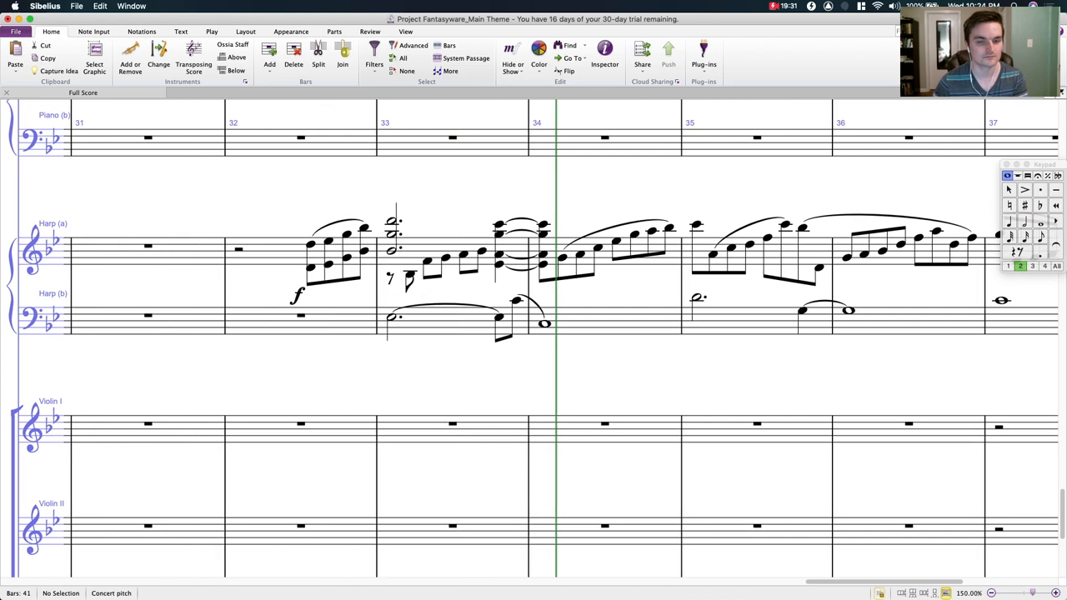
scroll(right, 3)
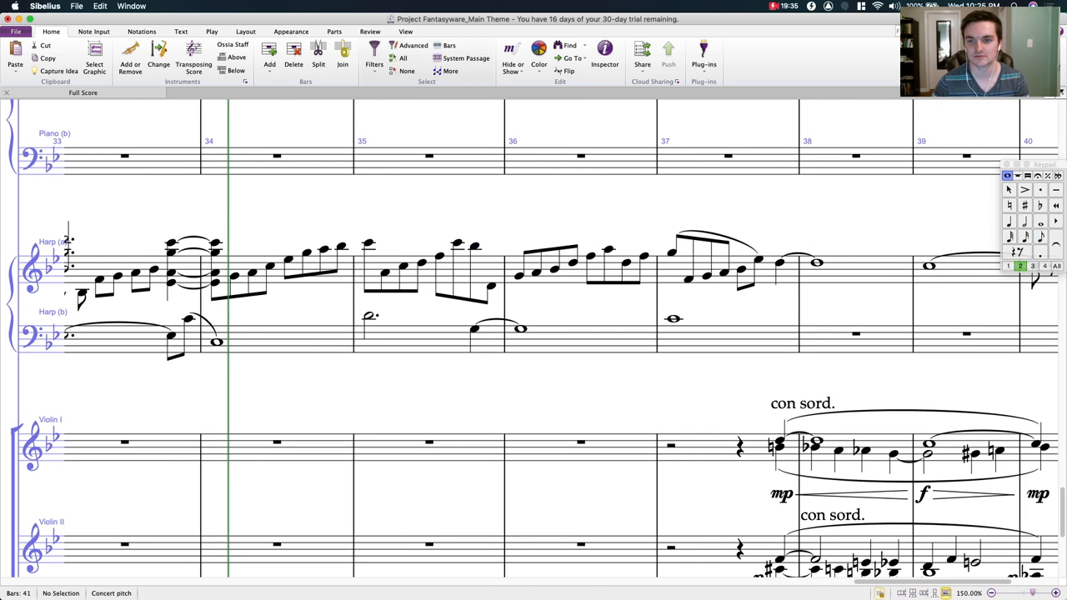
click(713, 242)
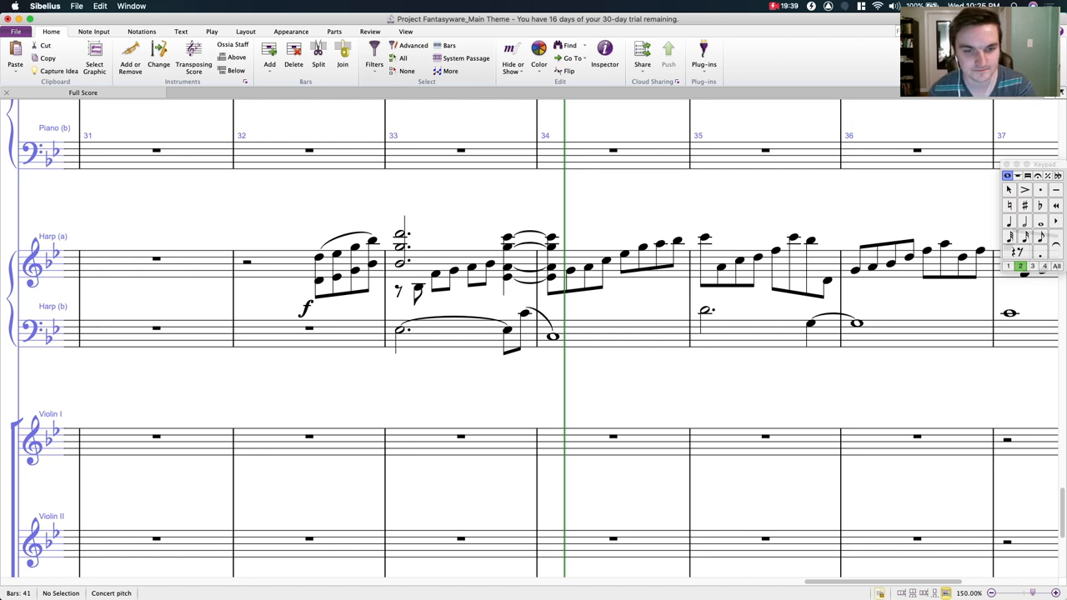
click(400, 329)
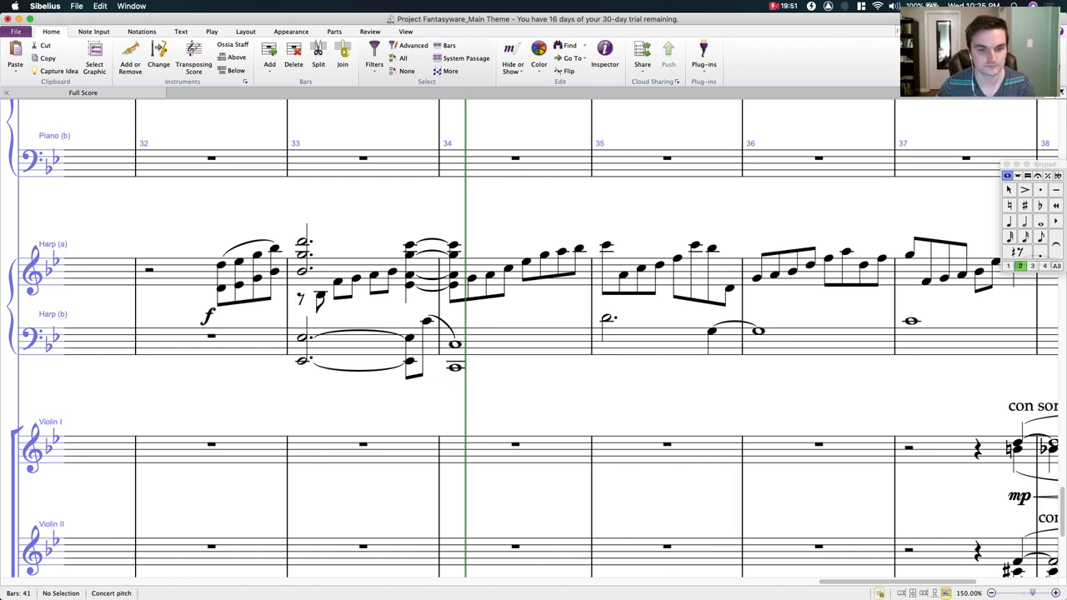
click(409, 337)
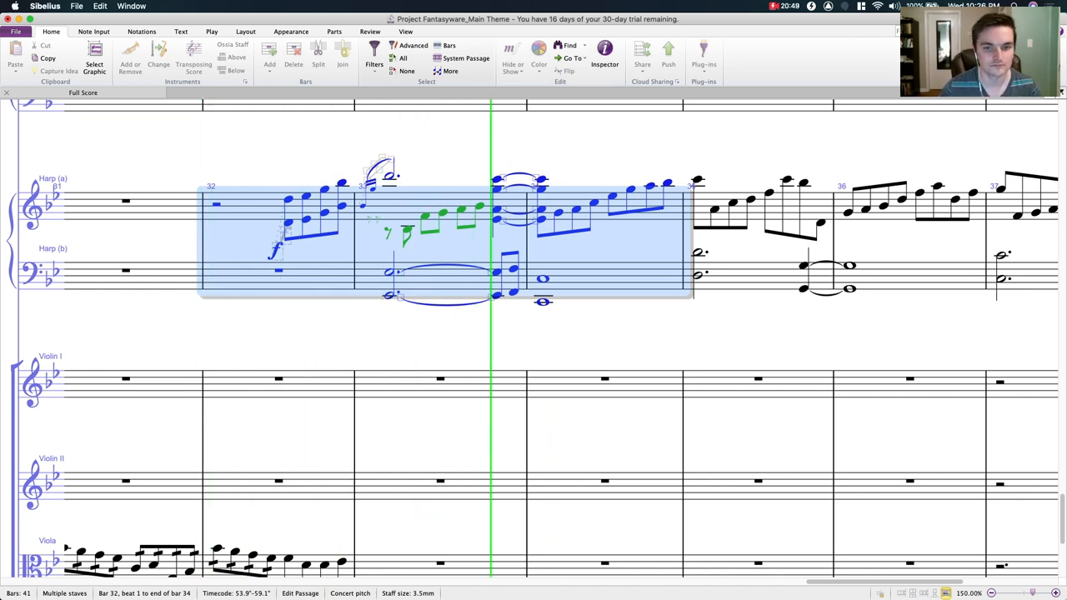
Step: Add lower octave notes to Harp (b) bars 35–37 and make bar 33's ending a rising run
click(513, 291)
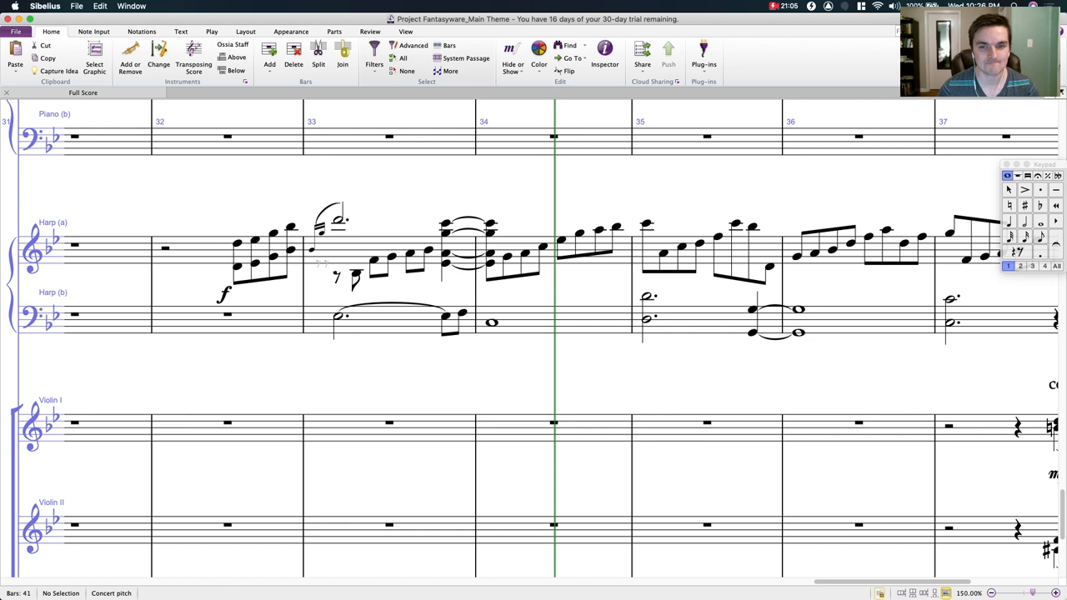
click(445, 263)
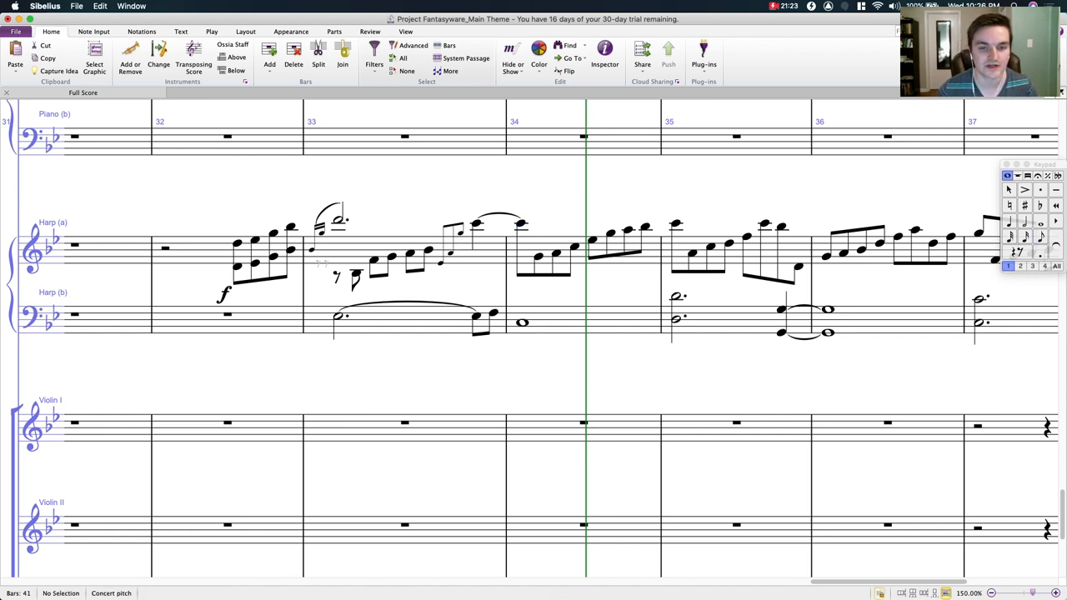
Step: Make the rising notes at the end of Harp (a) bar 33 grace notes via the Inspector
click(440, 260)
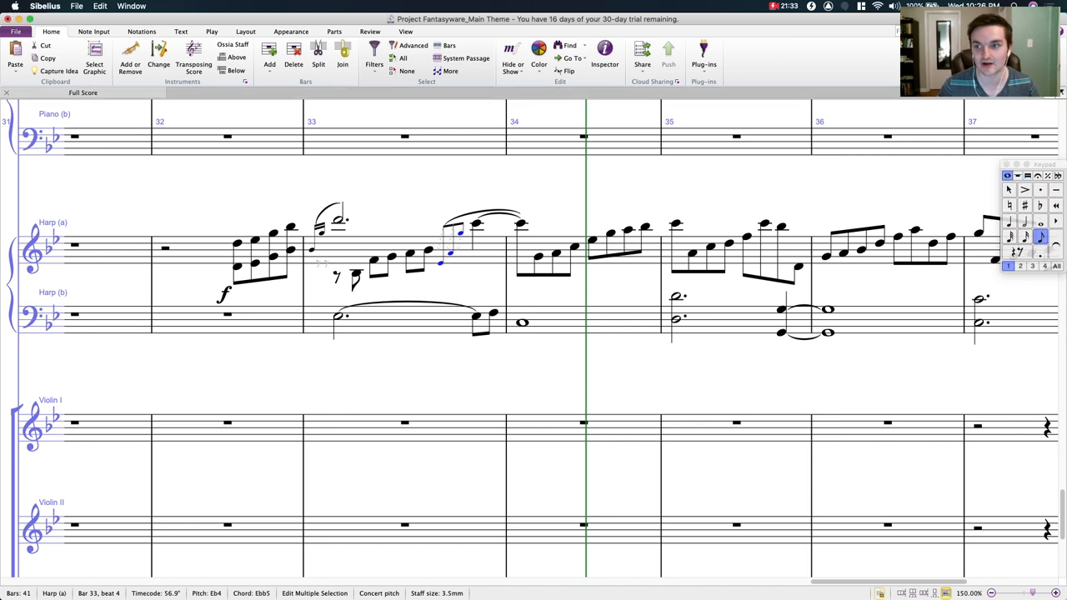
click(604, 51)
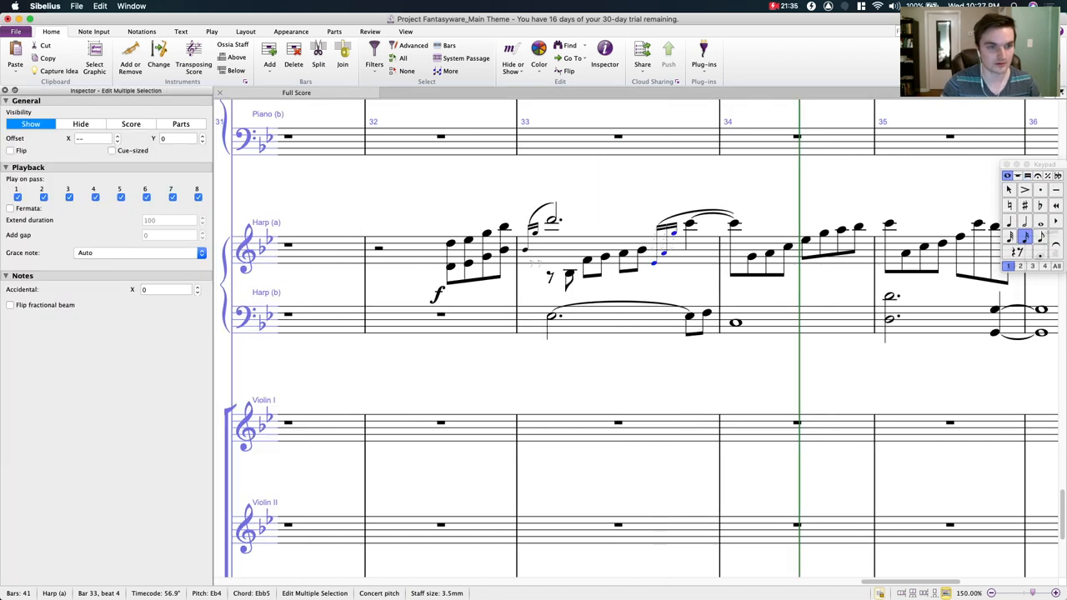
click(137, 253)
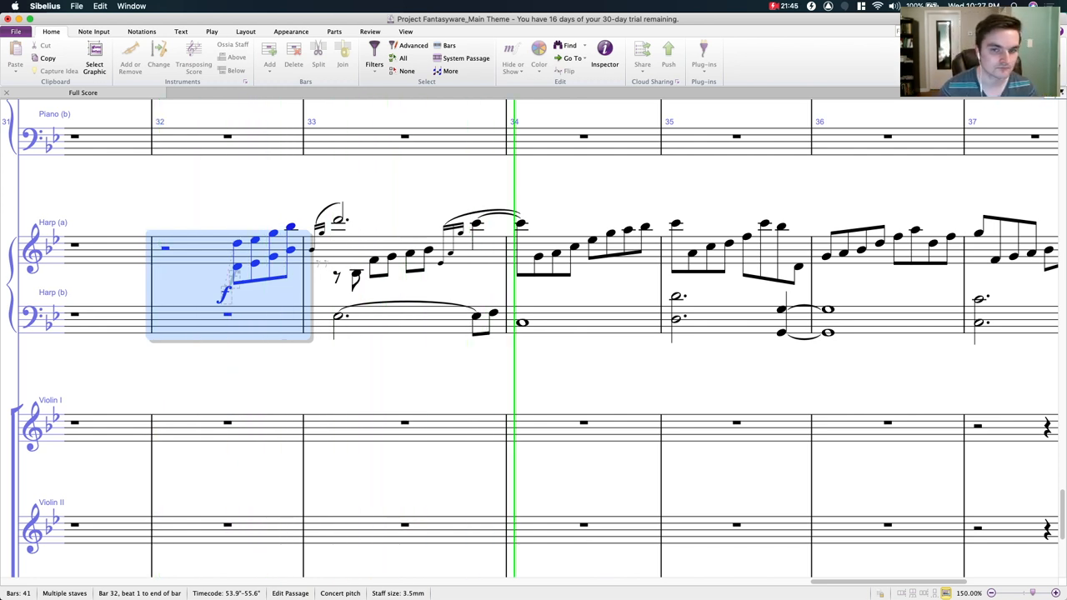
scroll(right, 3)
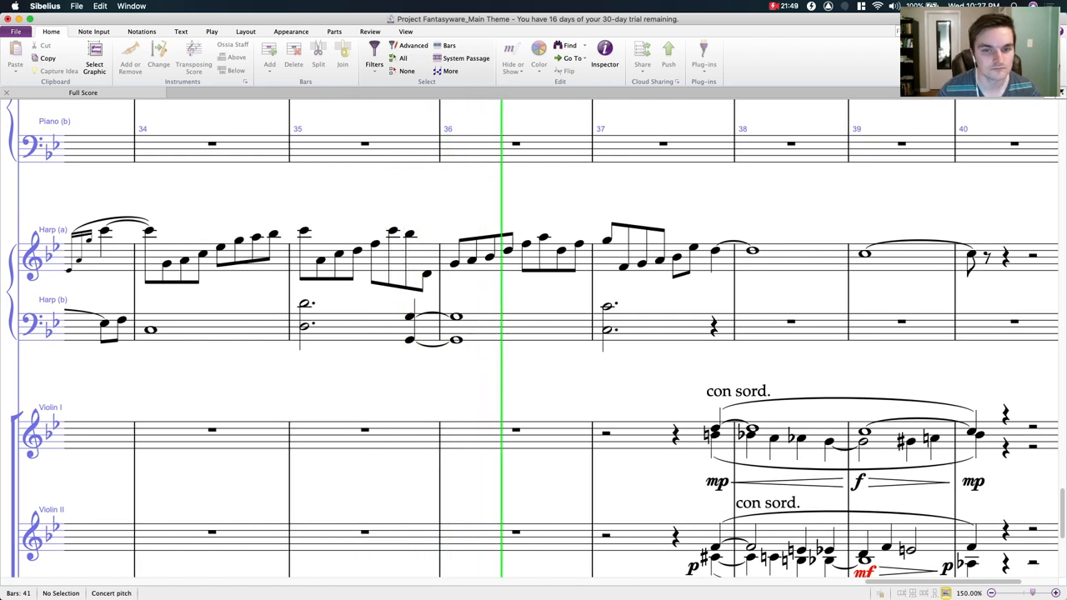
scroll(right, 3)
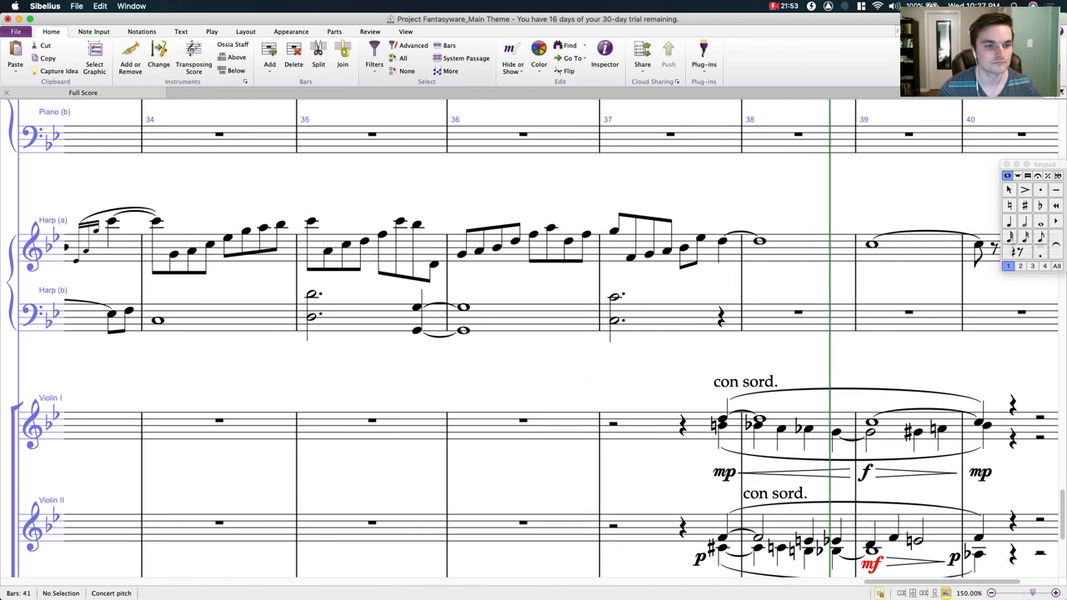
scroll(left, 3)
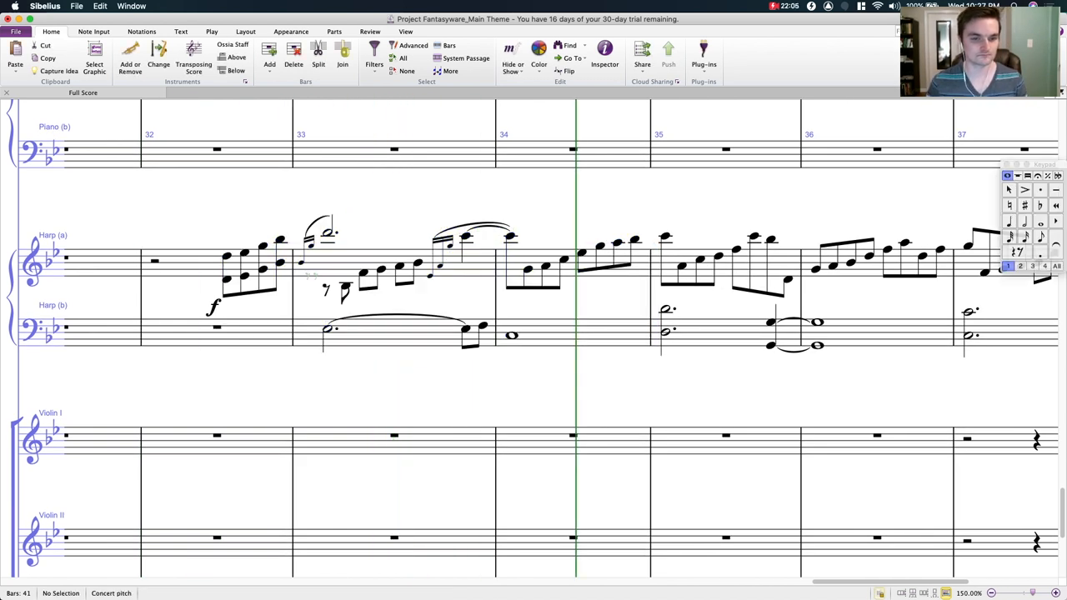
click(329, 329)
text(mf)
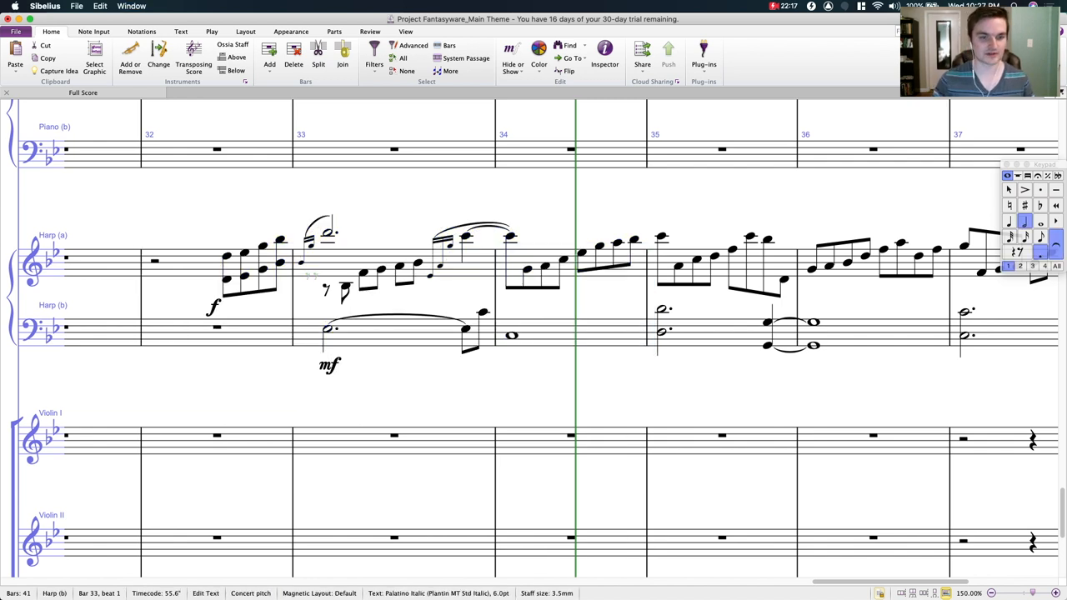
Step: Add f to Harp (a) and mf to Harp (b) at their bar 33 entries
click(300, 262)
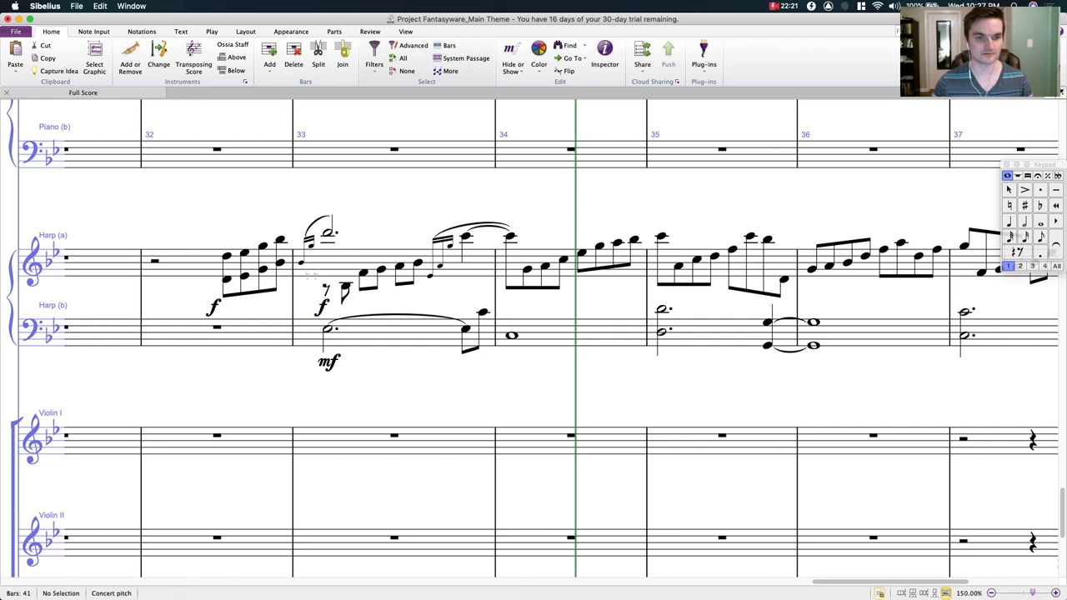
click(217, 263)
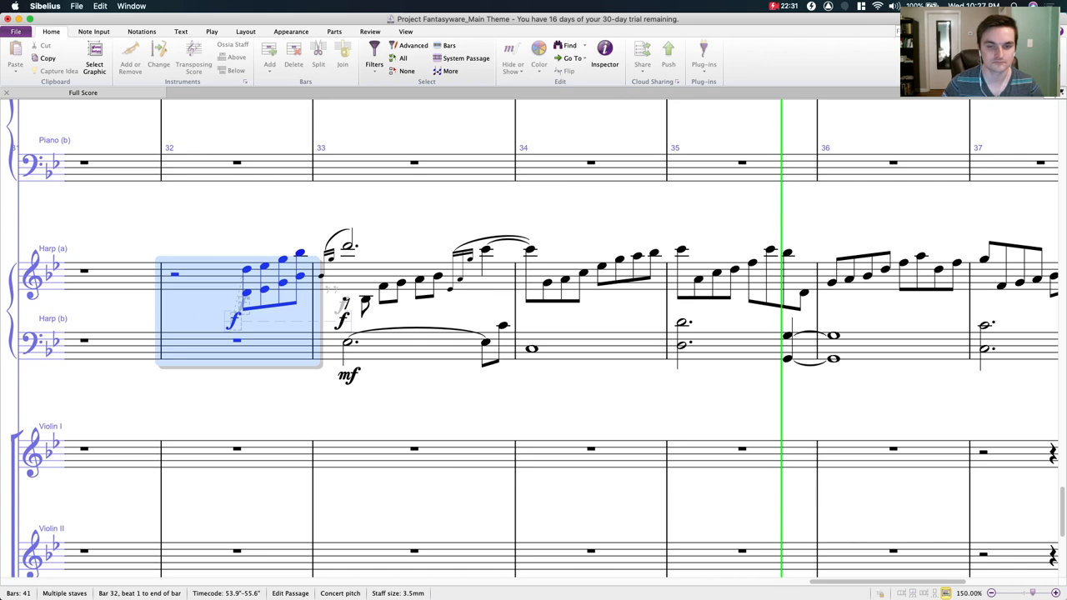
scroll(right, 3)
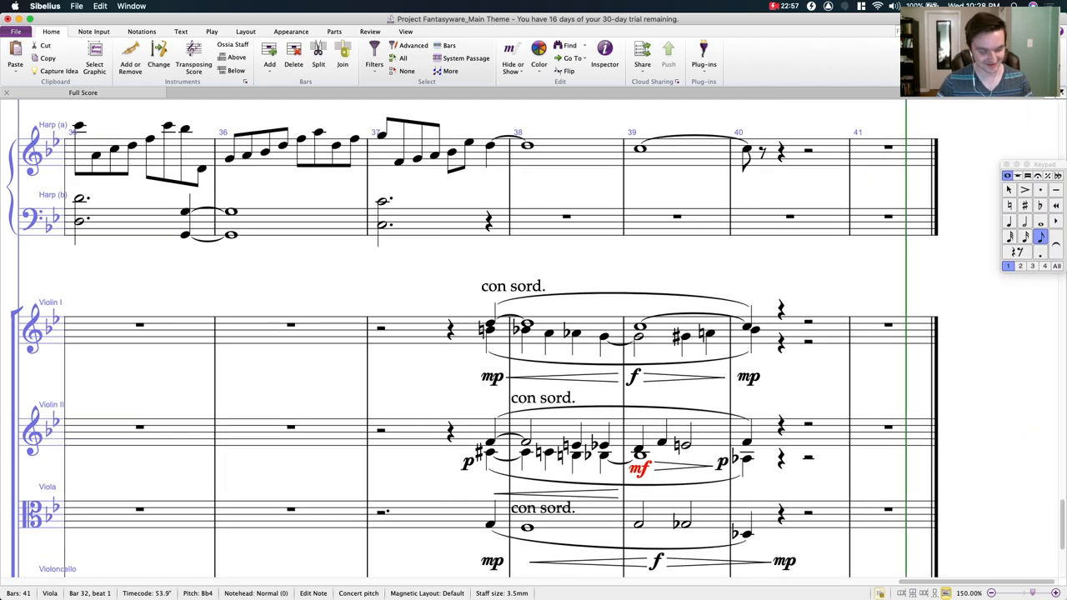
scroll(left, 3)
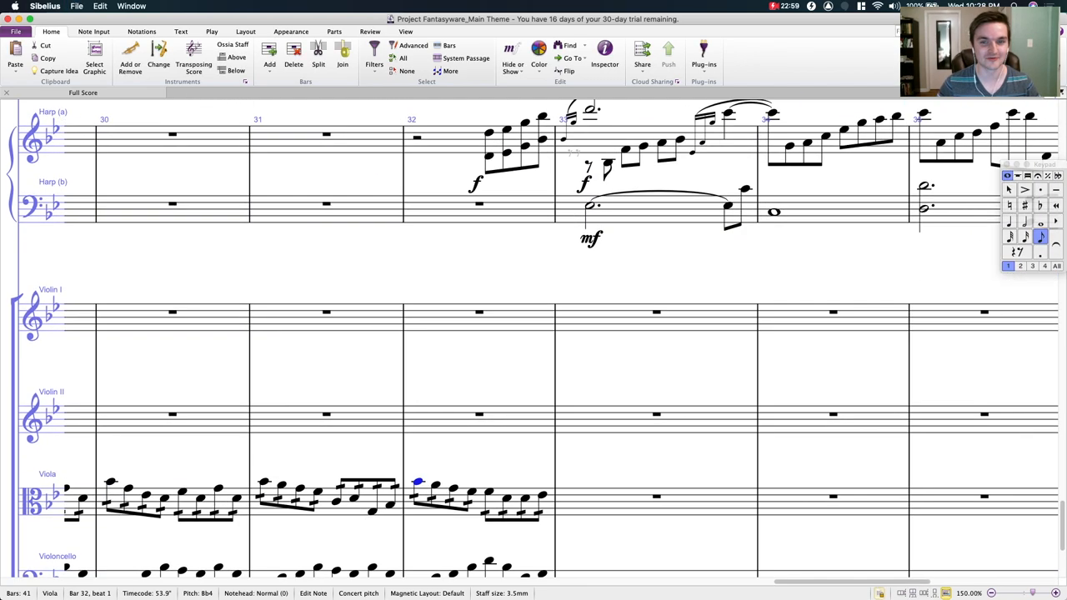
scroll(right, 3)
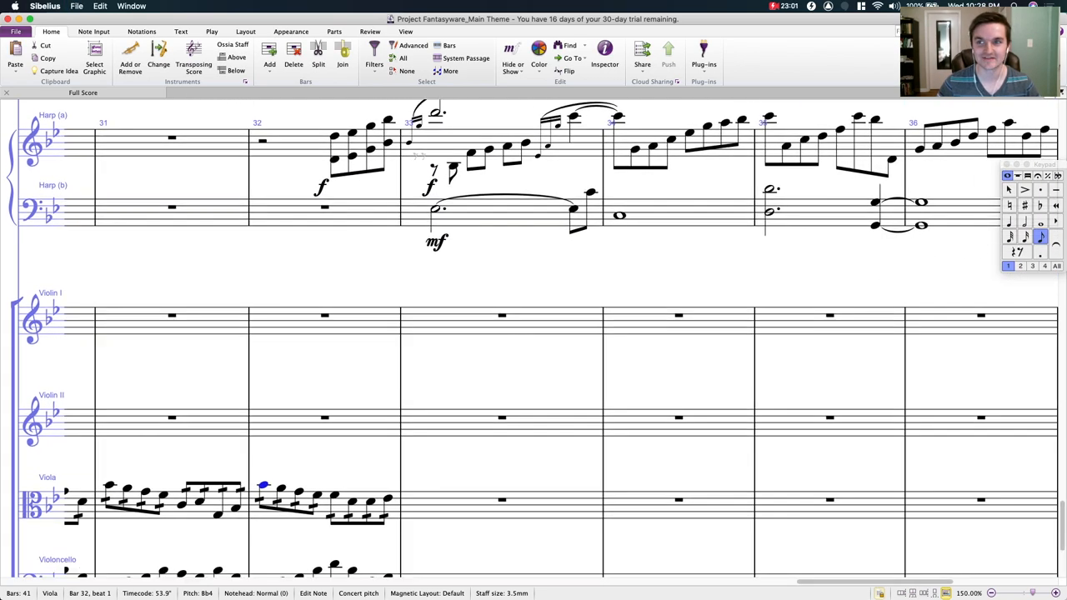
scroll(down, 3)
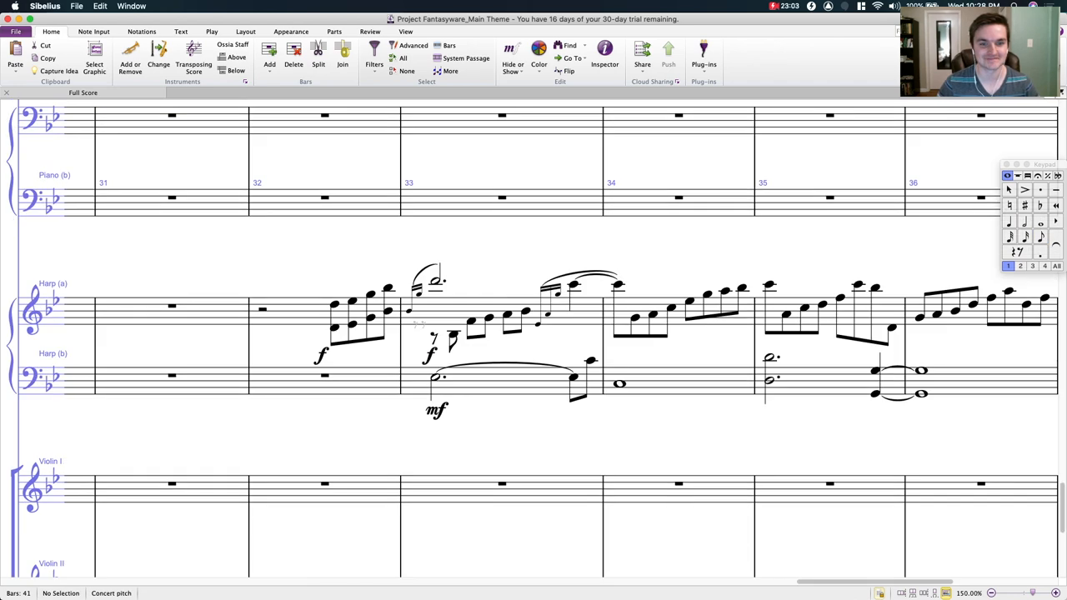
scroll(down, 3)
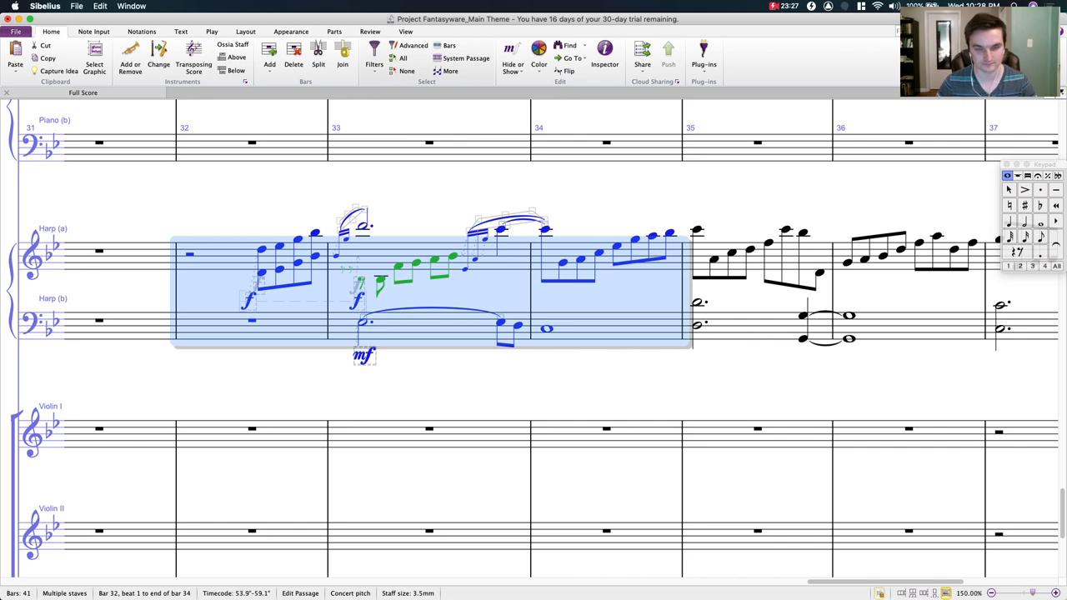
key(space)
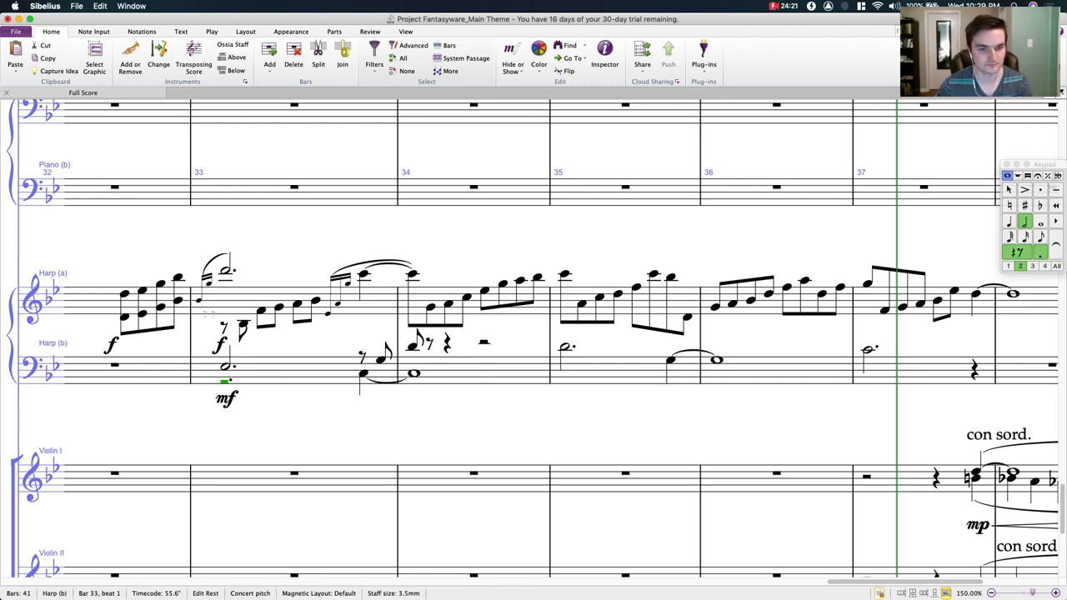
click(429, 307)
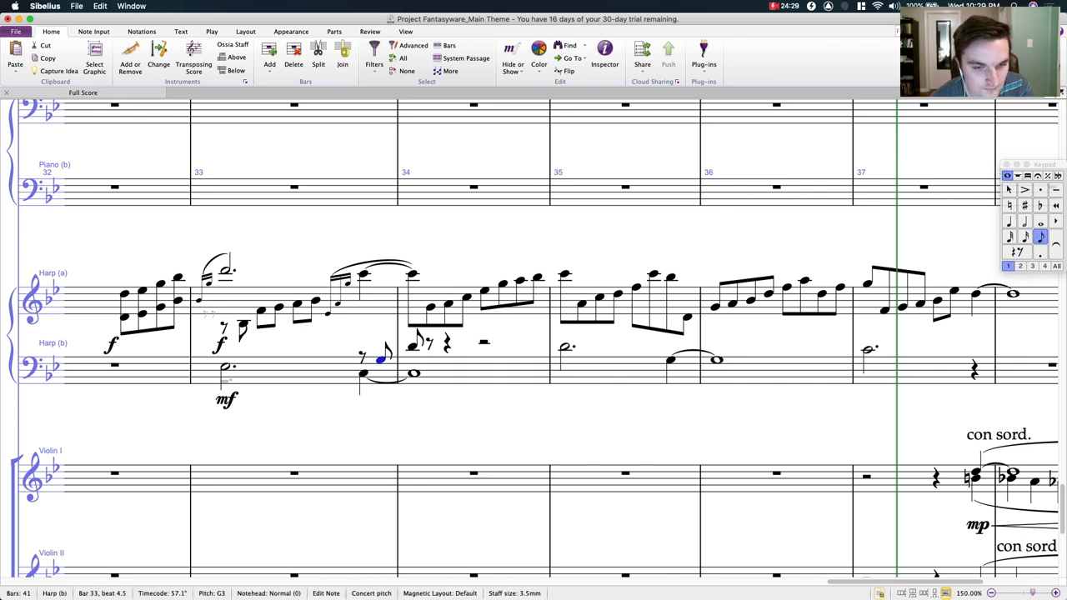
click(413, 346)
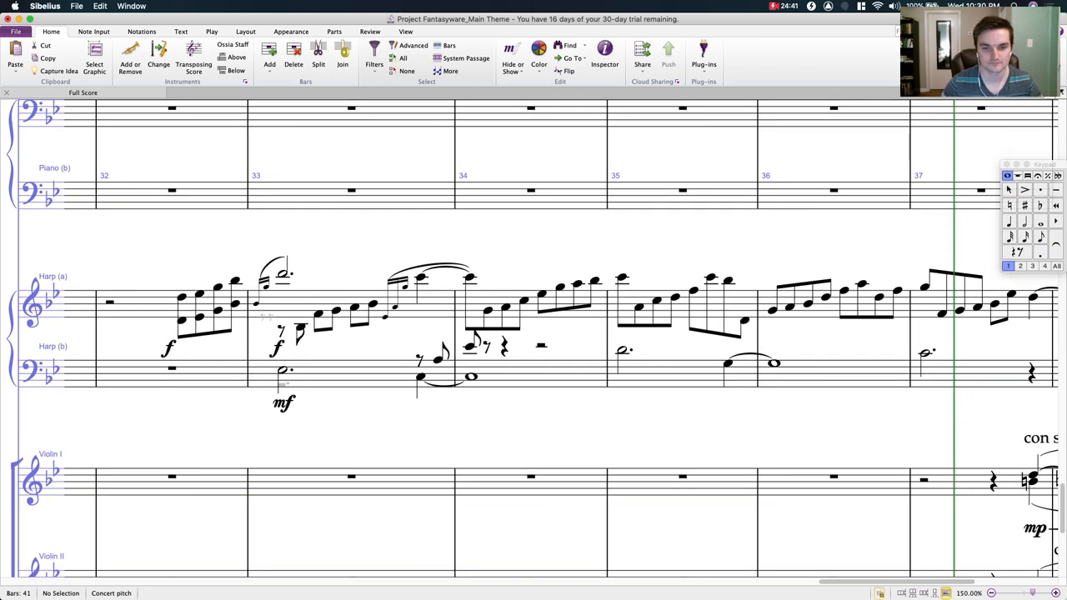
click(471, 346)
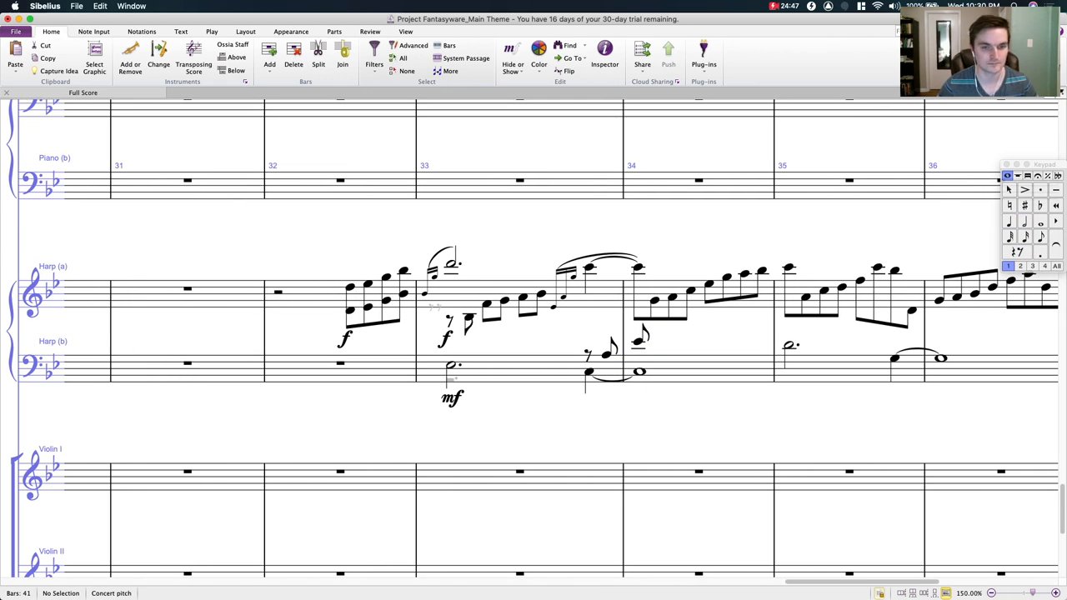
Step: Check harp note and chord pitches in bars 34–36, then play back from bar 32
drag(275, 283, 767, 384)
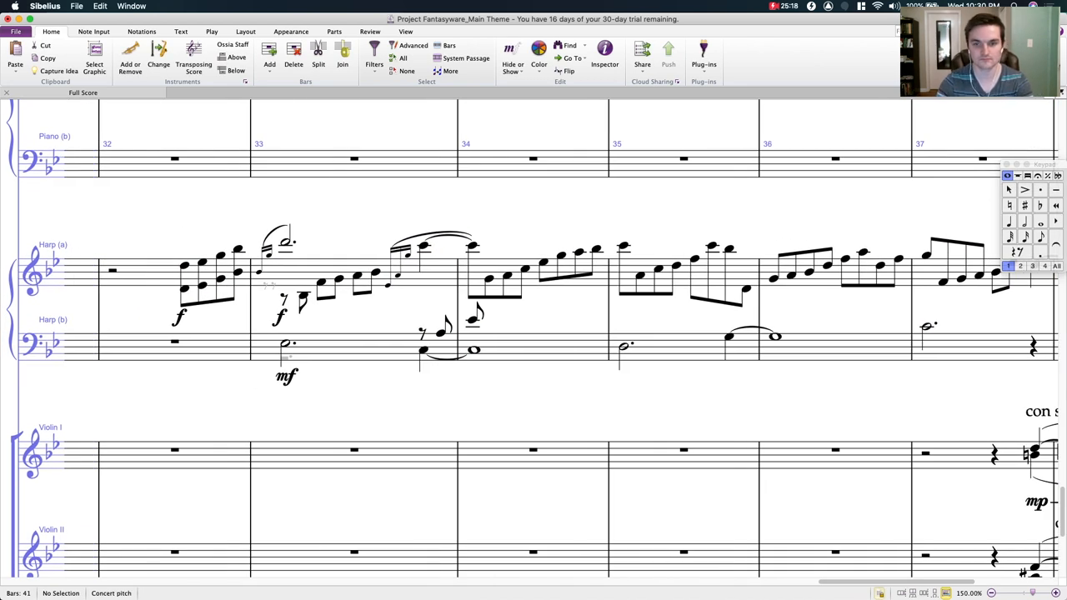
click(542, 262)
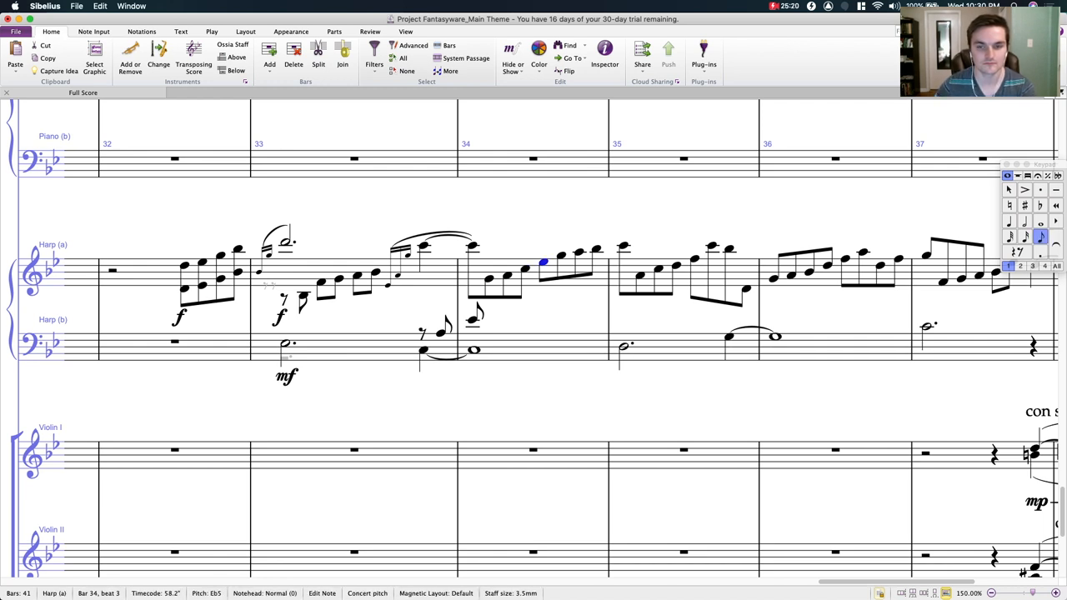
click(625, 267)
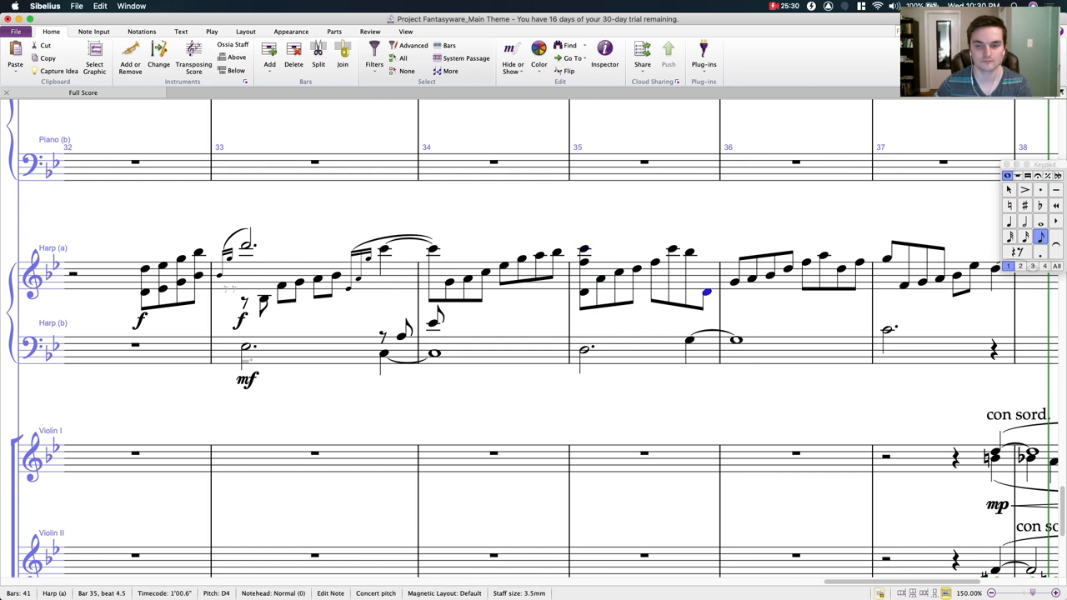
click(690, 254)
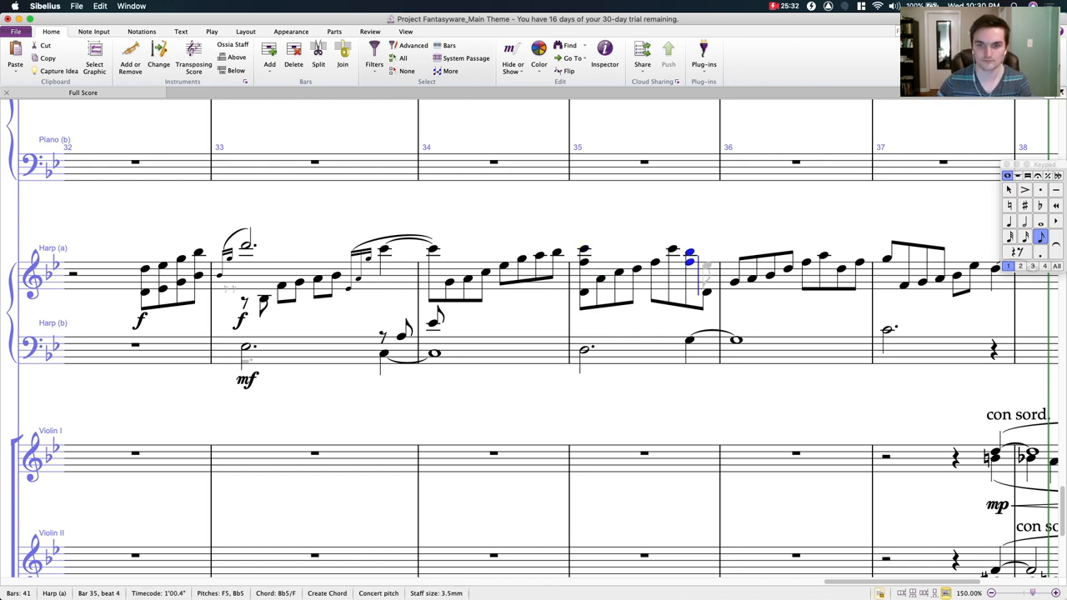
click(707, 290)
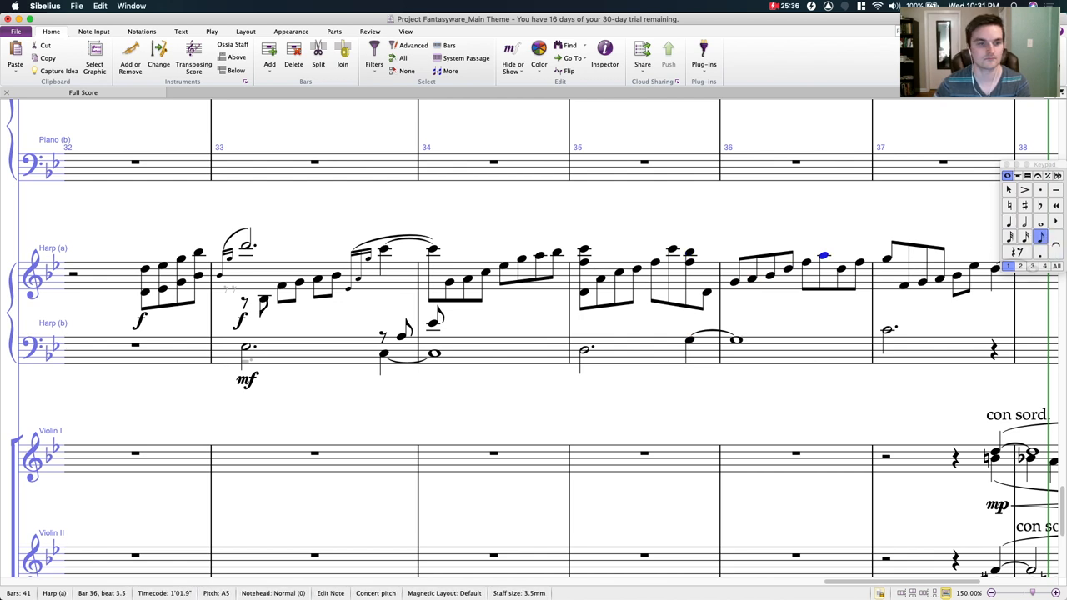
click(145, 268)
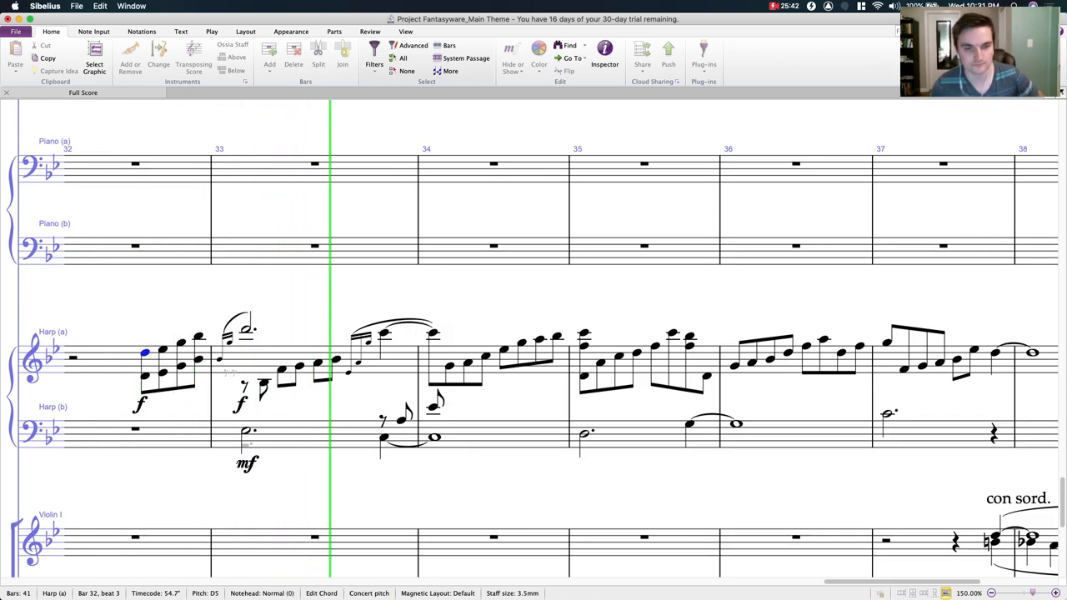
Step: Scroll down and left to show every string staff from Violin I to Contrabass
scroll(down, 3)
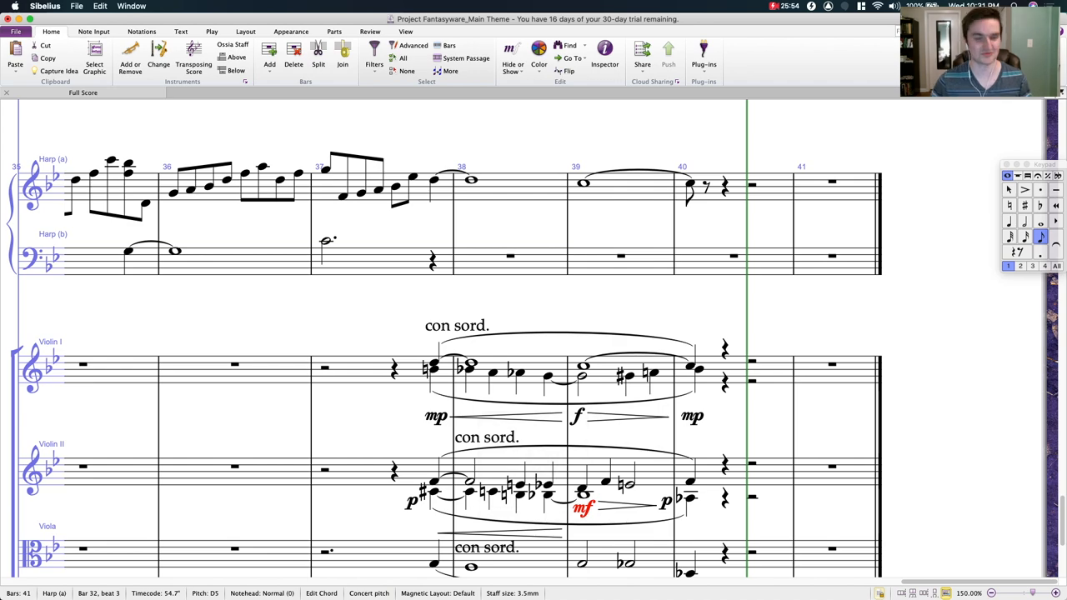
scroll(left, 3)
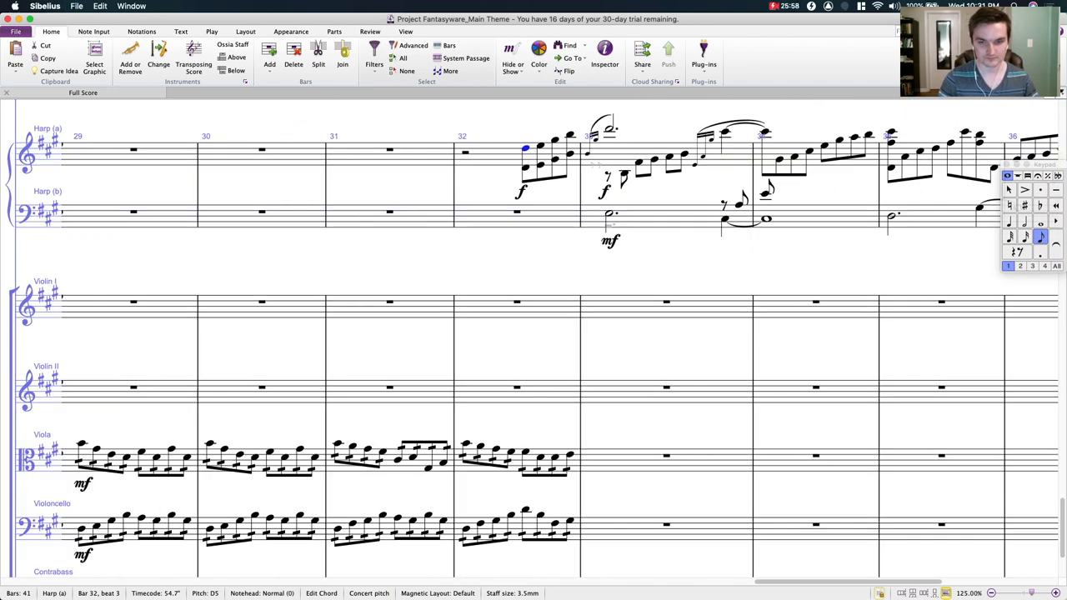
scroll(down, 3)
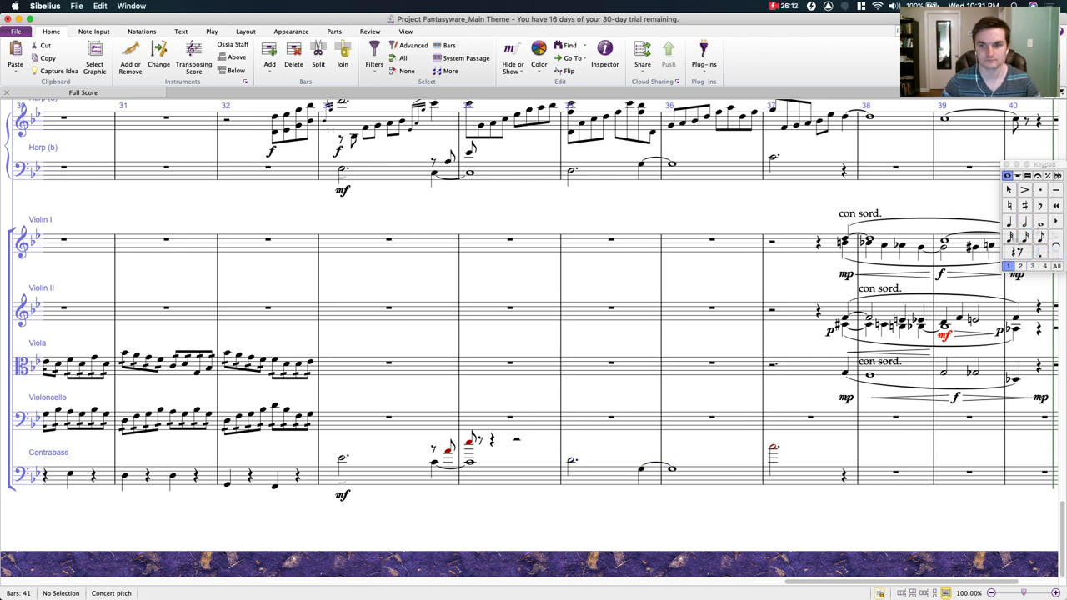
Step: Re-enter contrabass bars 34–37 as long tied notes and change its mf to mp
click(813, 473)
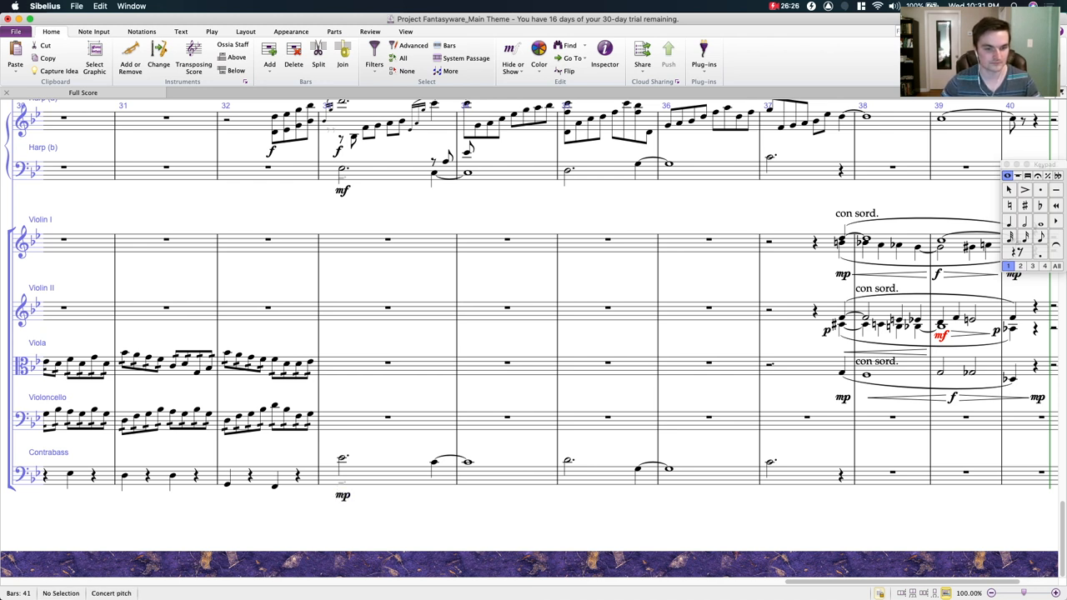
click(225, 484)
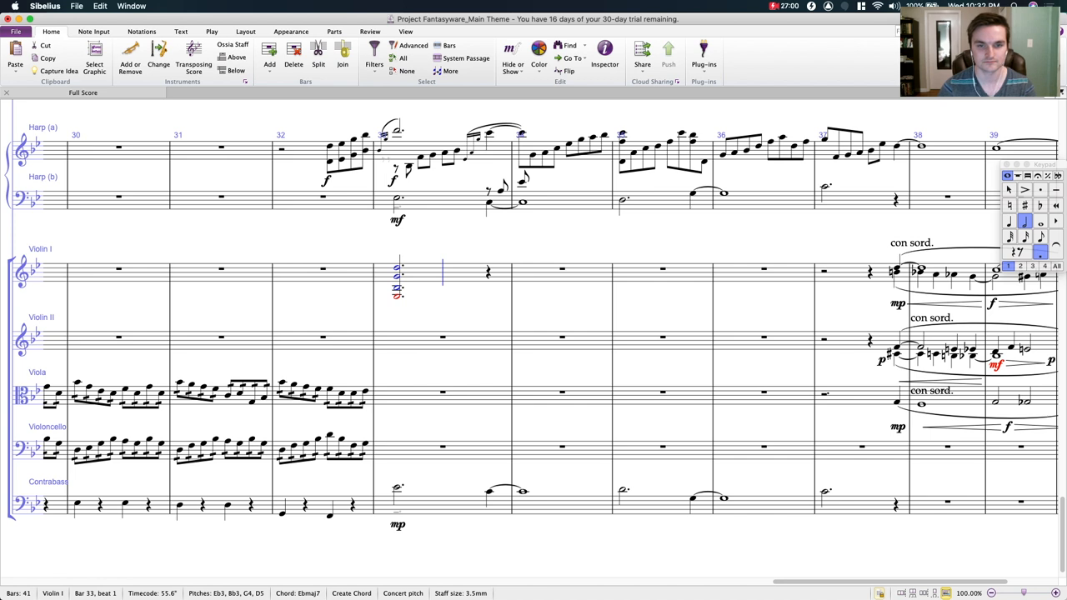
Step: Enter tied Eb3–Bb3–G4–D5 chords on Violin I through bars 33–37 and select them
click(504, 271)
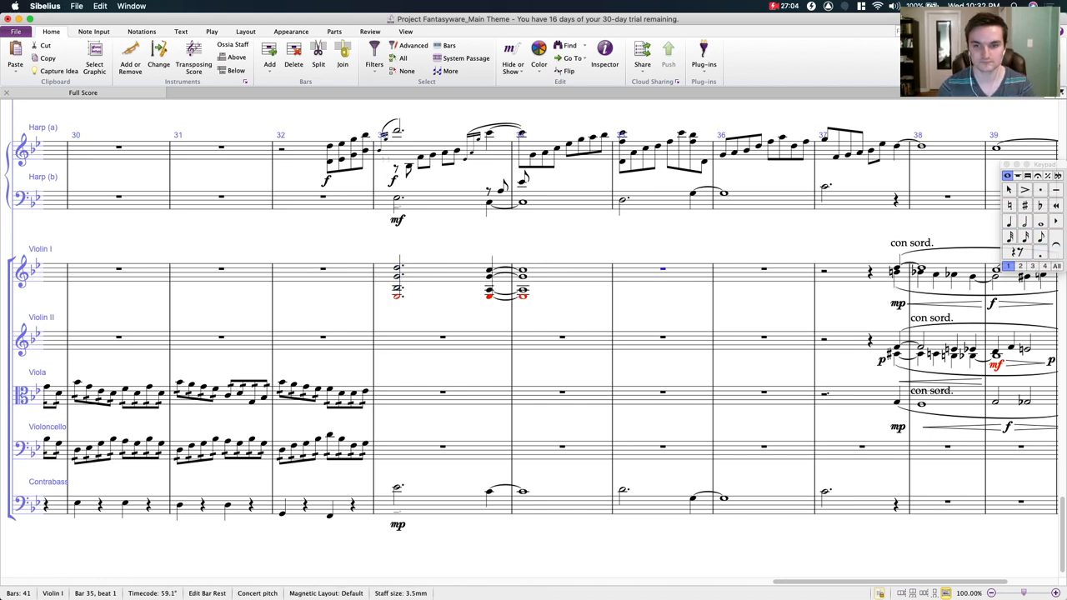
click(622, 279)
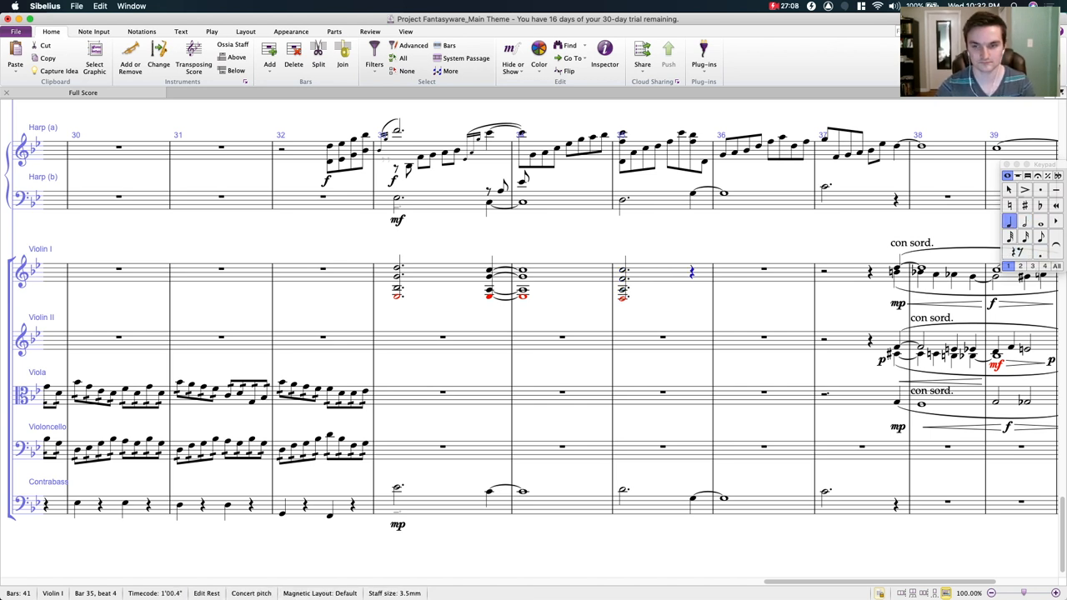
click(693, 280)
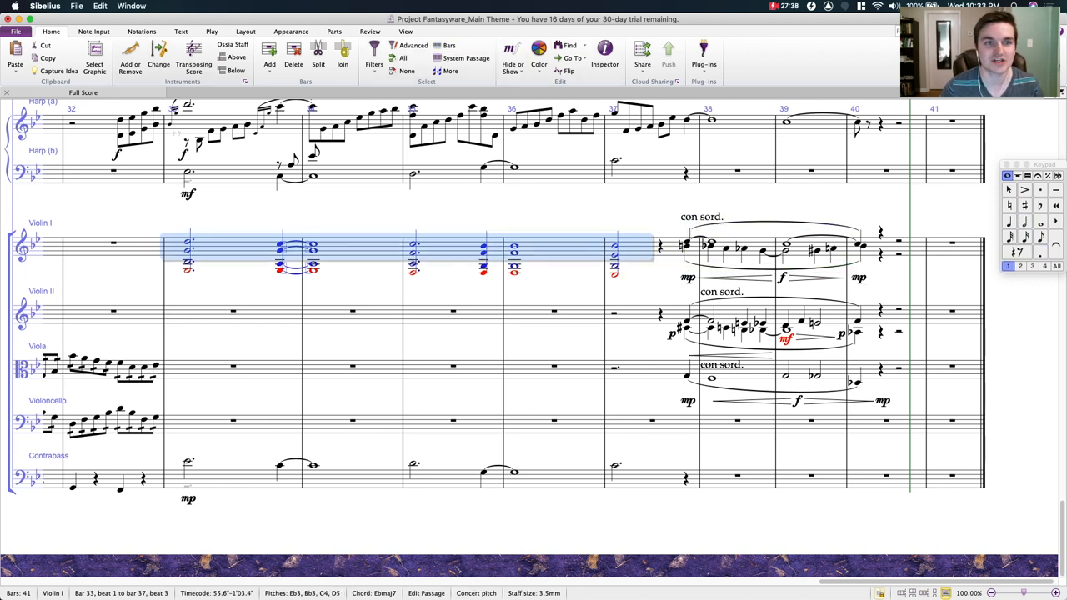
Step: Explode the Violin I chords onto the existing Violin I, Violin II, Viola and Violoncello staves
click(588, 58)
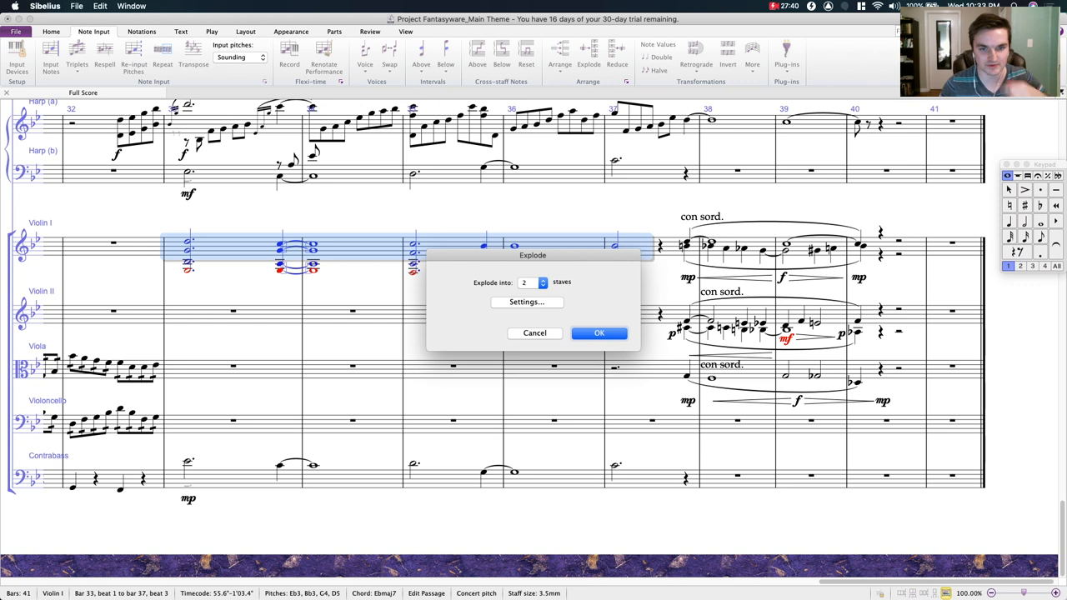
click(599, 333)
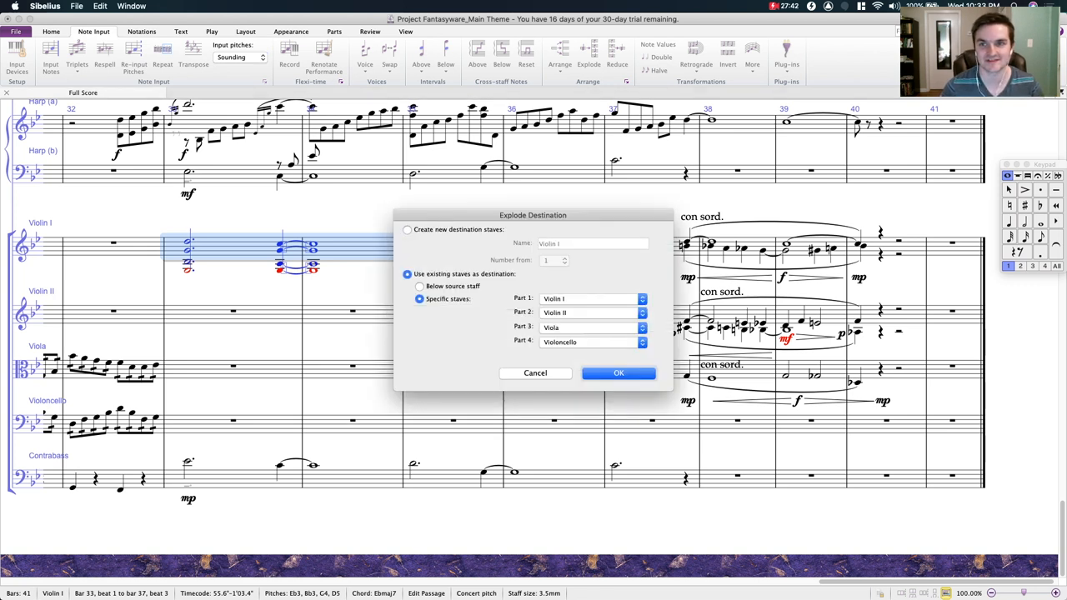
click(619, 372)
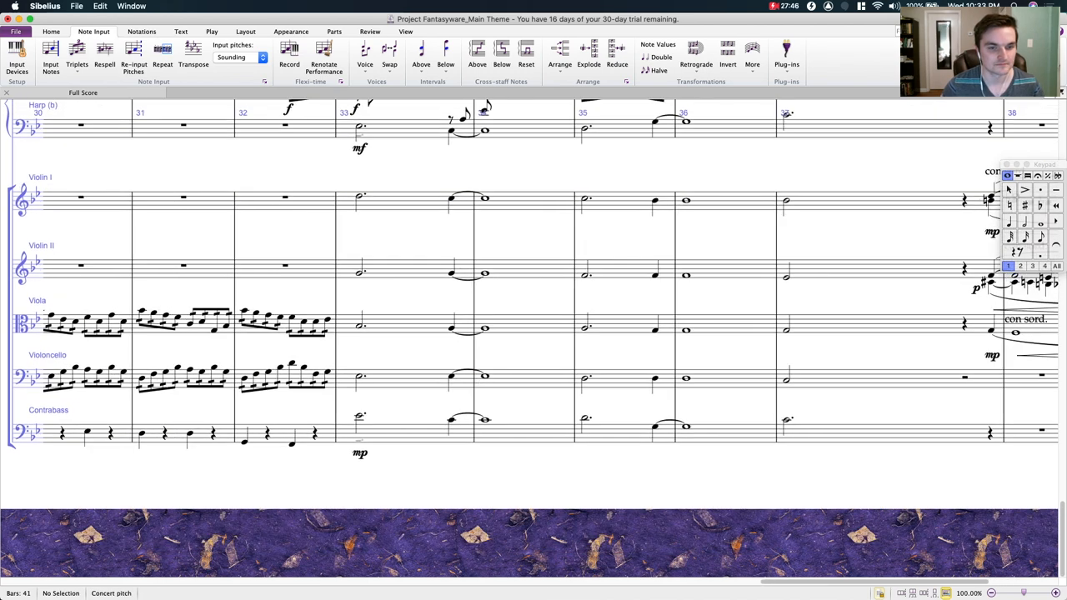
Step: Add con sord. to the strings and lengthen the tied notes across bars 33–36
text(con sord.)
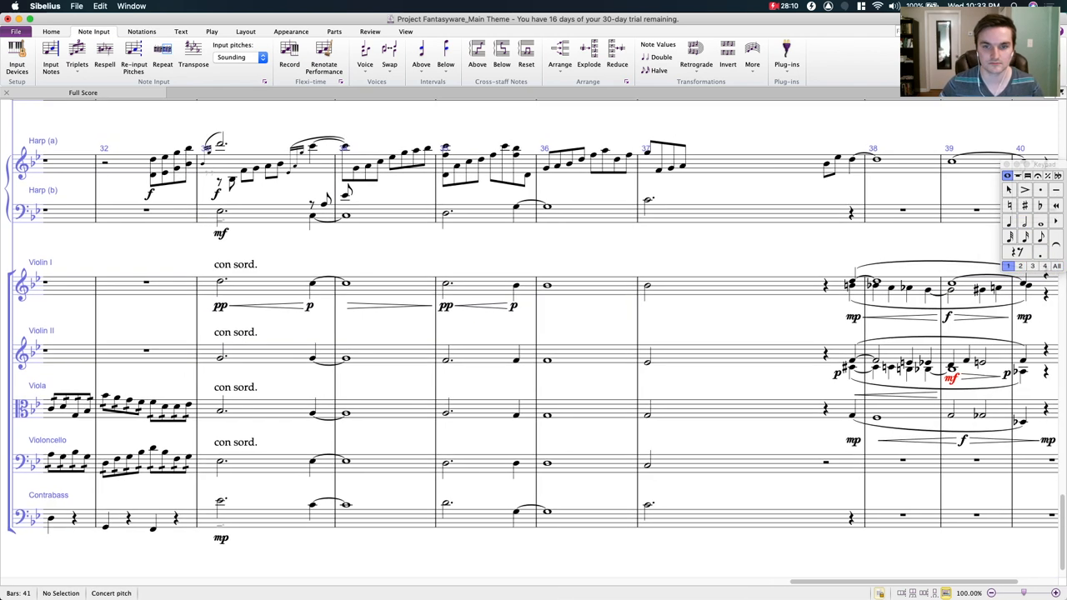
click(547, 286)
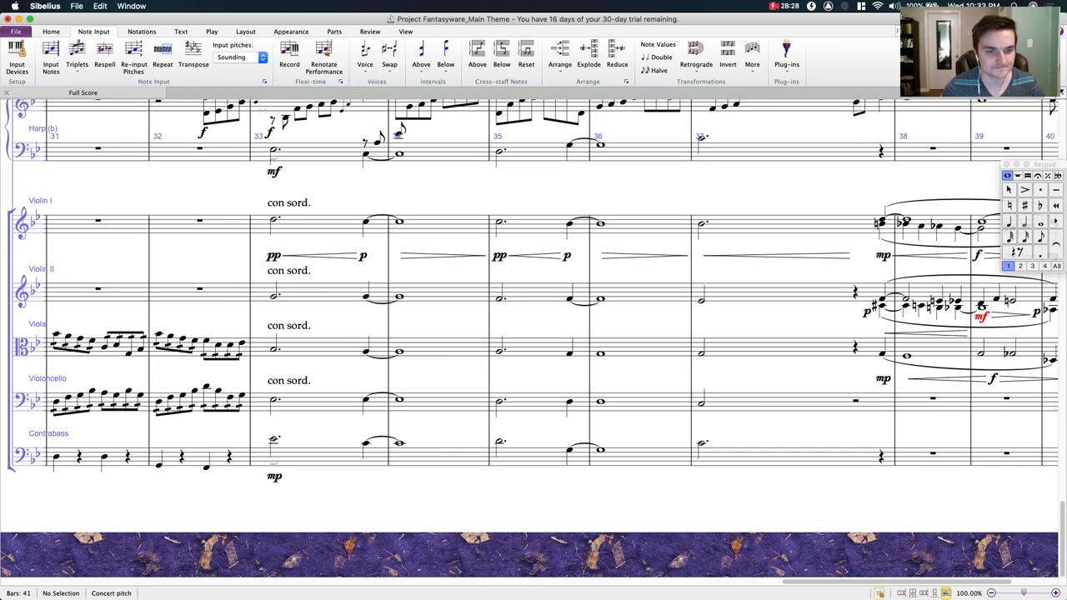
click(275, 297)
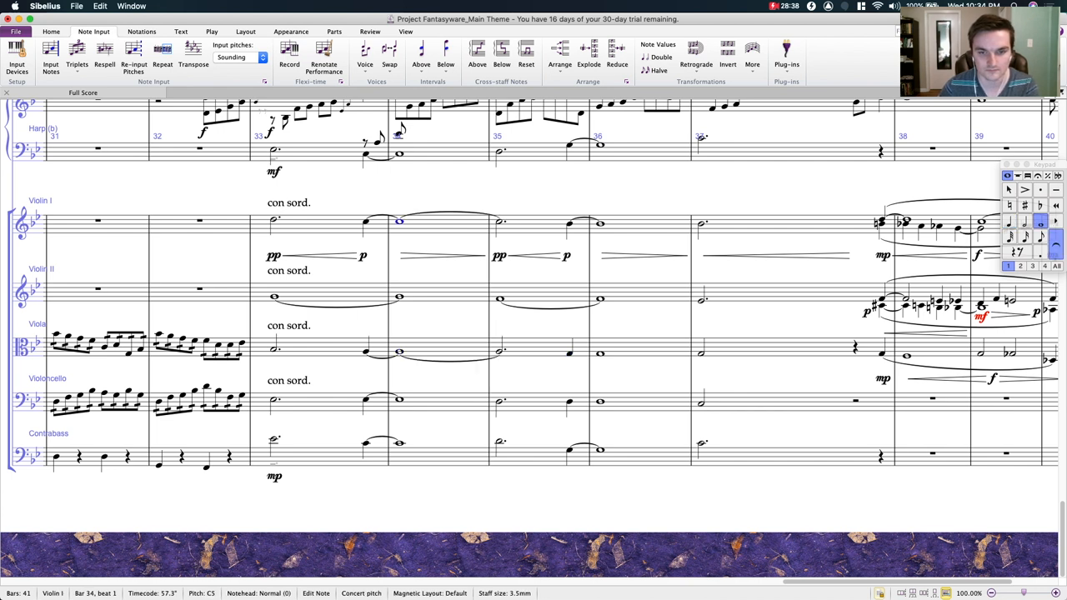
click(600, 354)
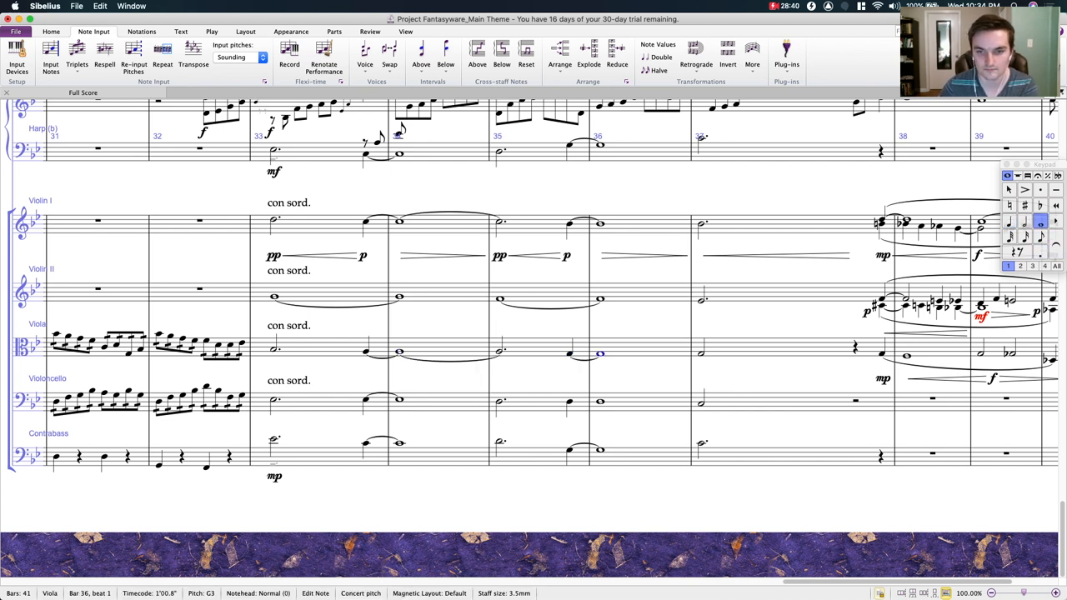
click(366, 399)
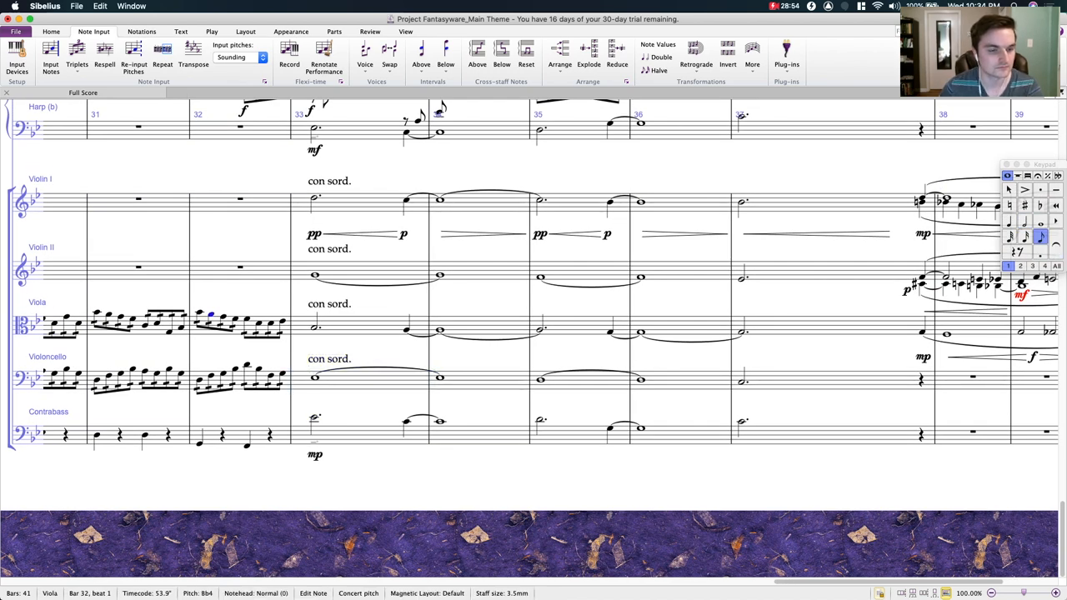
Step: Inspect the bar 32 cello and viola notes, then select Violin I's bars 33–37 hairpins
click(270, 324)
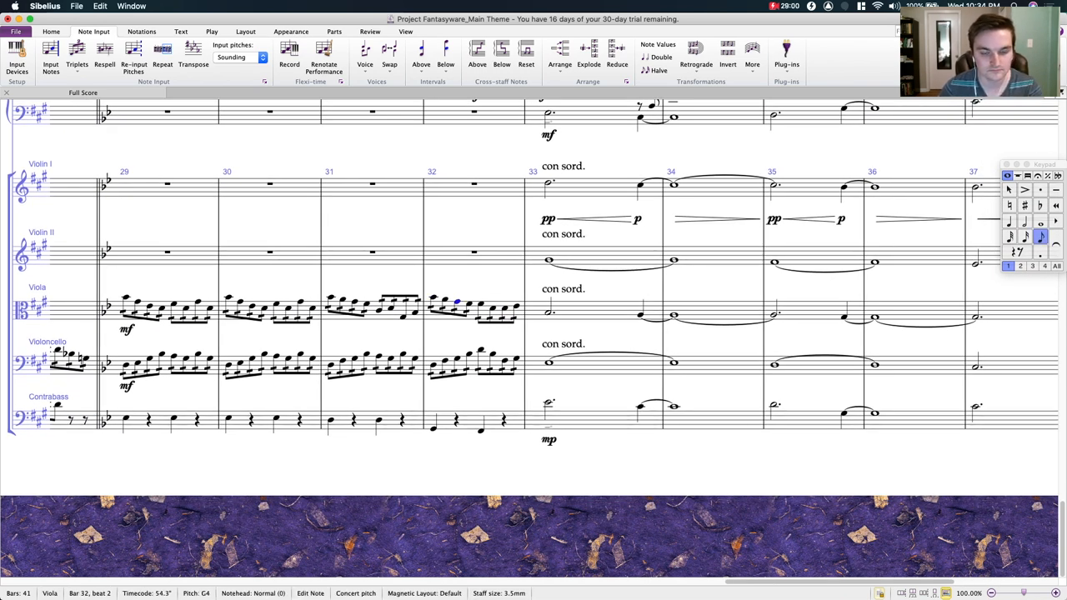
click(481, 350)
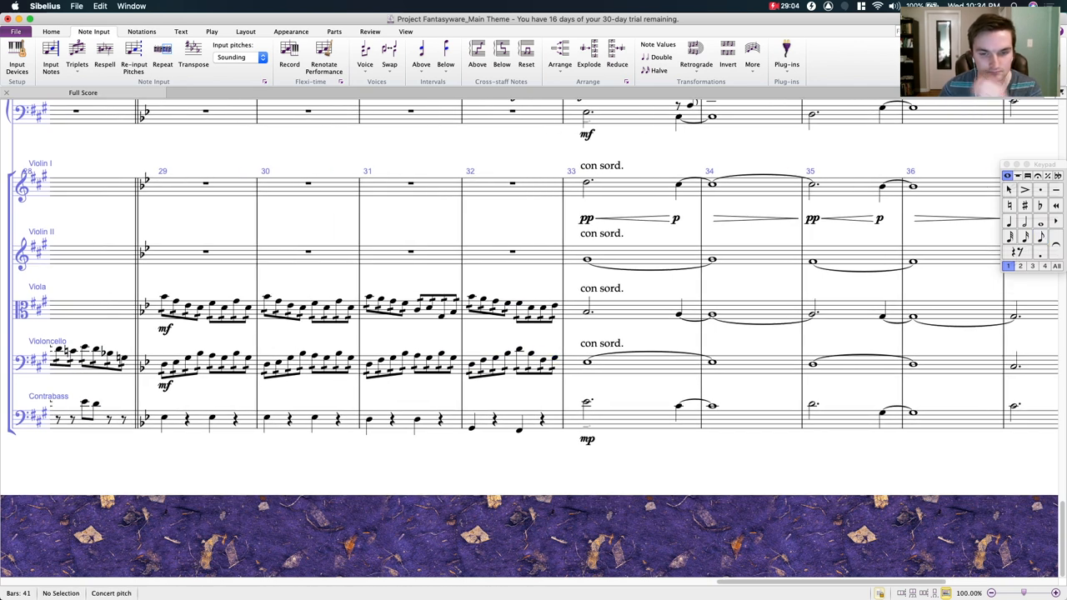
click(554, 358)
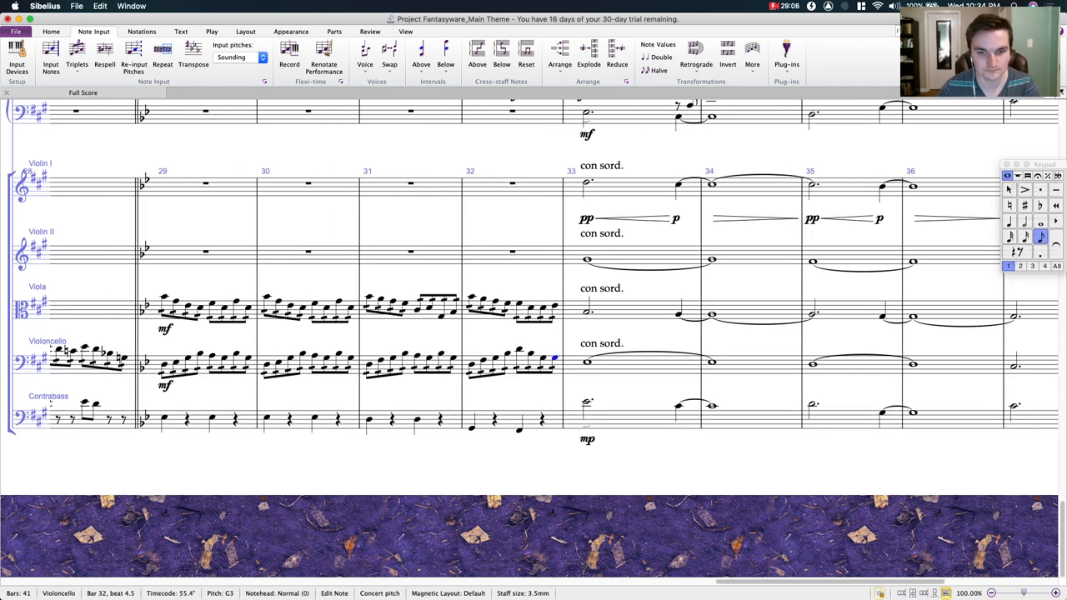
click(519, 305)
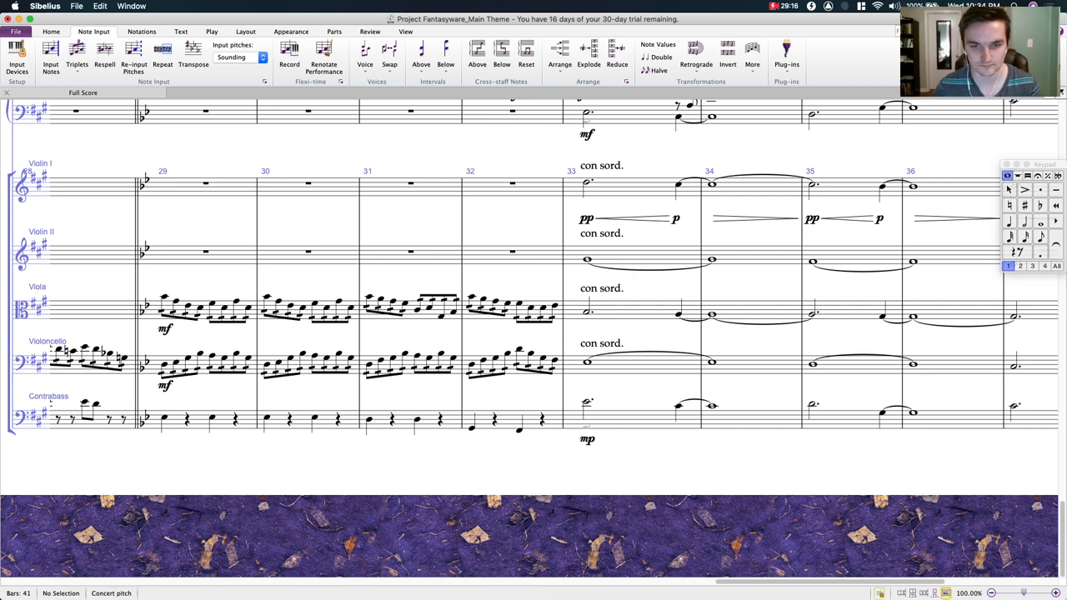
click(531, 309)
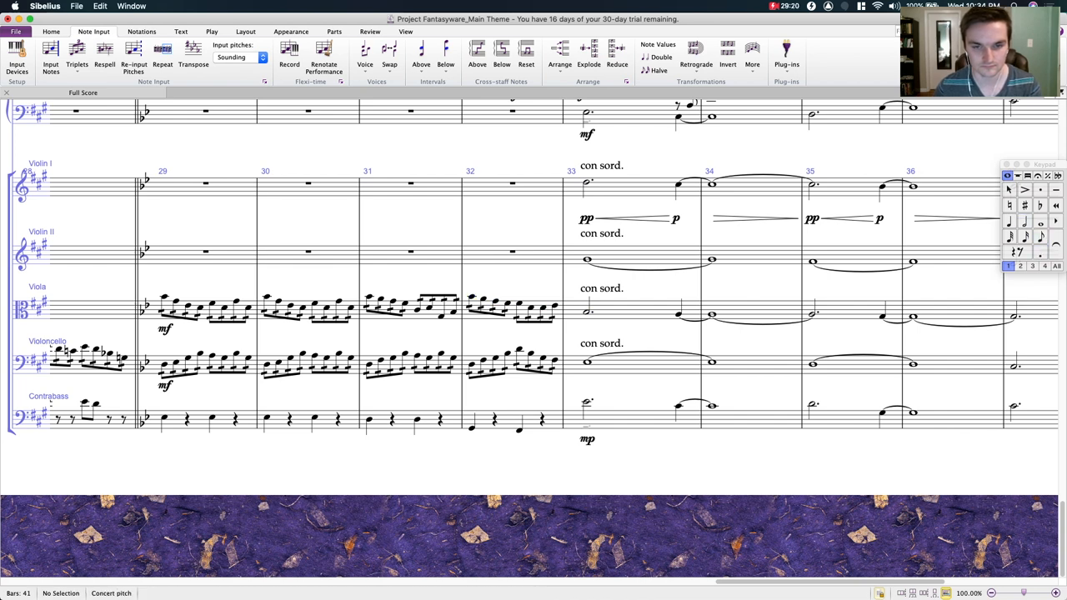
click(543, 308)
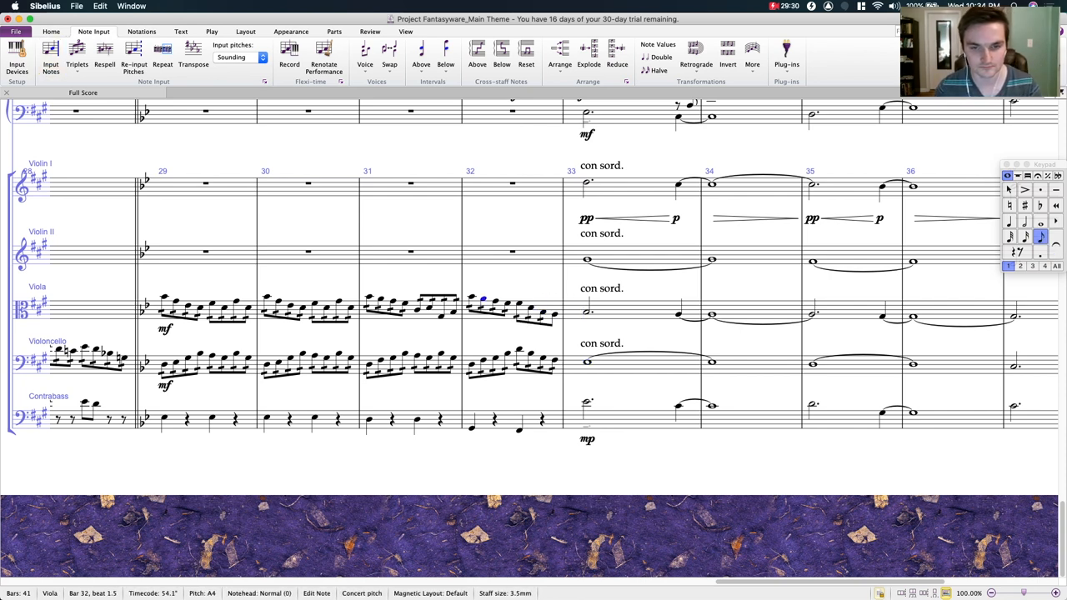
click(517, 312)
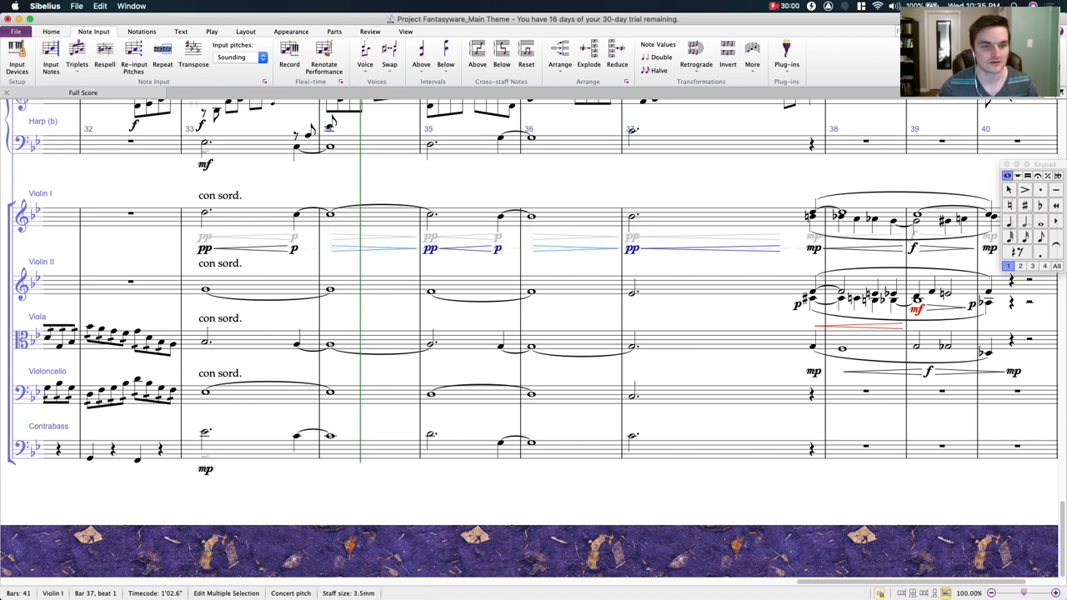
Step: Paste the pp–p hairpins under the lower string staves starting at bar 33
click(206, 290)
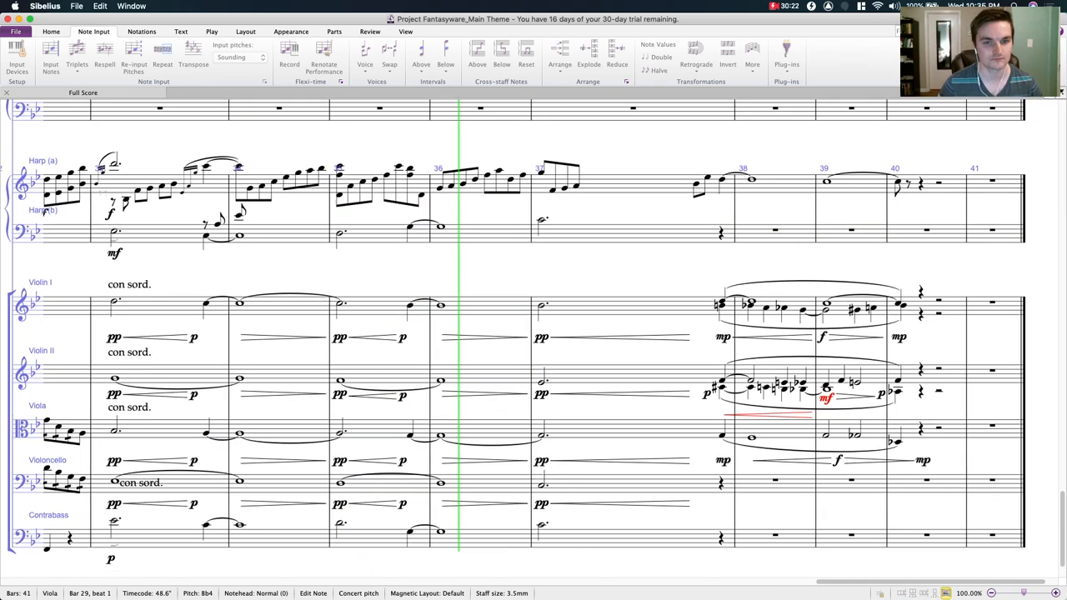
scroll(down, 3)
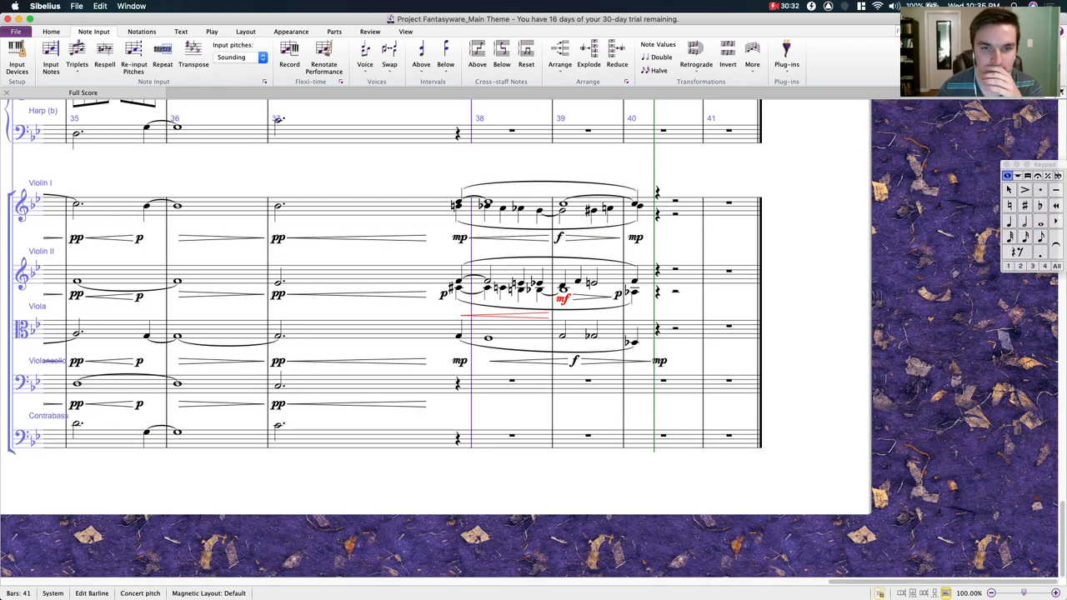
Step: Write the cello and contrabass bass line in bars 38–40, marked arco with mp < f > hairpins
click(313, 368)
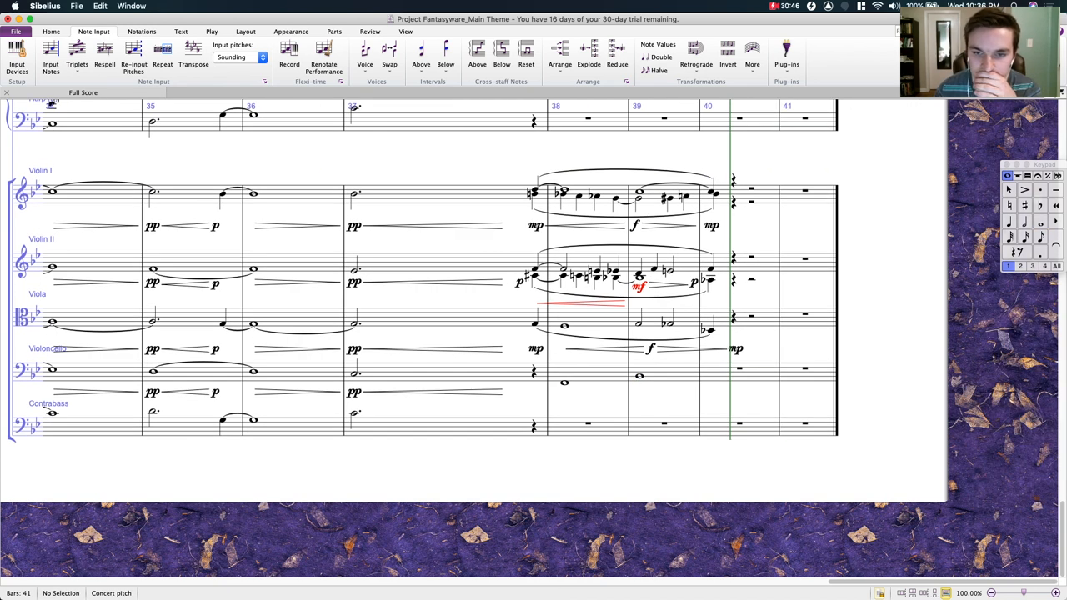
click(639, 192)
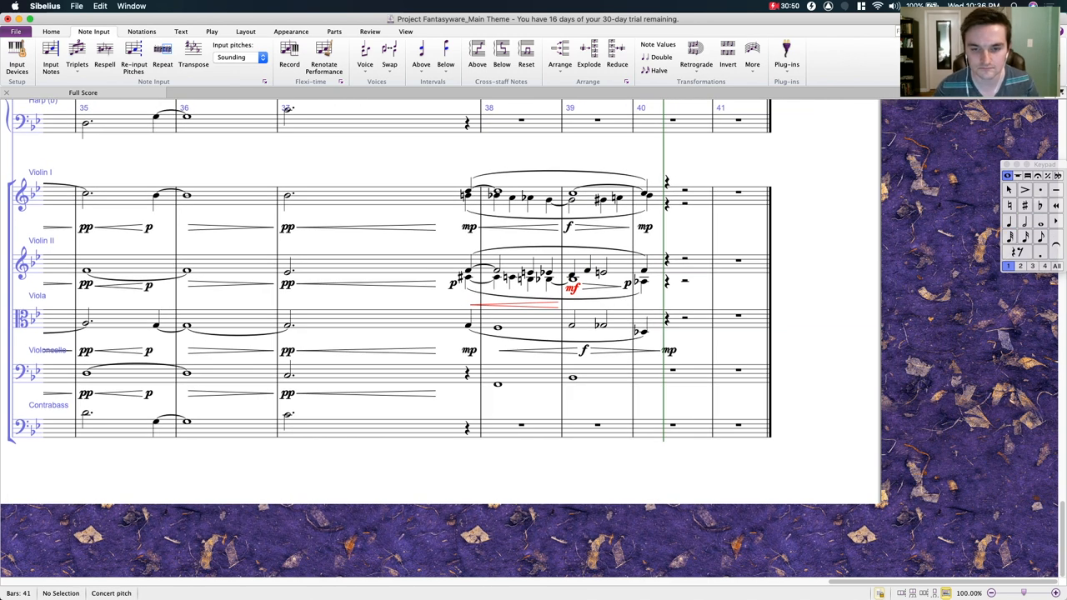
click(498, 384)
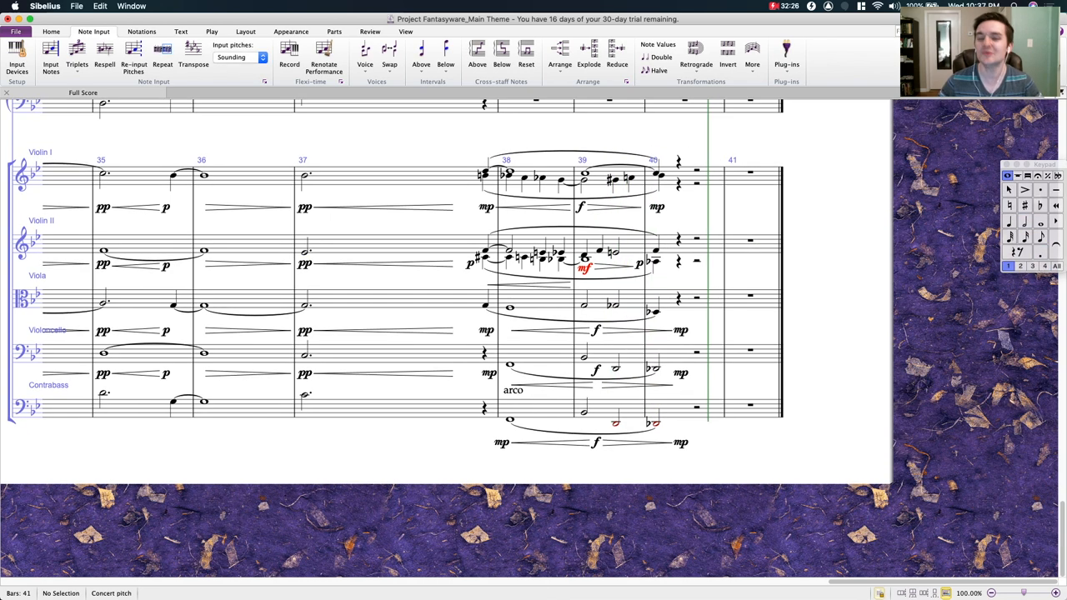
Step: Change the bar 39 cello and contrabass peak from f to mf, returning to mp
click(584, 406)
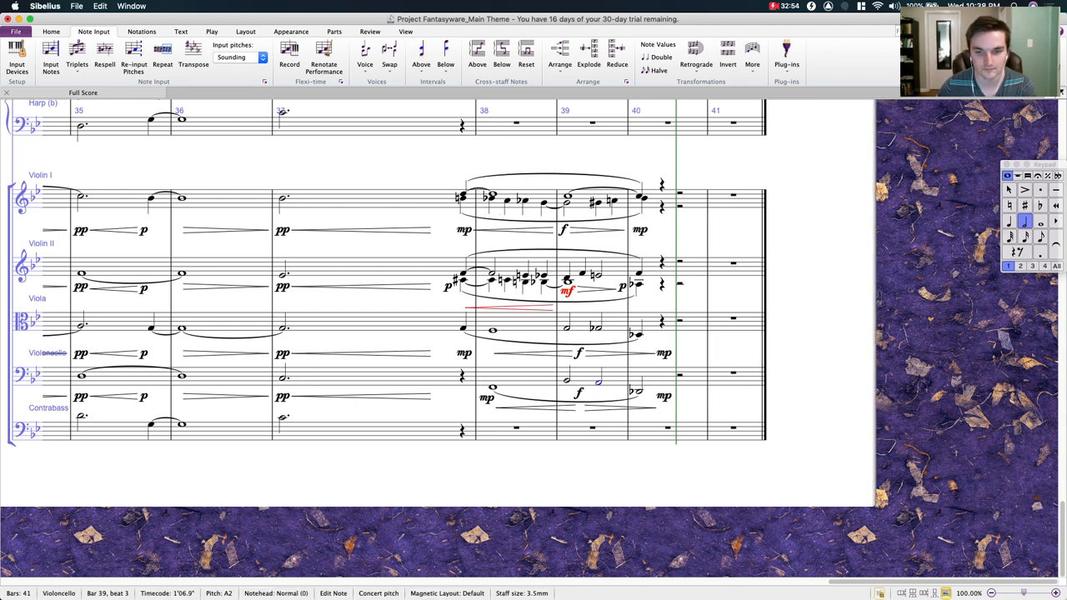
click(675, 374)
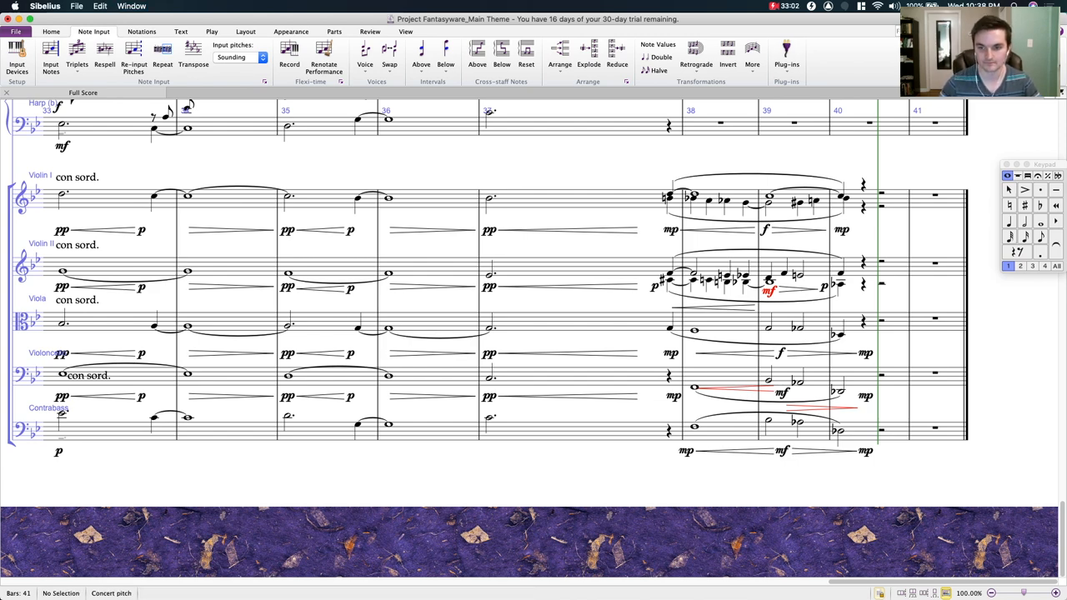
Step: Delete the contrabass notes in bars 38–40, keeping the cello line
click(689, 415)
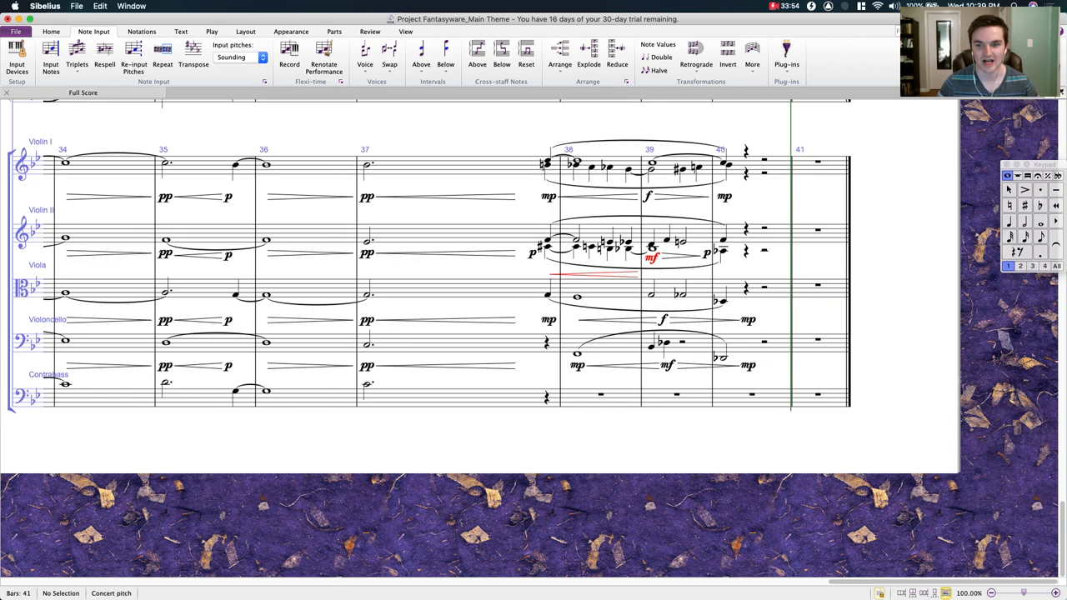
click(654, 340)
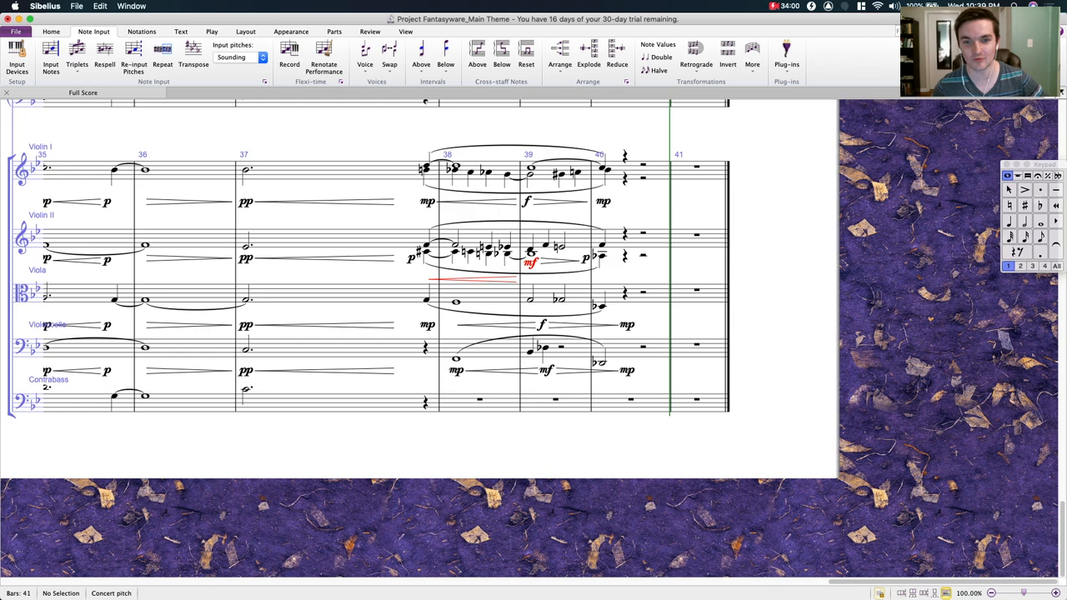
click(774, 5)
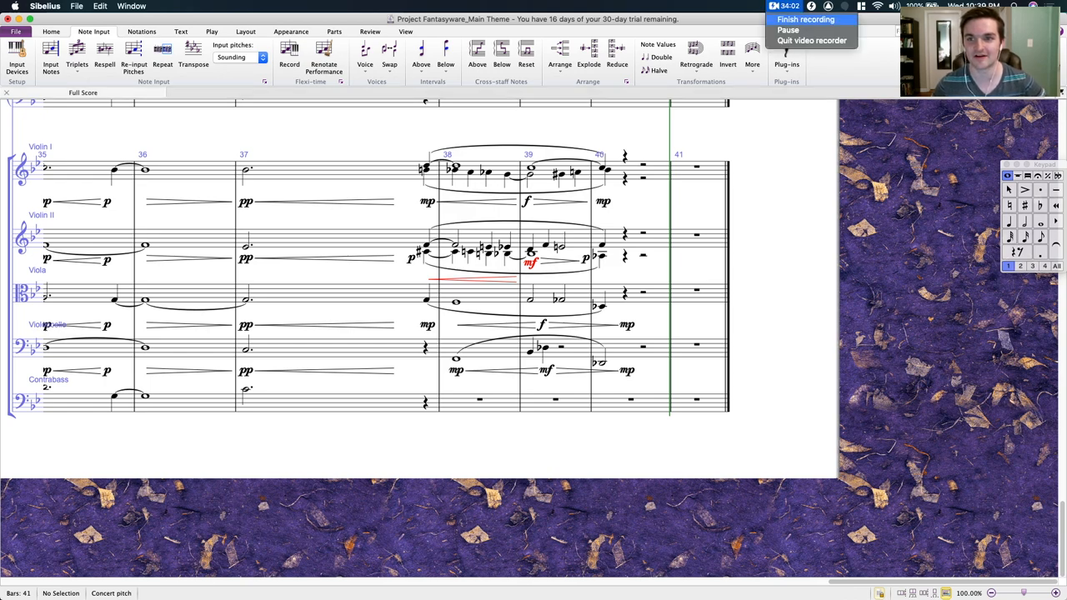